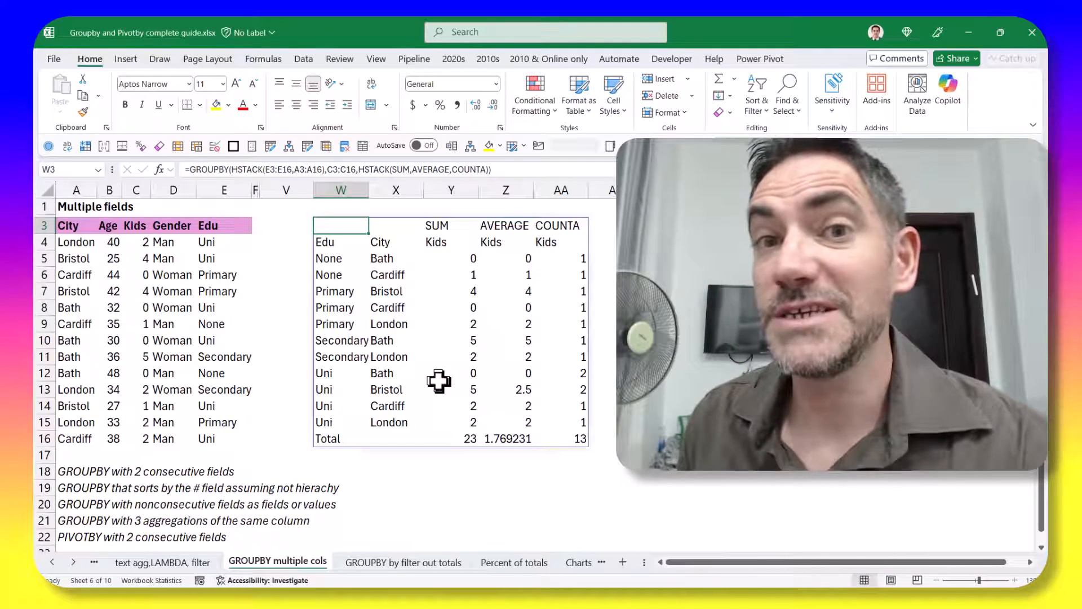
{"action": "mouse_move", "coordinate": [396, 283]}
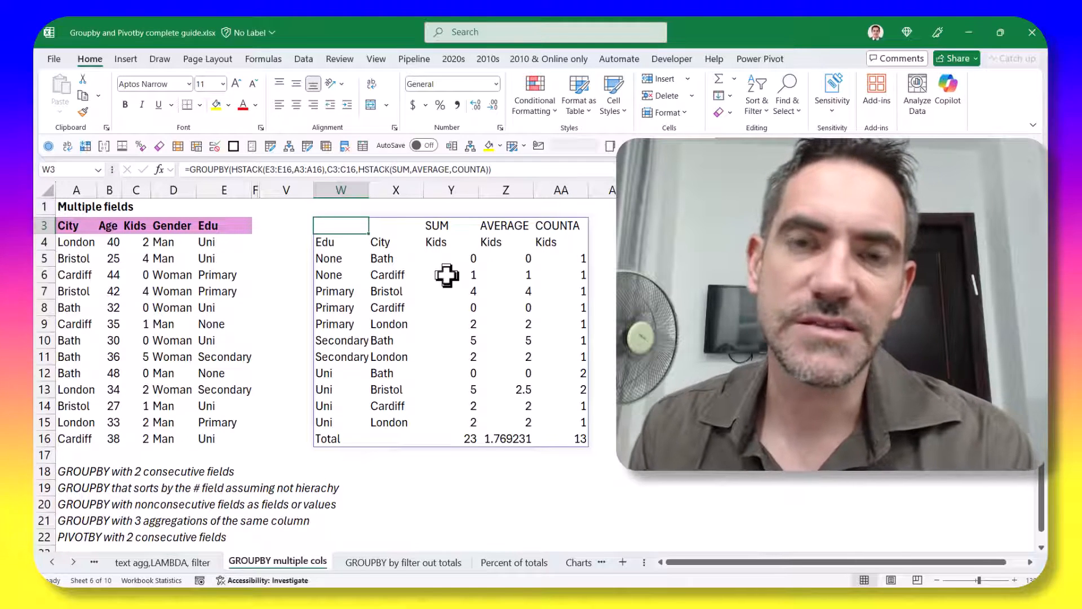
Step: Enter =GROUPBY(D3:E16,C3:C16,SUM) so Kids sum per Gender/Edu with a total of 23
{"action": "type", "text": "=grou"}
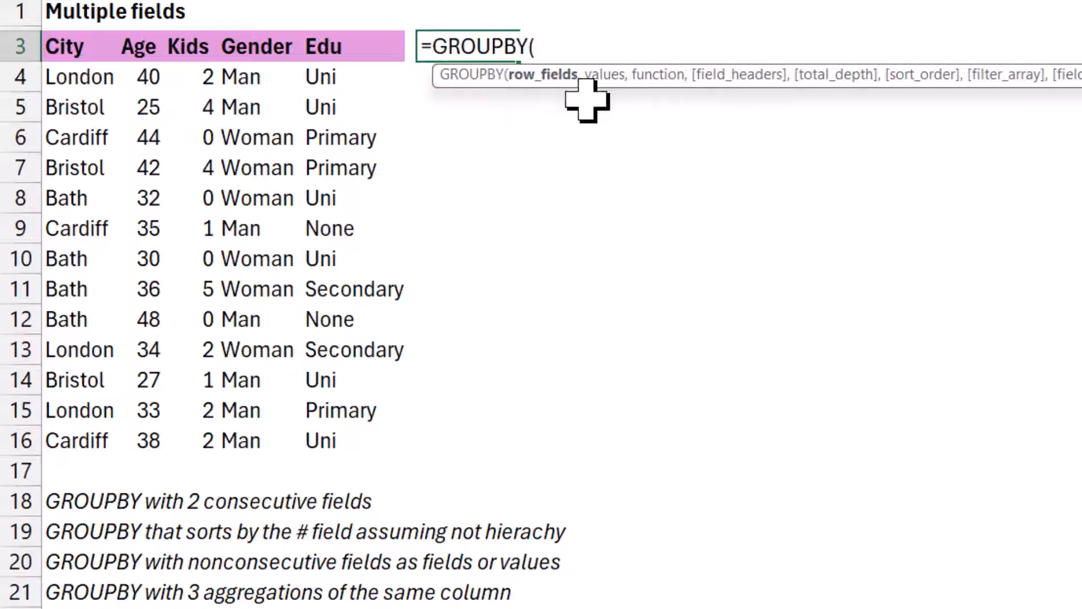
{"action": "mouse_move", "coordinate": [666, 76]}
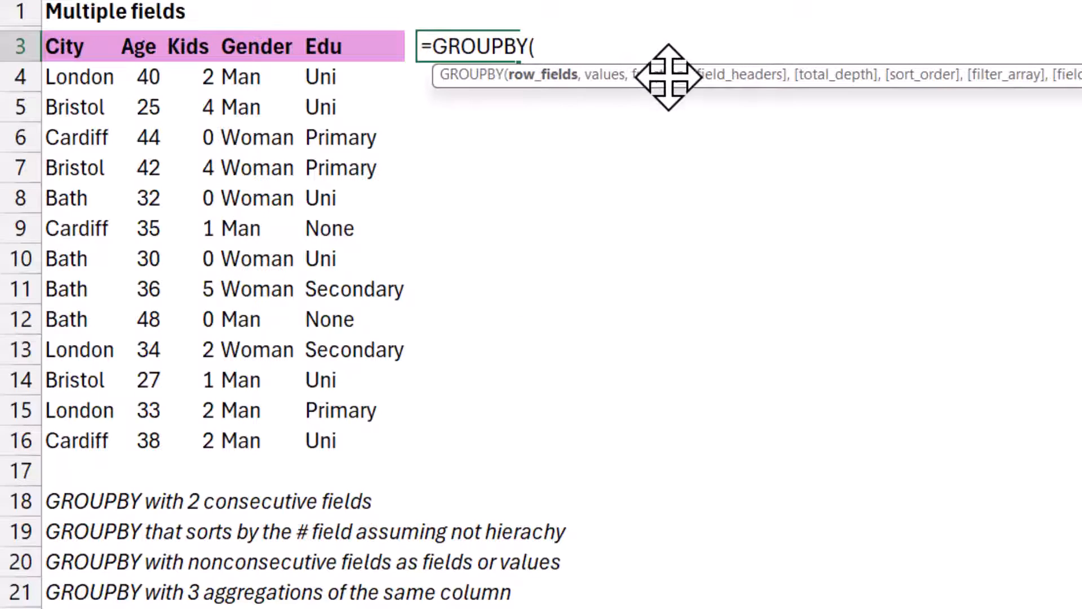
{"action": "mouse_move", "coordinate": [572, 268]}
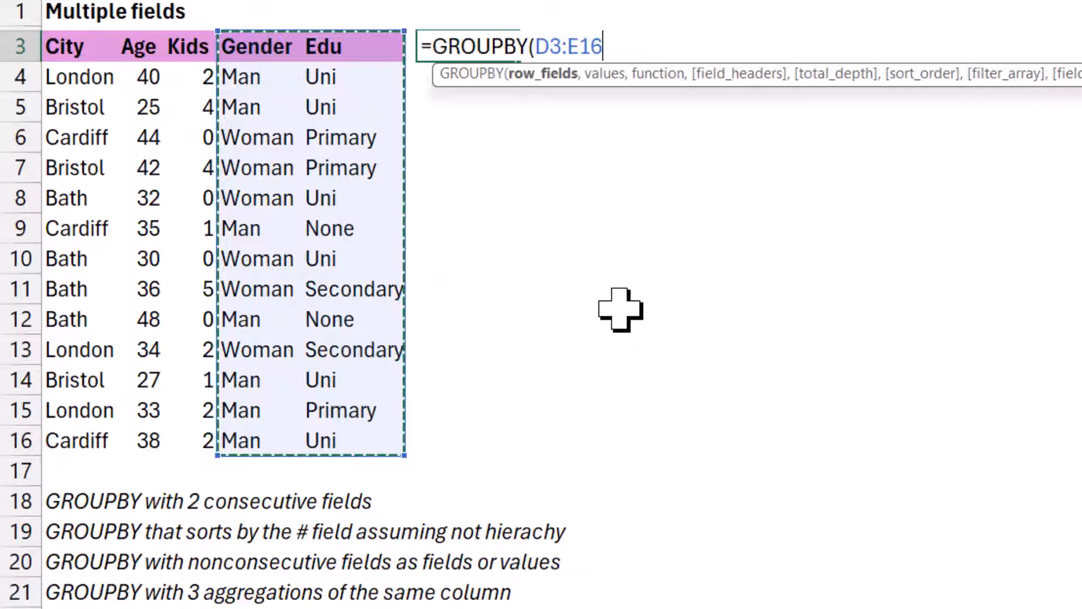
{"action": "type", "text": ",C3:C15"}
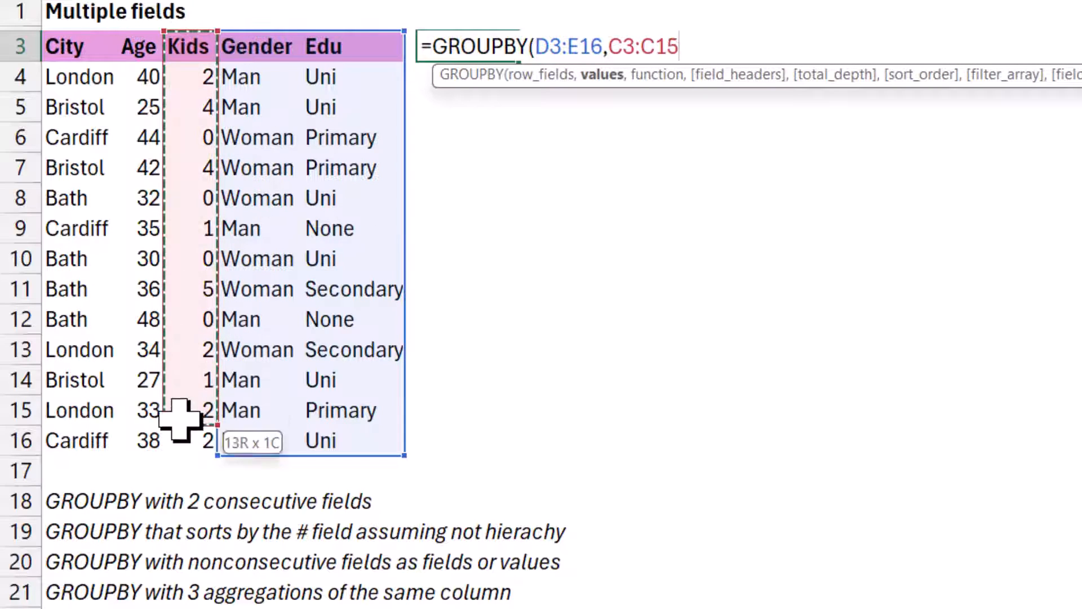
{"action": "type", "text": "16,SUM"}
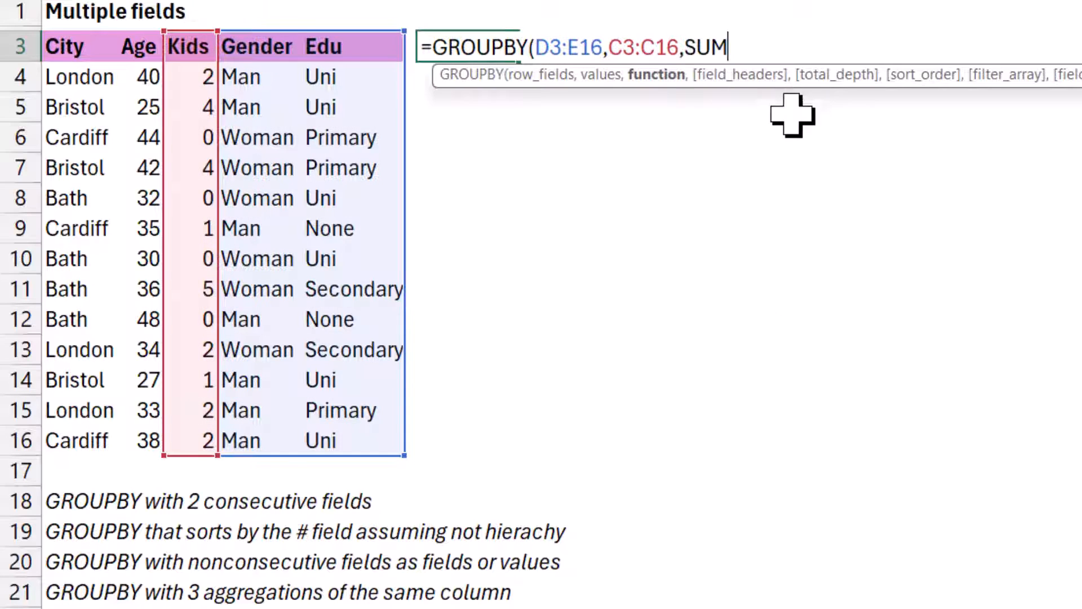
{"action": "type", "text": ")"}
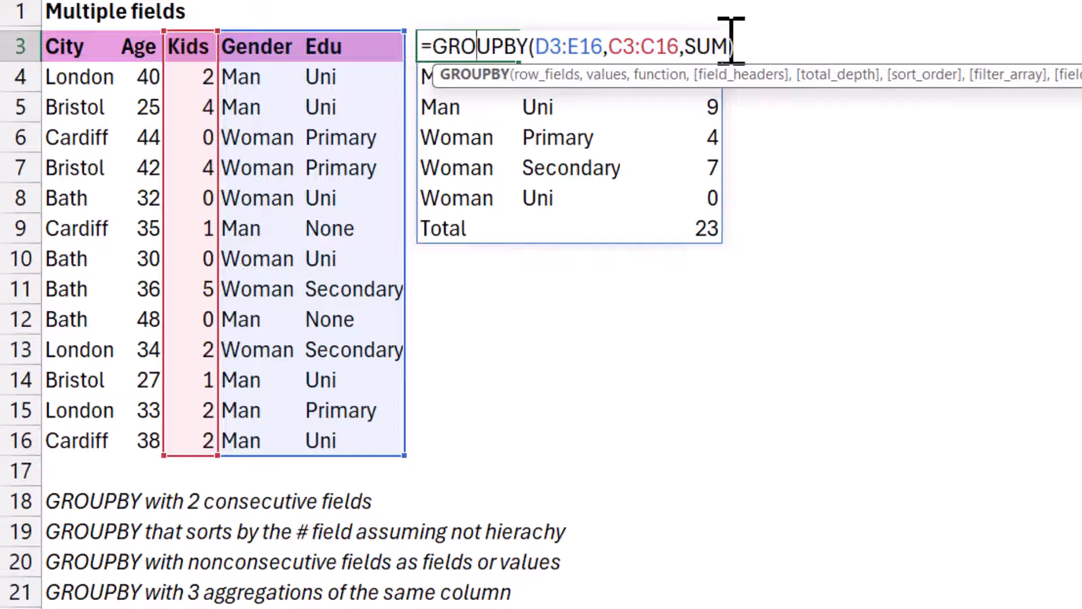
Step: Extend the formula with field_headers 3 and a total_depth argument for headers and subtotals
{"action": "type", "text": ",3"}
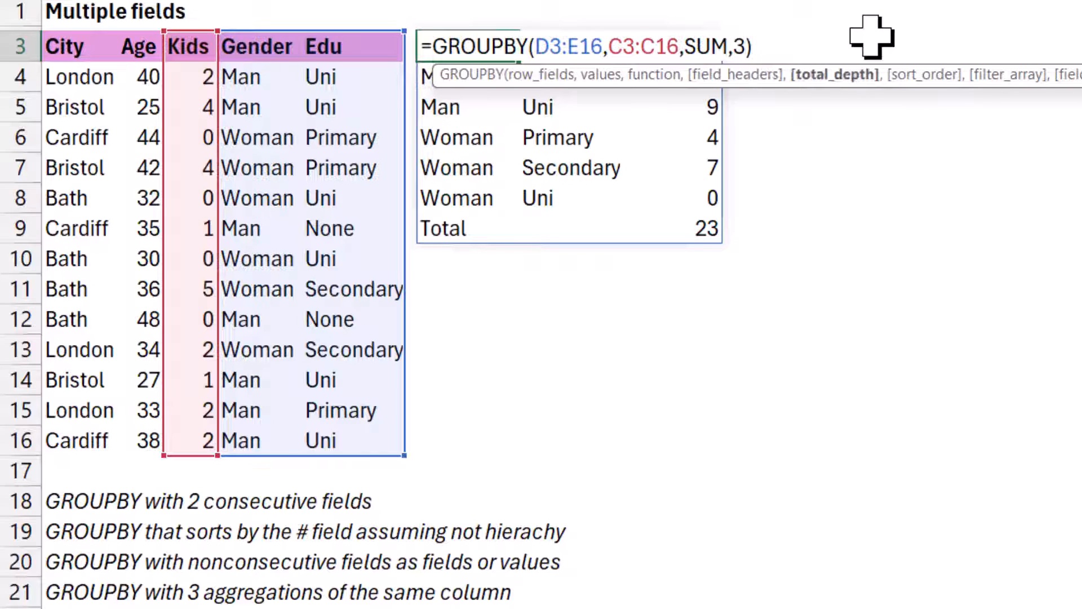
{"action": "type", "text": ","}
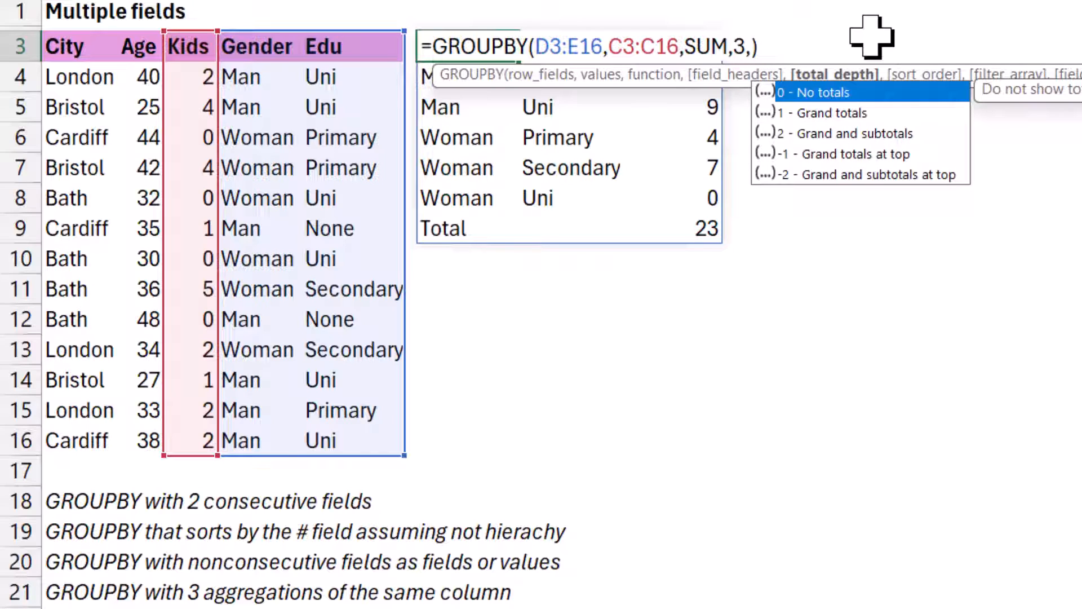
{"action": "mouse_move", "coordinate": [897, 146]}
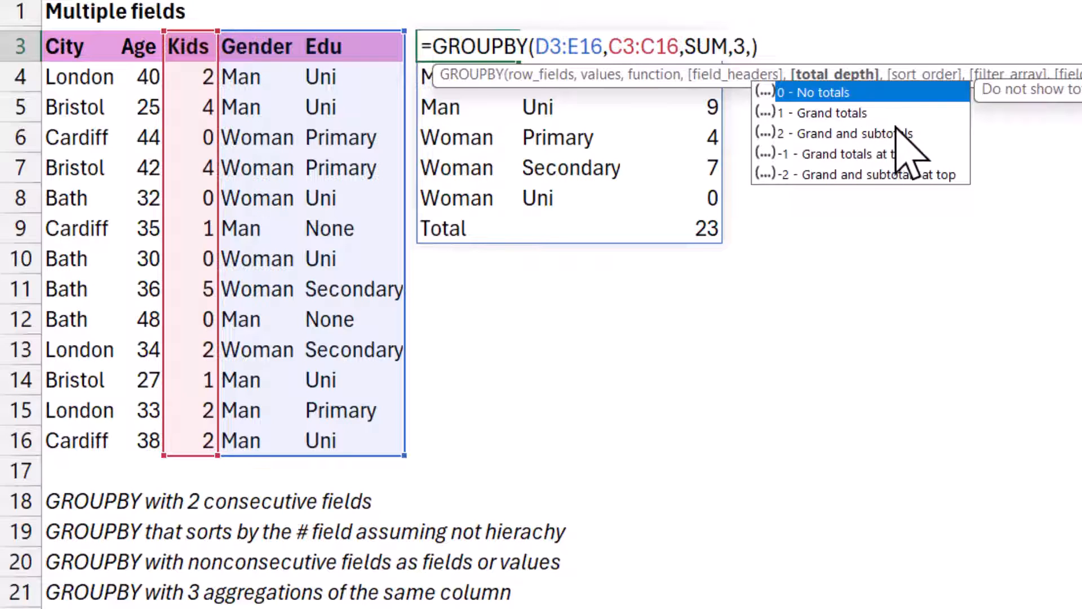
{"action": "mouse_move", "coordinate": [845, 133]}
{"action": "type", "text": "2"}
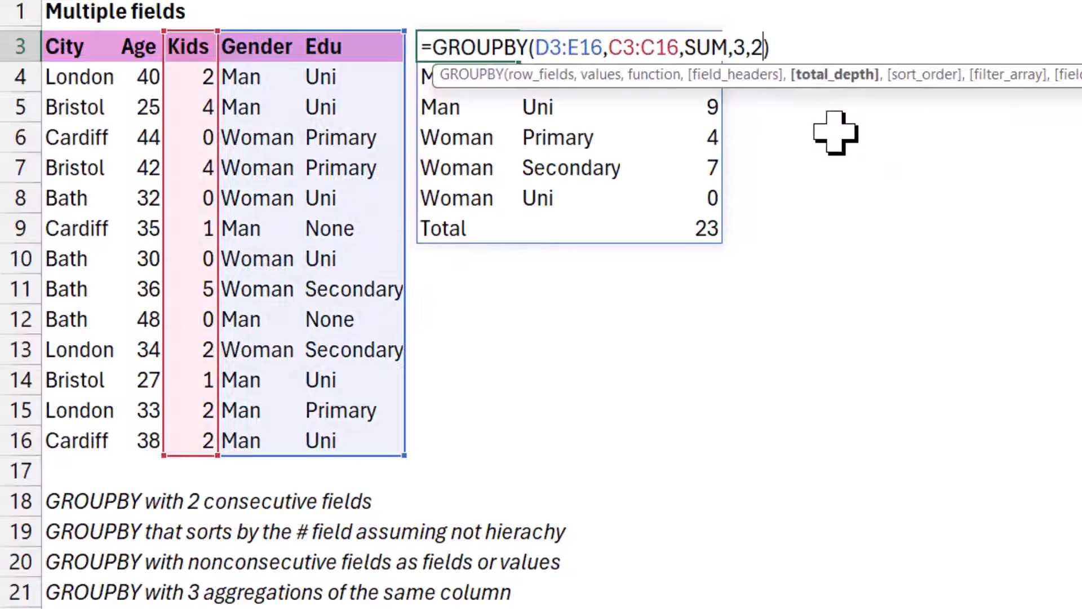
{"action": "mouse_move", "coordinate": [861, 33]}
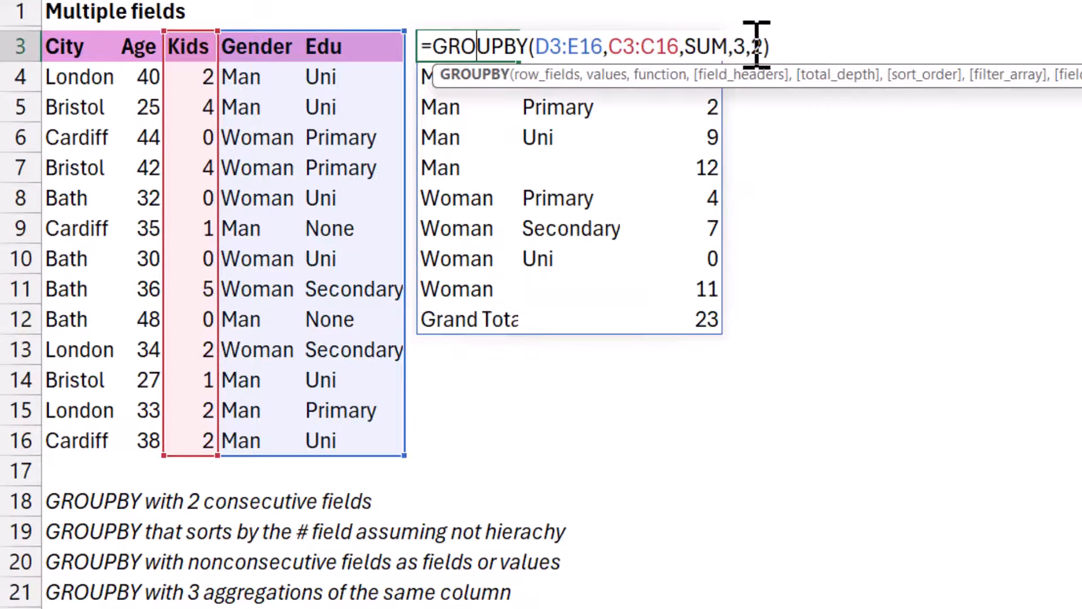
Step: Add total_depth 2 and sort_order -2 so Edu rows sort descending within each gender
{"action": "type", "text": ","}
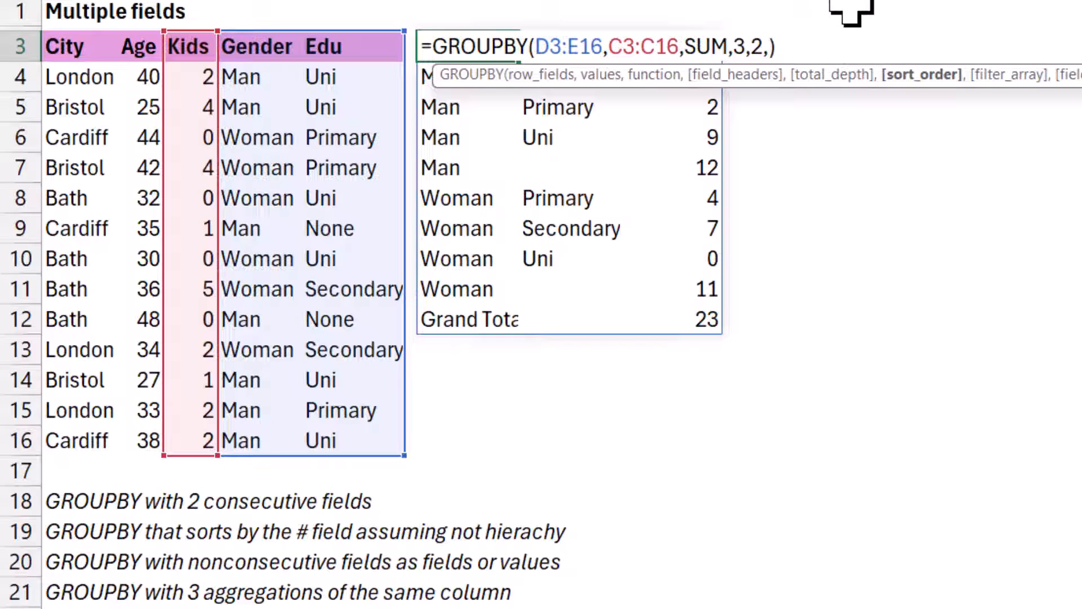
{"action": "type", "text": "2"}
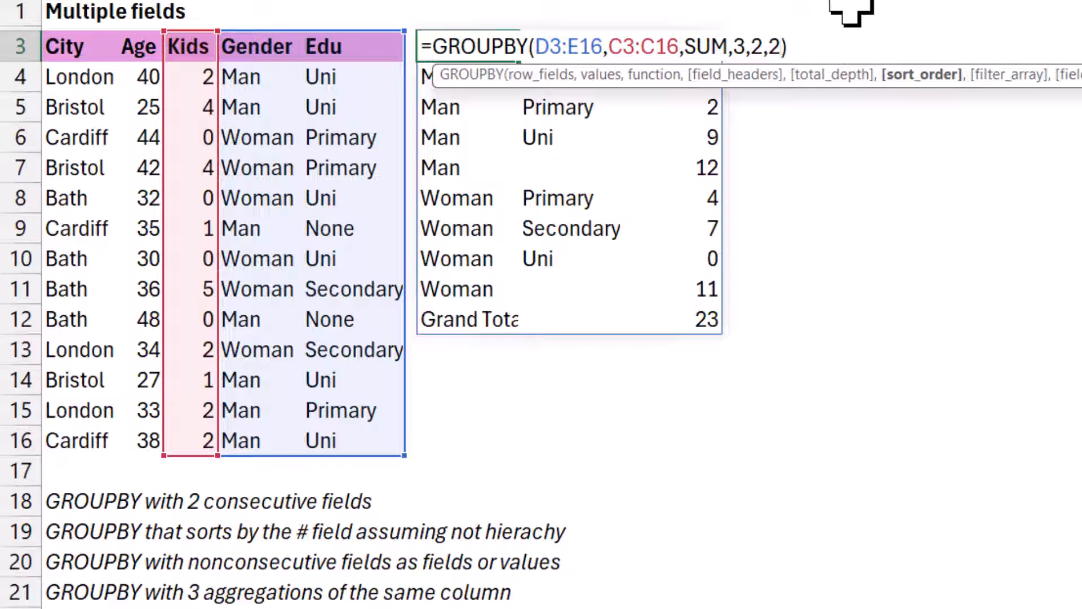
{"action": "mouse_move", "coordinate": [455, 82]}
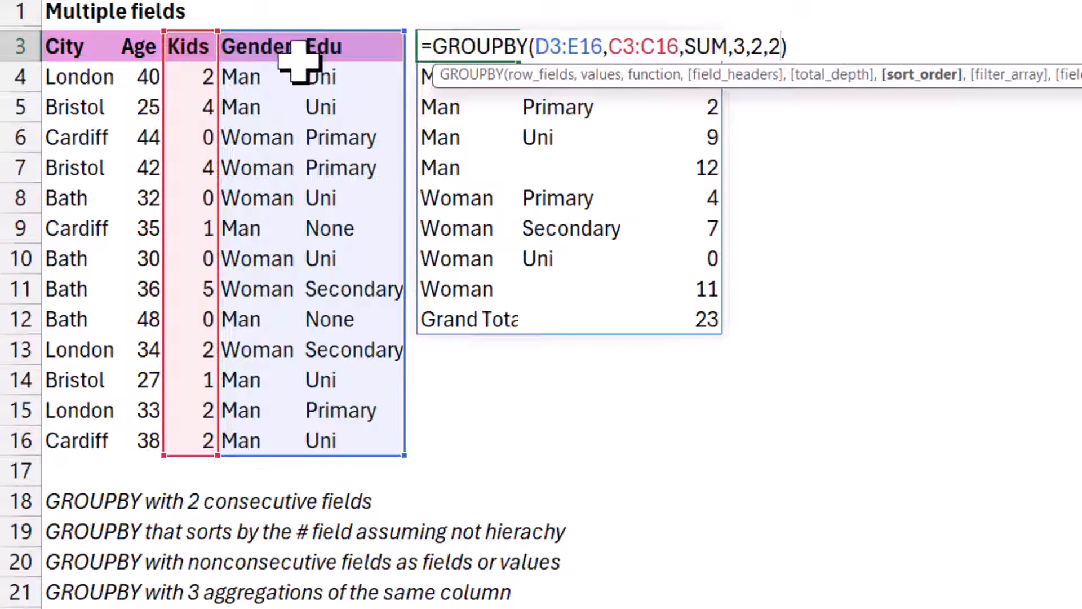
{"action": "mouse_move", "coordinate": [676, 214]}
{"action": "type", "text": "-"}
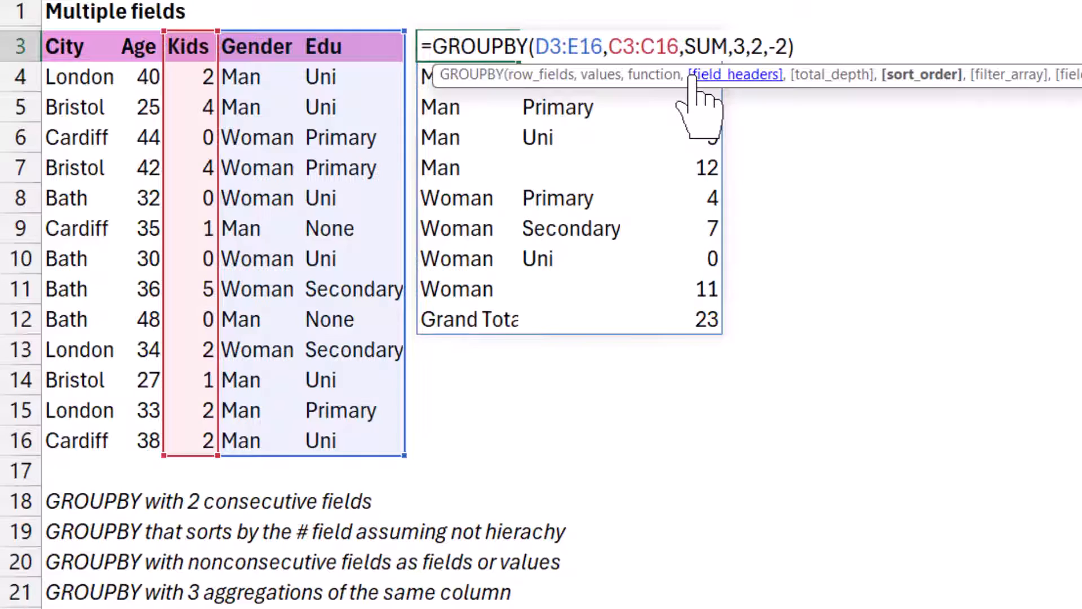
{"action": "type", "text": ","}
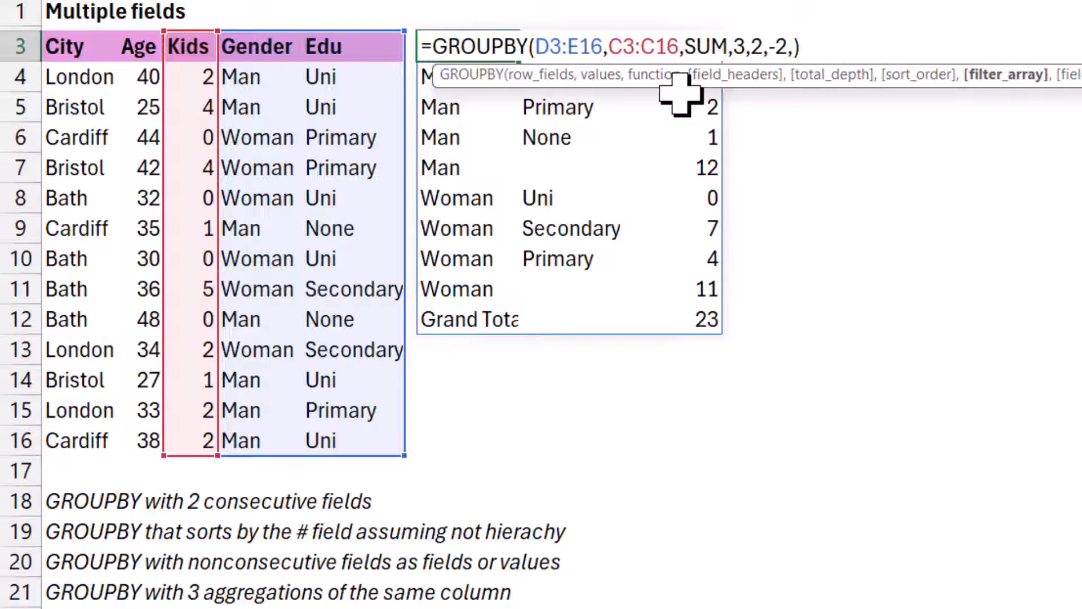
{"action": "mouse_move", "coordinate": [111, 59]}
{"action": "type", "text": "A3:A16=\""}
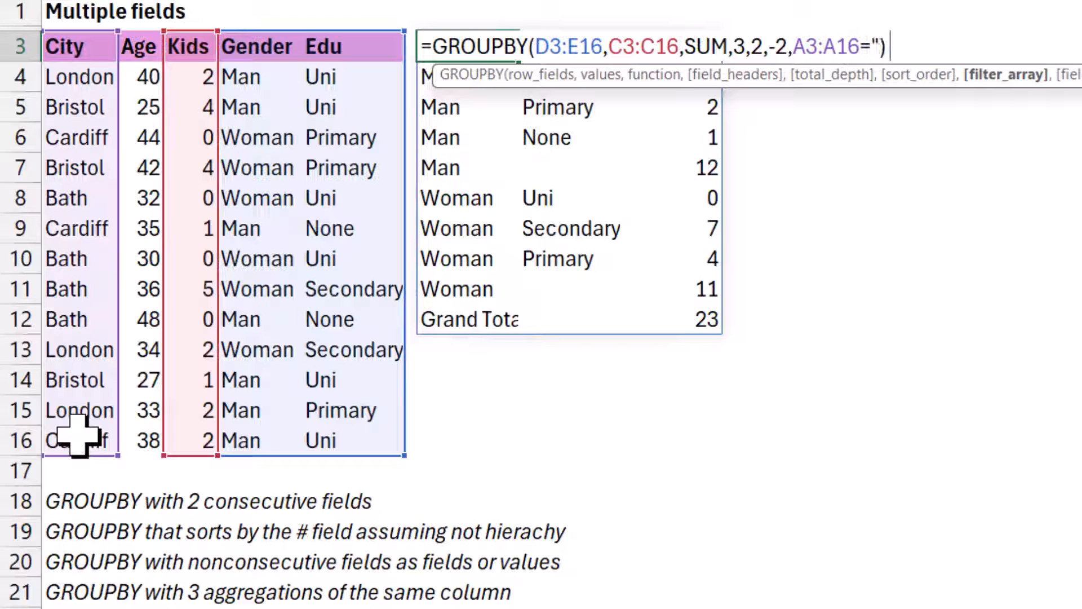
Step: Append the filter A3:A16<>"London" and commit, giving a Grand Total of 17
{"action": "type", "text": "London"}
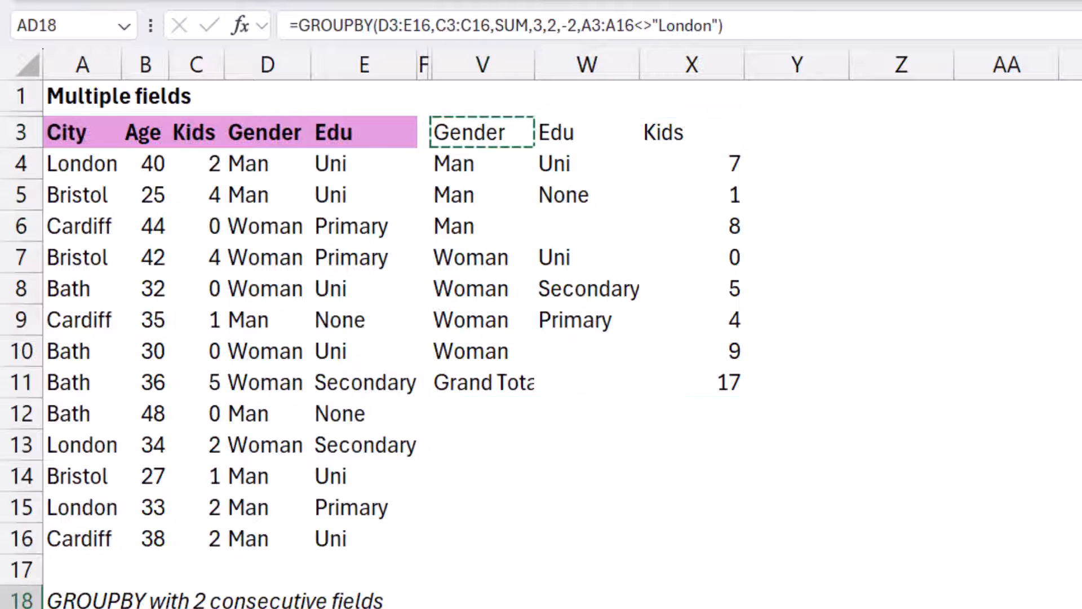
Step: Clear the summary and enter =GROUPBY(D3:E16,C3:C16,COUNTA,3,0,-3,, counting people per Gender/Edu
{"action": "key", "text": "Delete"}
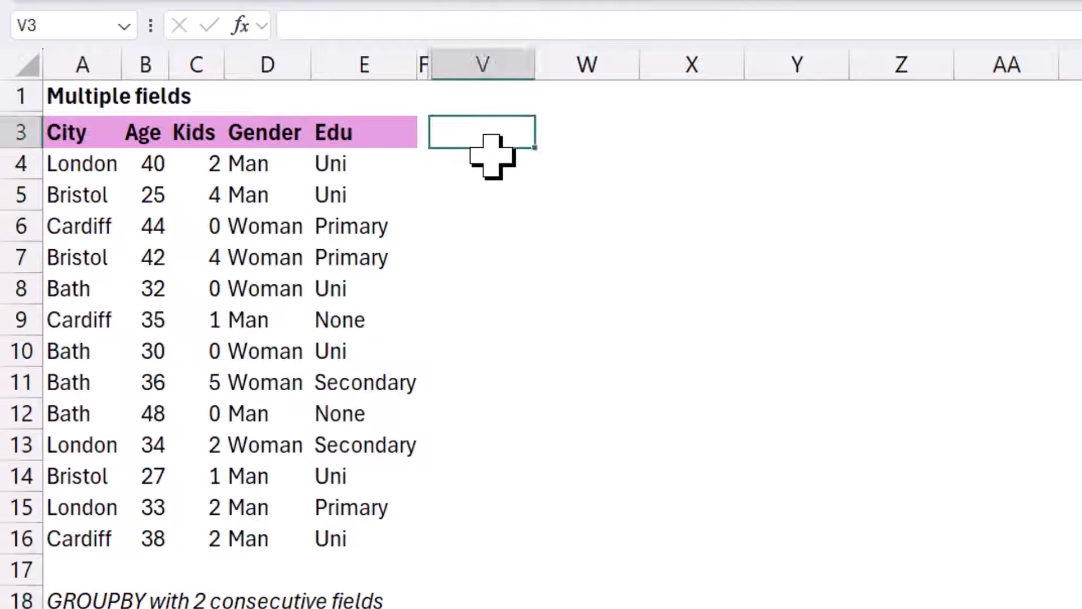
{"action": "type", "text": "=GROUPBY(D3:E16,"}
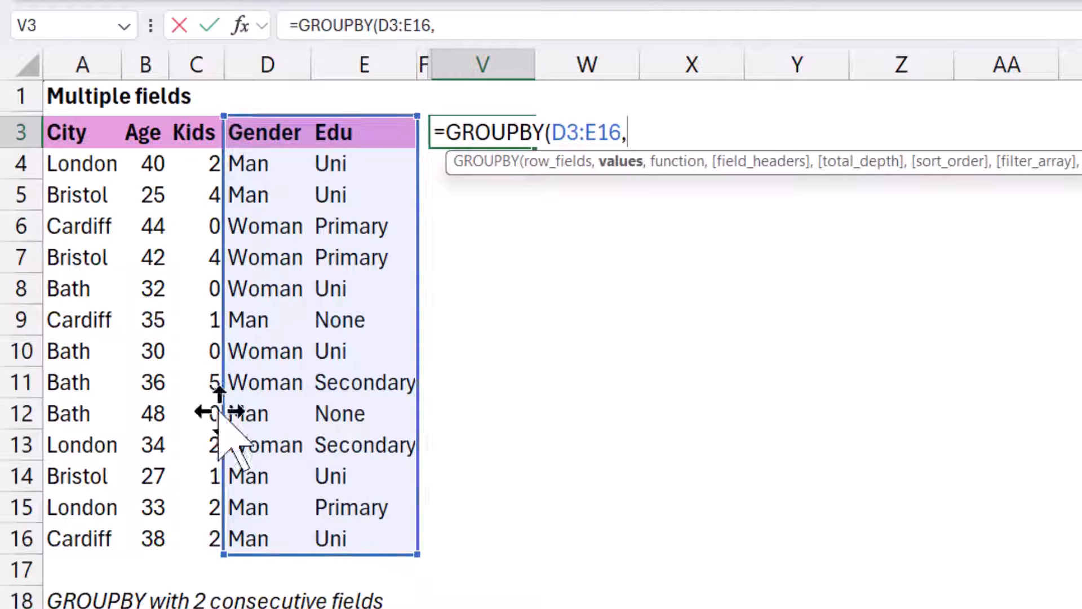
{"action": "mouse_move", "coordinate": [208, 134]}
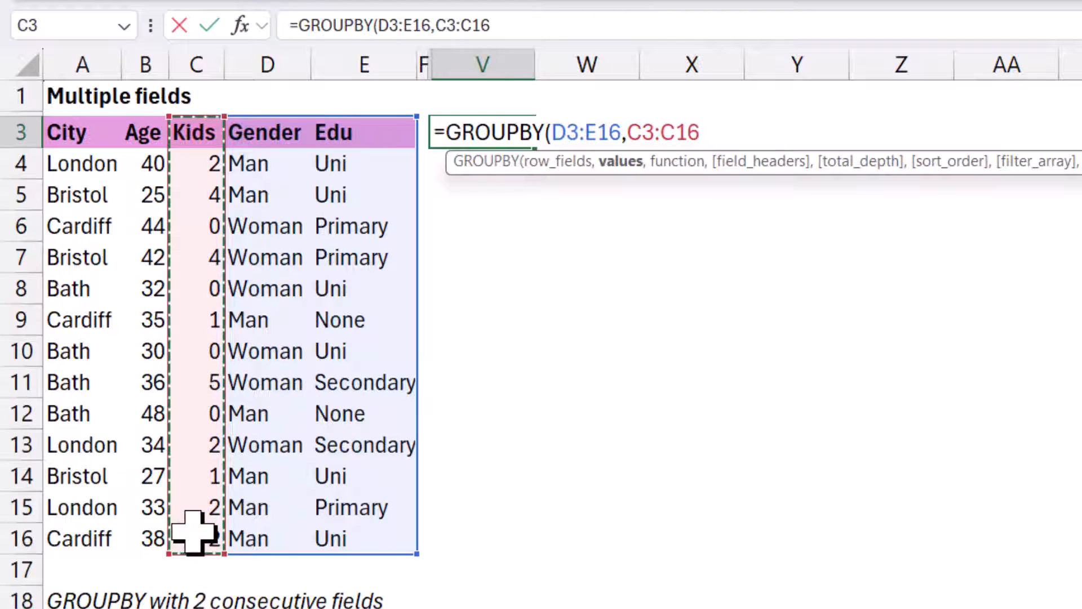
{"action": "type", "text": ",COUNTA,"}
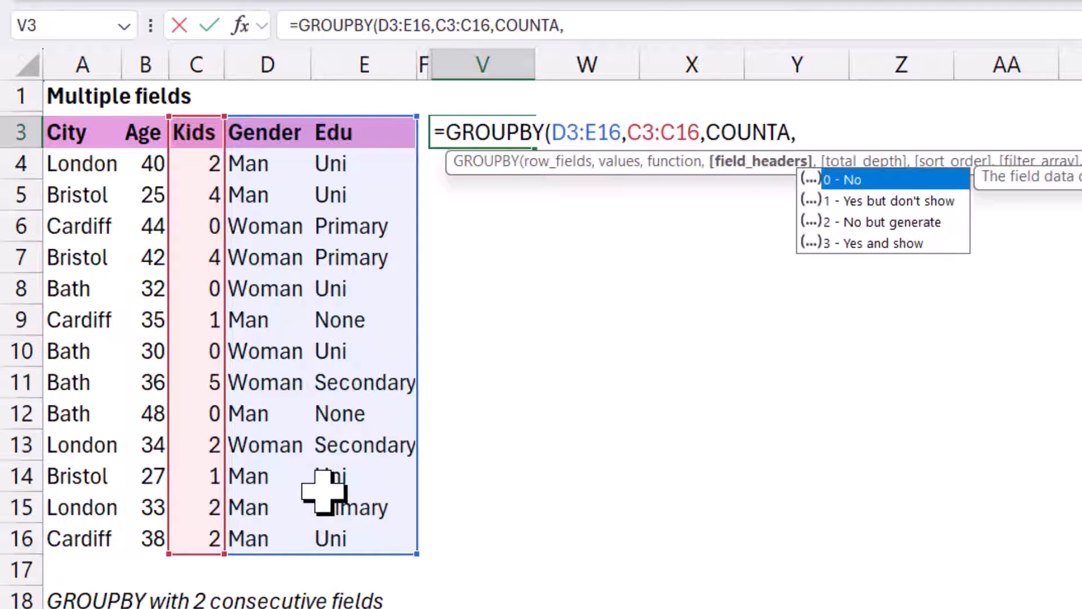
{"action": "mouse_move", "coordinate": [881, 242]}
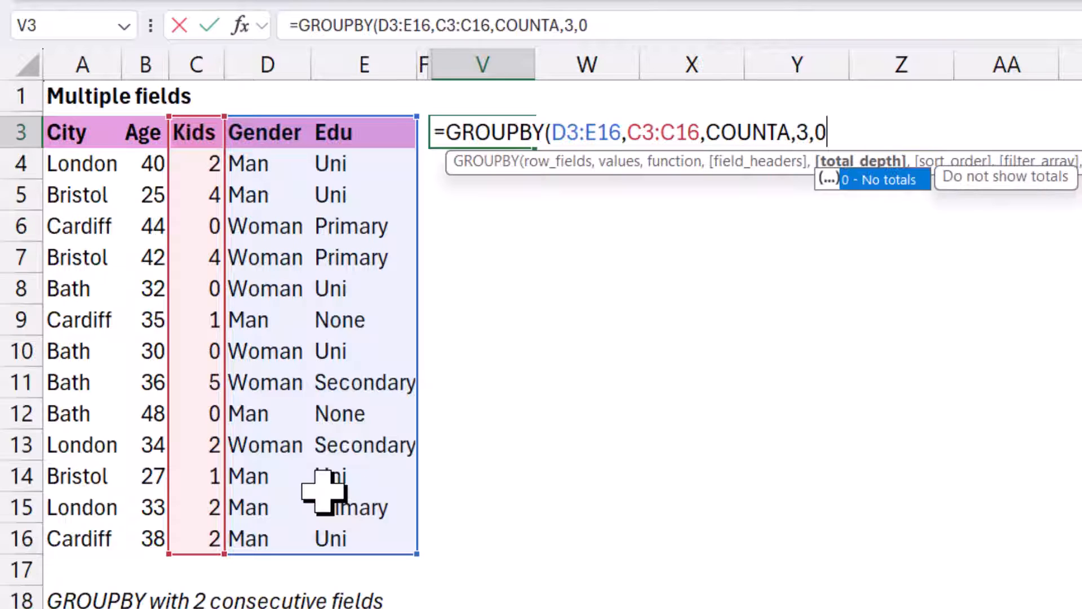
{"action": "type", "text": ","}
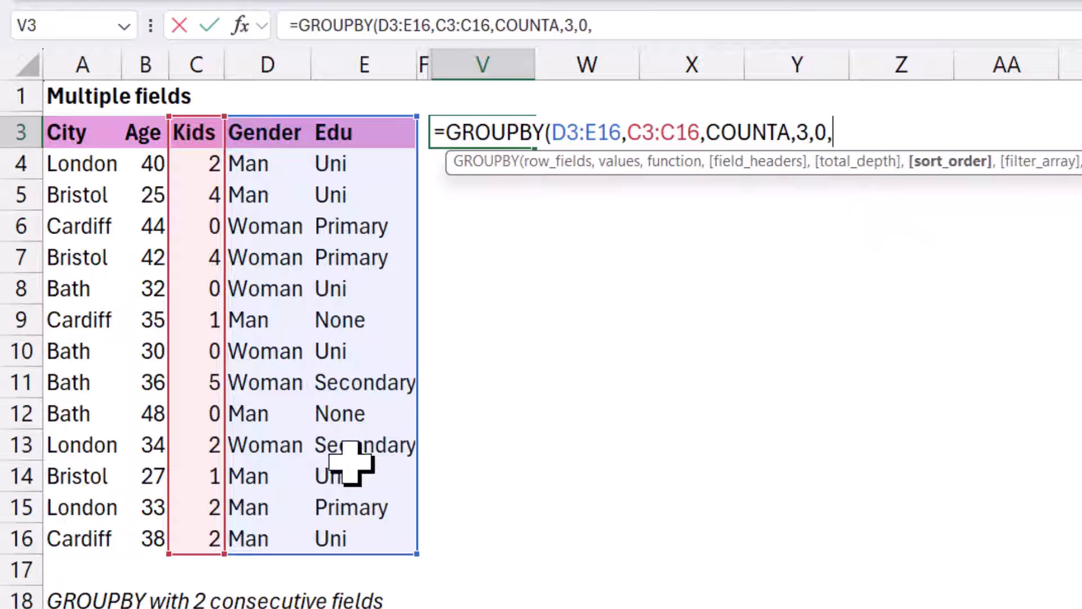
{"action": "mouse_move", "coordinate": [517, 308]}
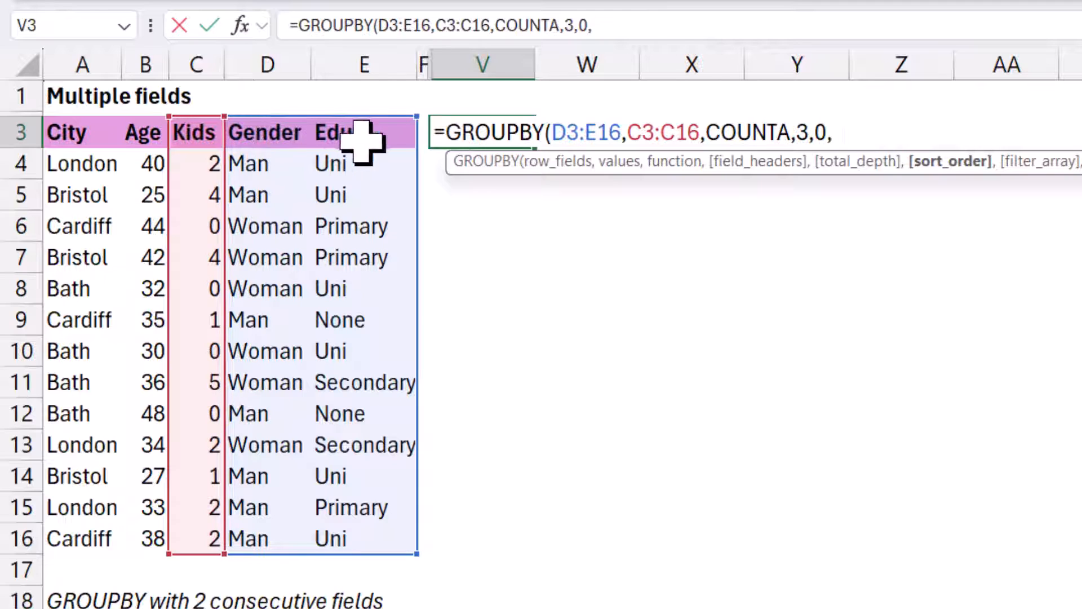
{"action": "mouse_move", "coordinate": [735, 376]}
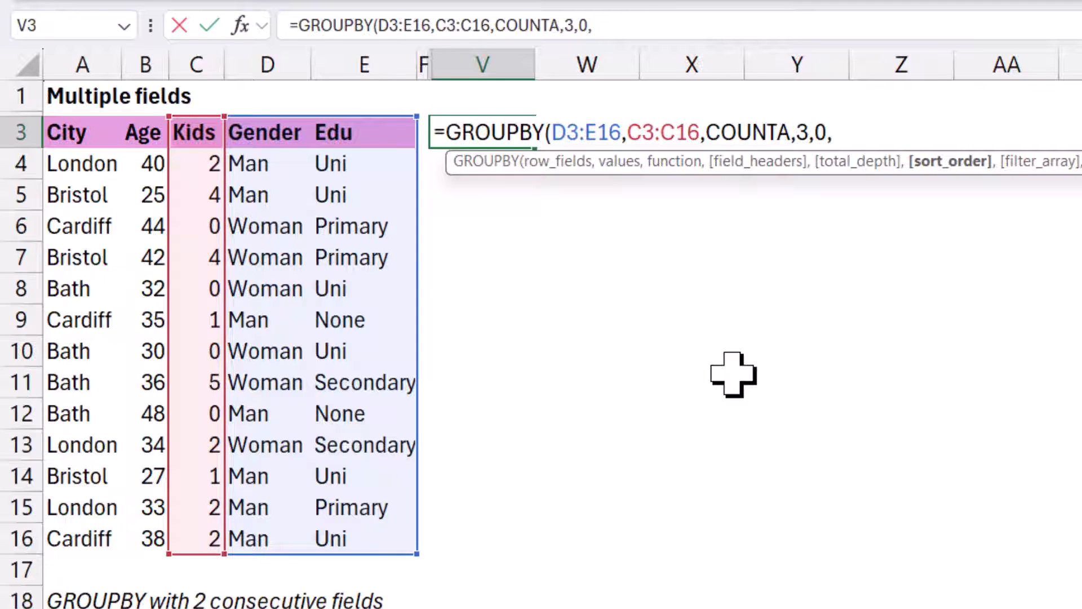
{"action": "type", "text": "-3"}
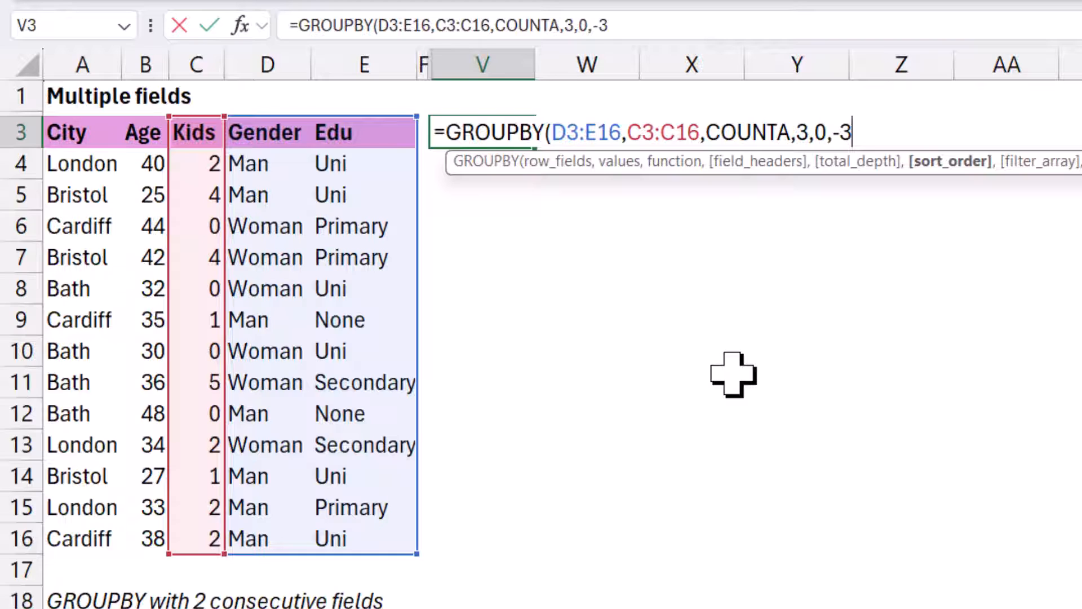
{"action": "type", "text": ","}
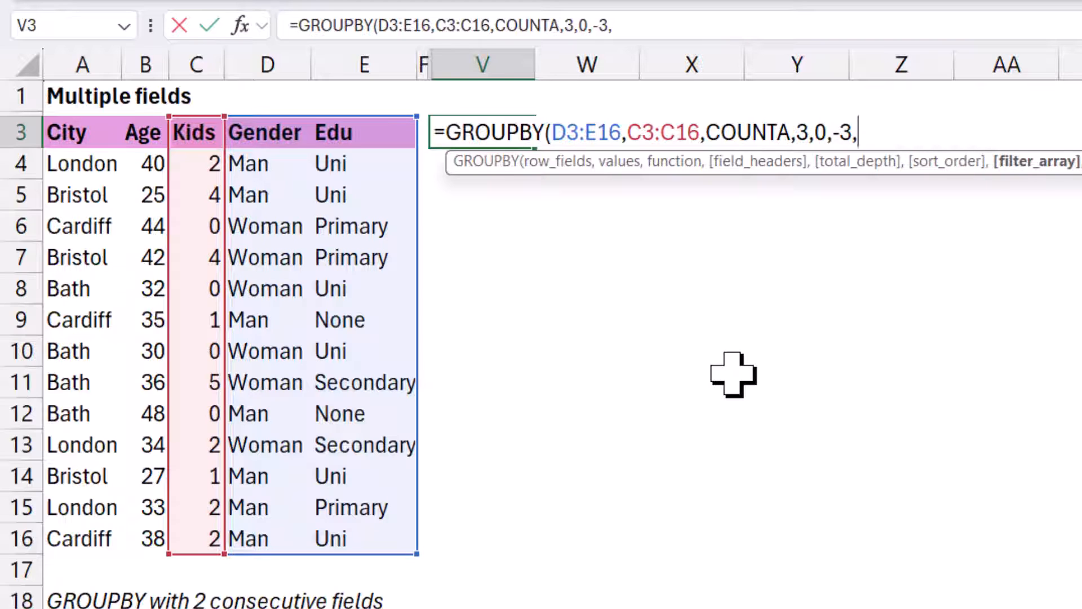
{"action": "type", "text": ","}
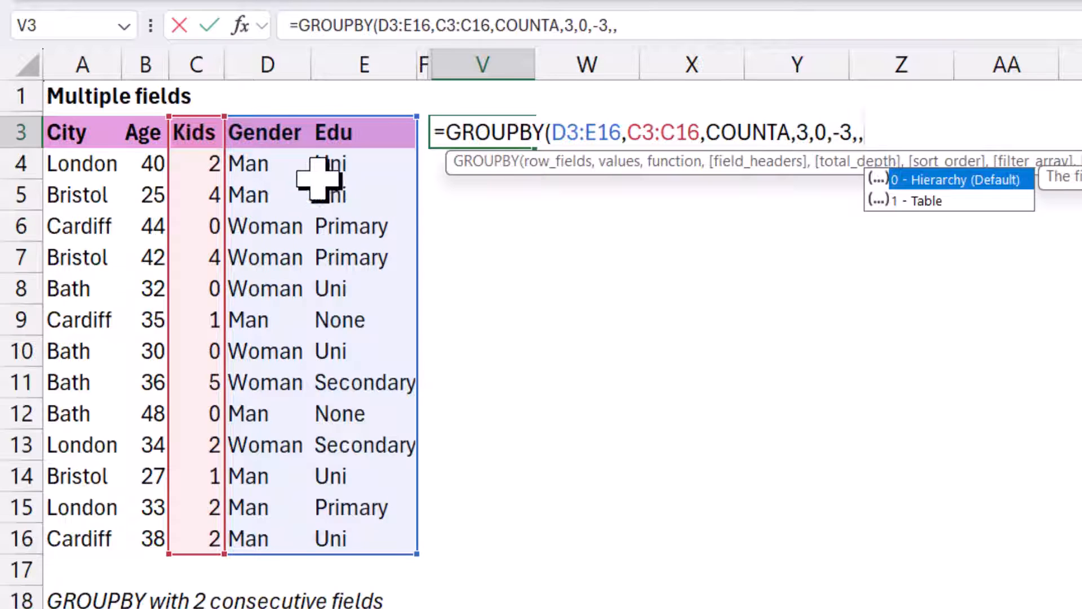
{"action": "mouse_move", "coordinate": [666, 214]}
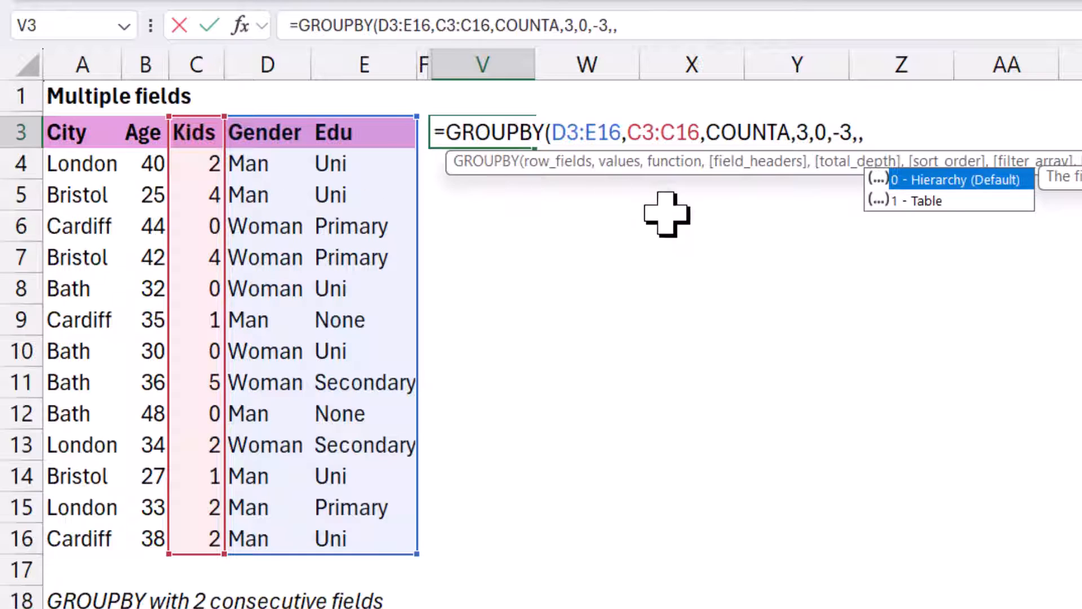
{"action": "mouse_move", "coordinate": [939, 234]}
{"action": "type", "text": "1)"}
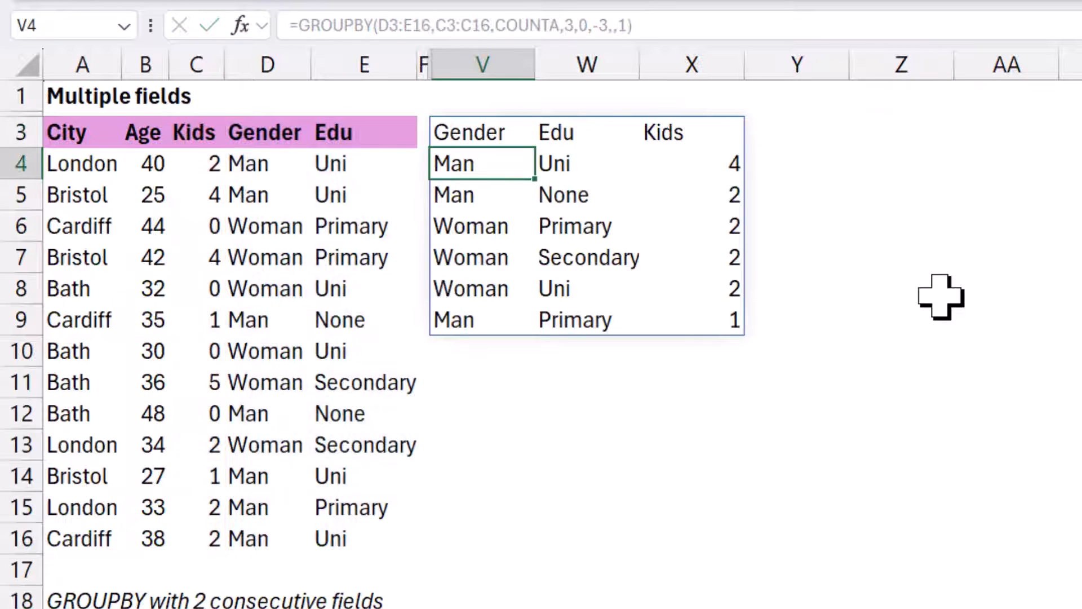
Step: Replace COUNTA with SUM so V3 totals Kids per Gender and Edu
{"action": "left_click", "coordinate": [690, 195]}
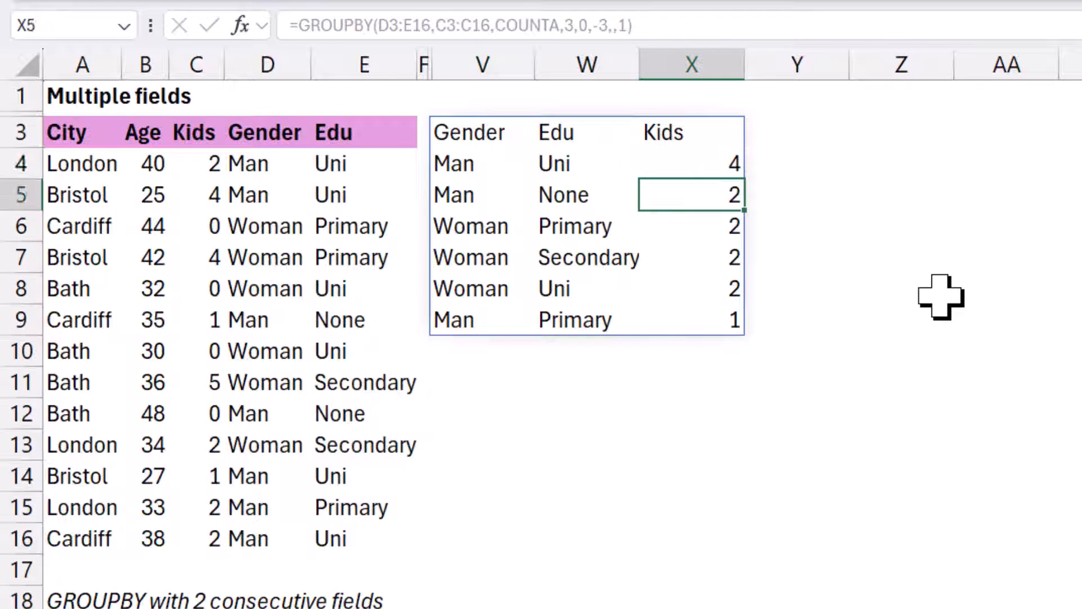
{"action": "left_click", "coordinate": [481, 163]}
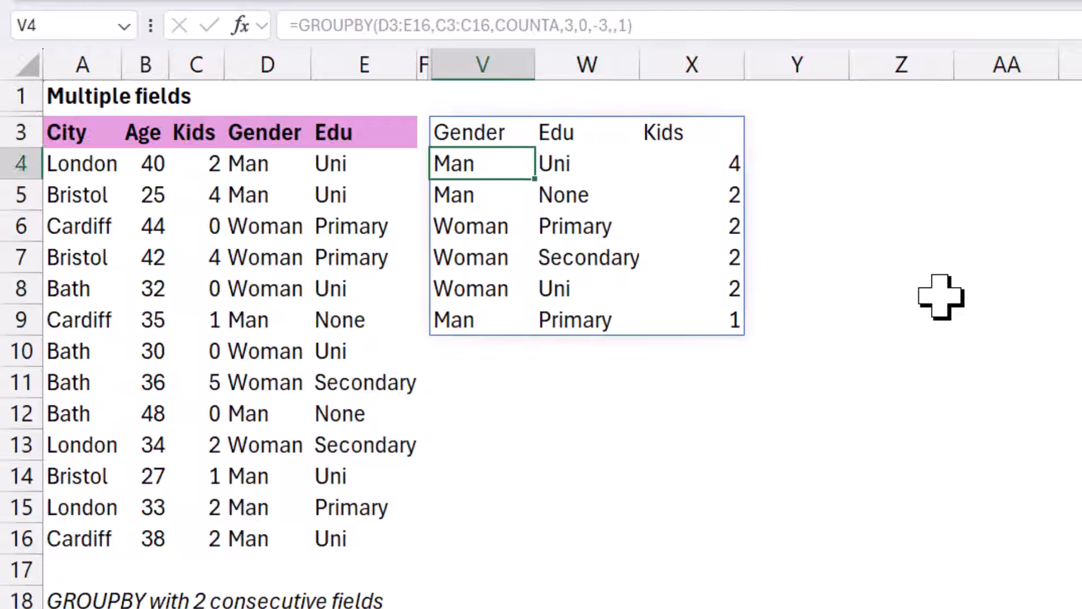
{"action": "left_click", "coordinate": [481, 133]}
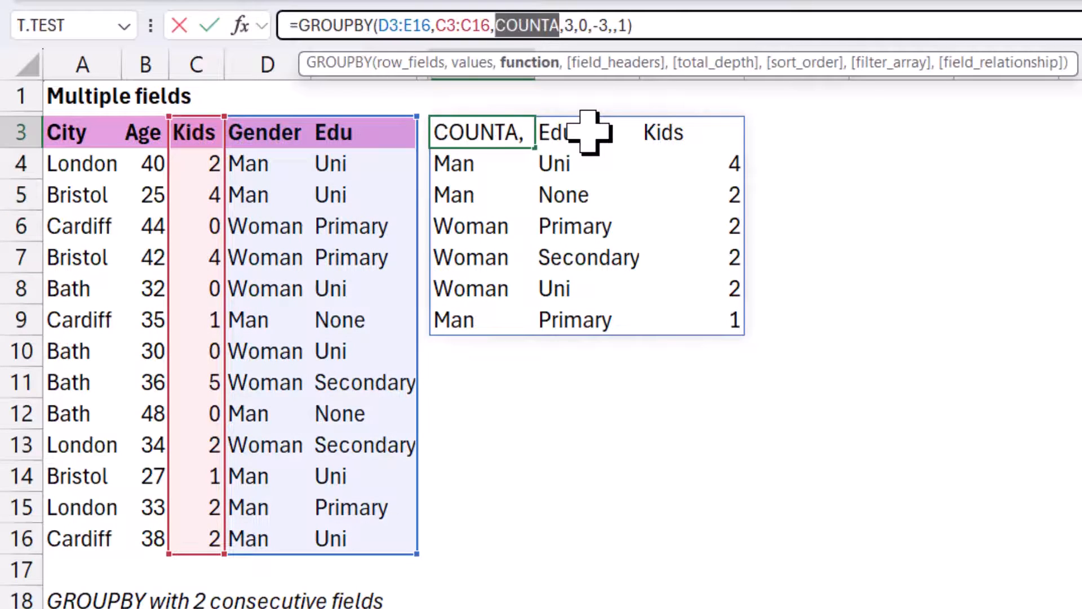
{"action": "type", "text": "sum"}
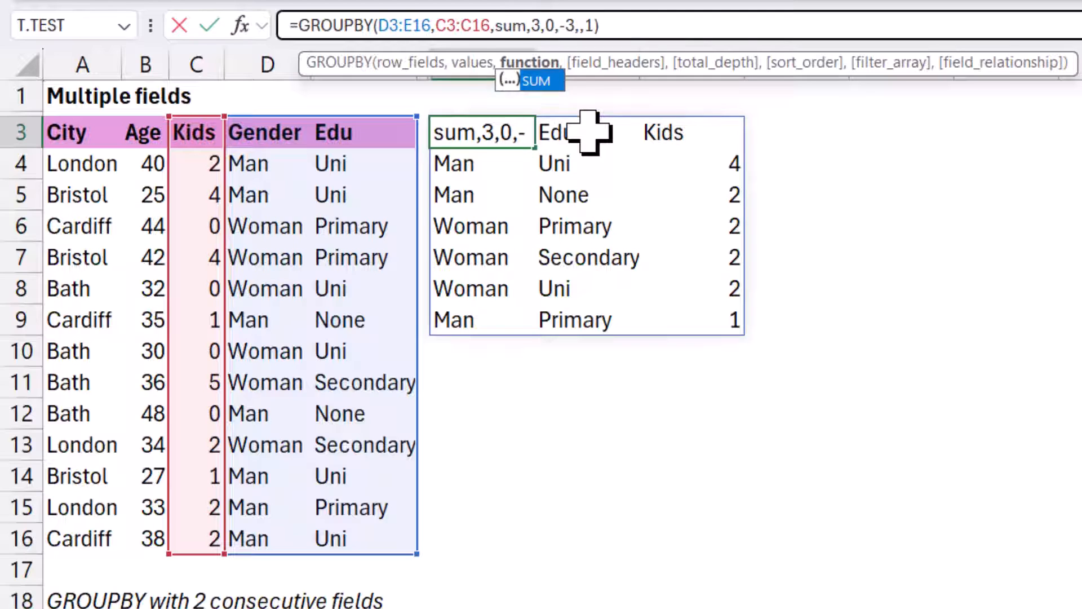
{"action": "key", "text": "Return"}
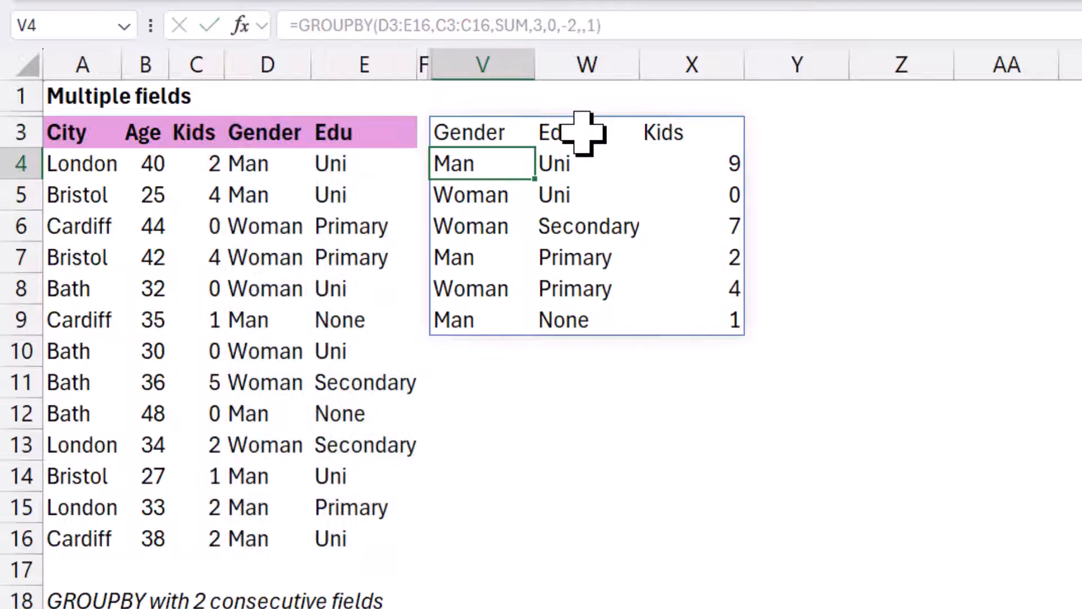
Step: Change the sort_order to 2 so rows order by Edu alphabetically
{"action": "left_click", "coordinate": [555, 163]}
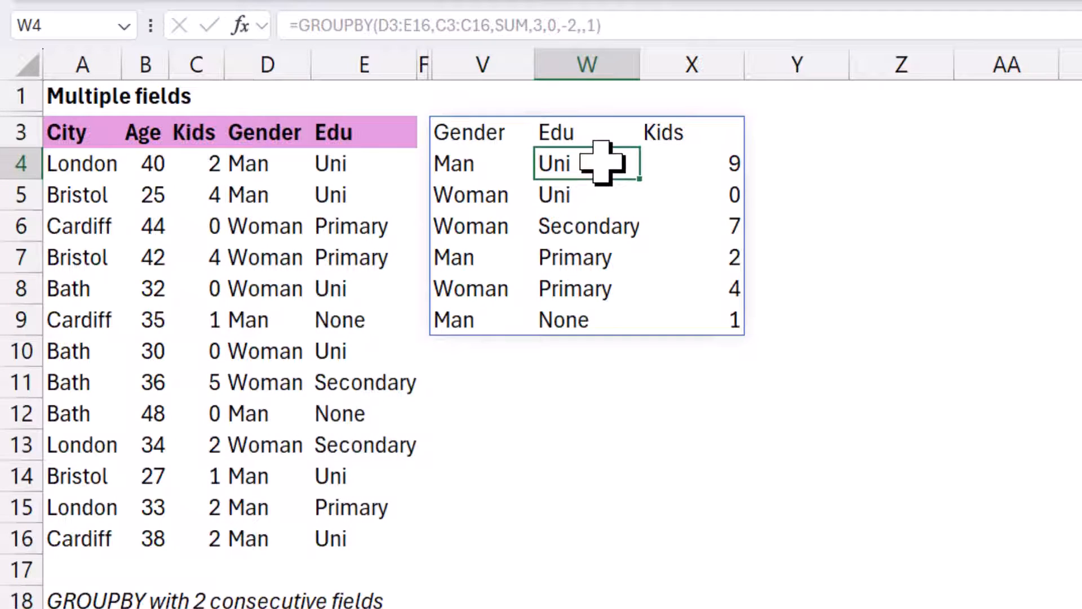
{"action": "mouse_move", "coordinate": [607, 228]}
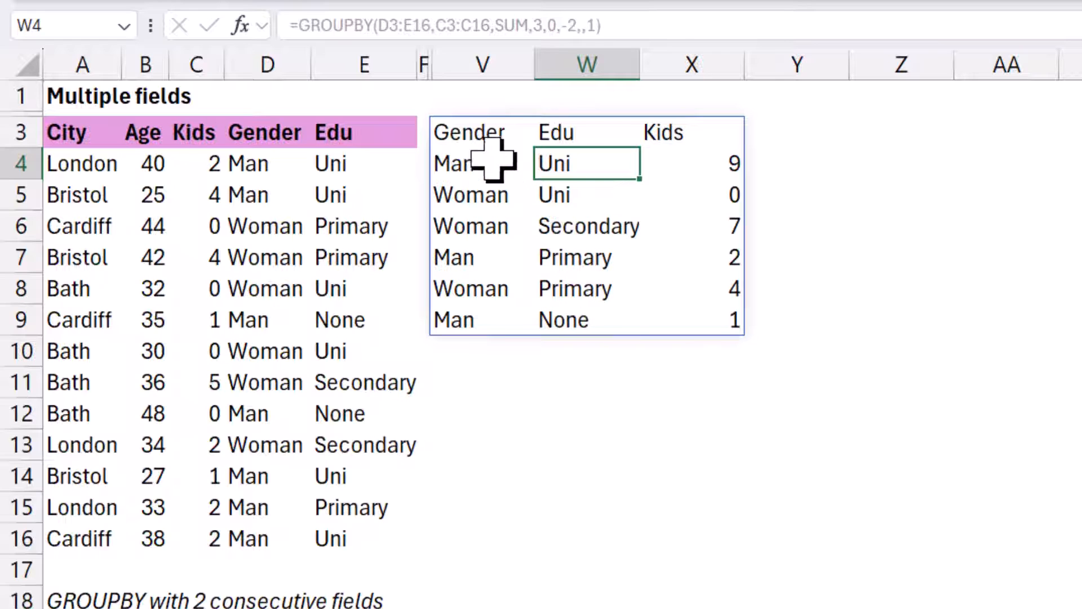
{"action": "left_click", "coordinate": [470, 133]}
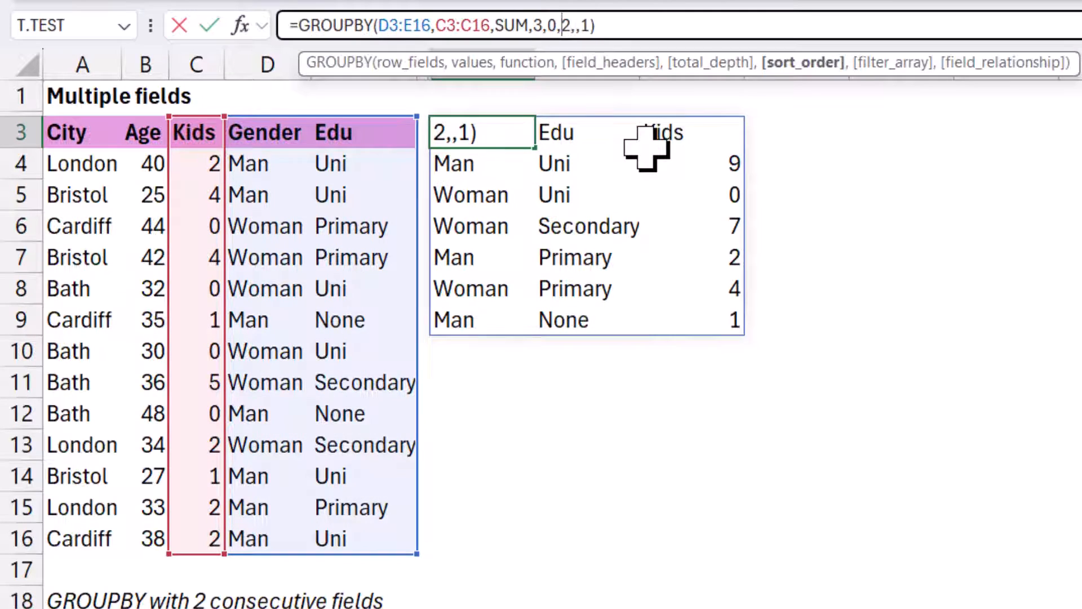
{"action": "left_click", "coordinate": [586, 319]}
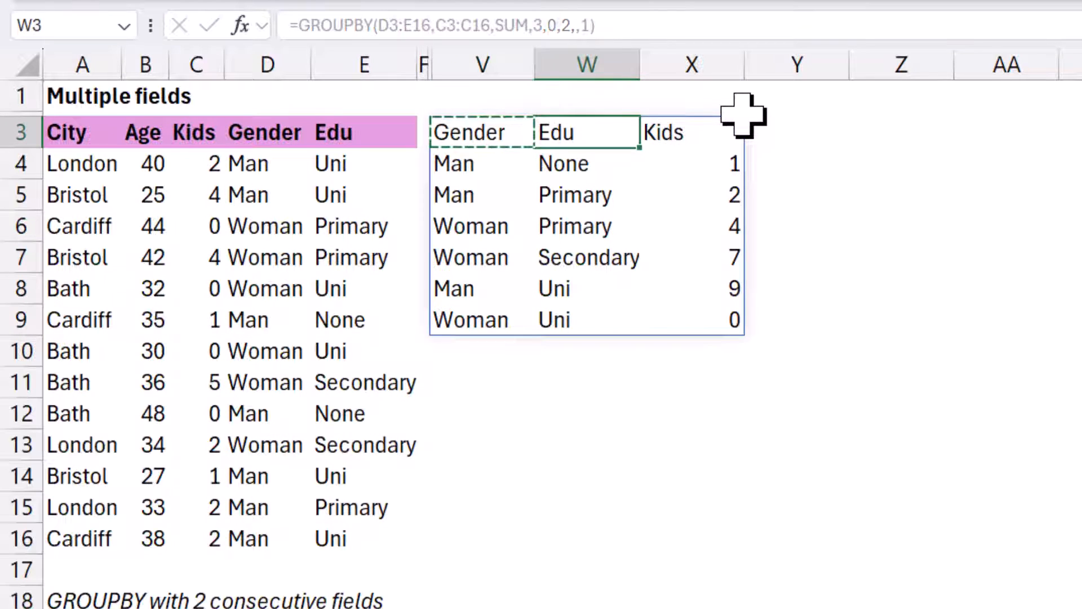
Step: Enter =HSTACK(E3:E16,A3:A16,C3:D16) in V3 to stack Edu, City, Kids, Gender, then clear it
{"action": "scroll", "scroll_direction": "right", "scroll_amount": 3}
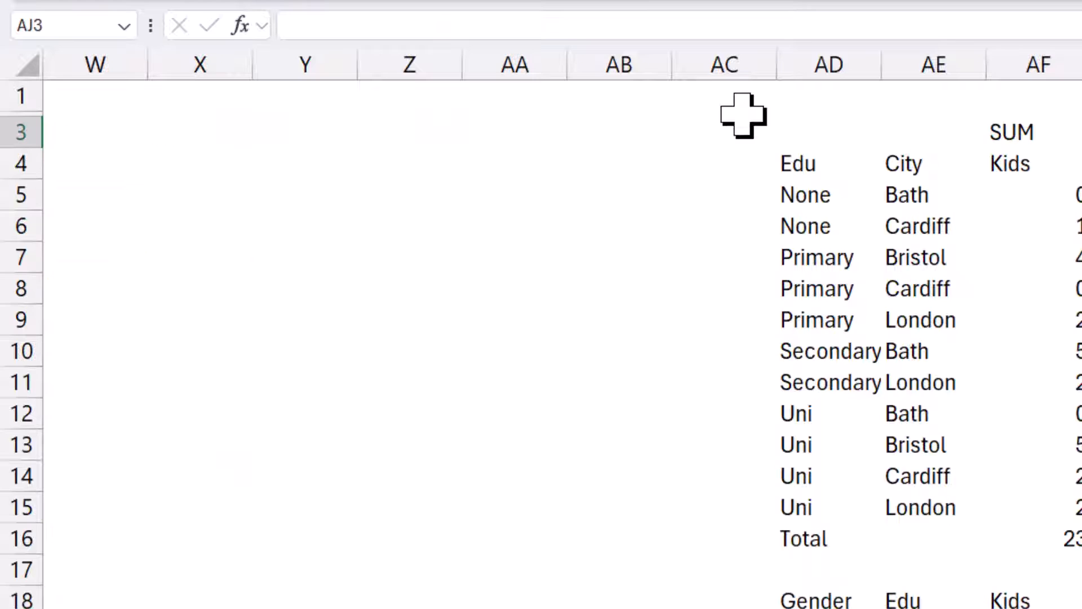
{"action": "scroll", "scroll_direction": "left", "scroll_amount": 3}
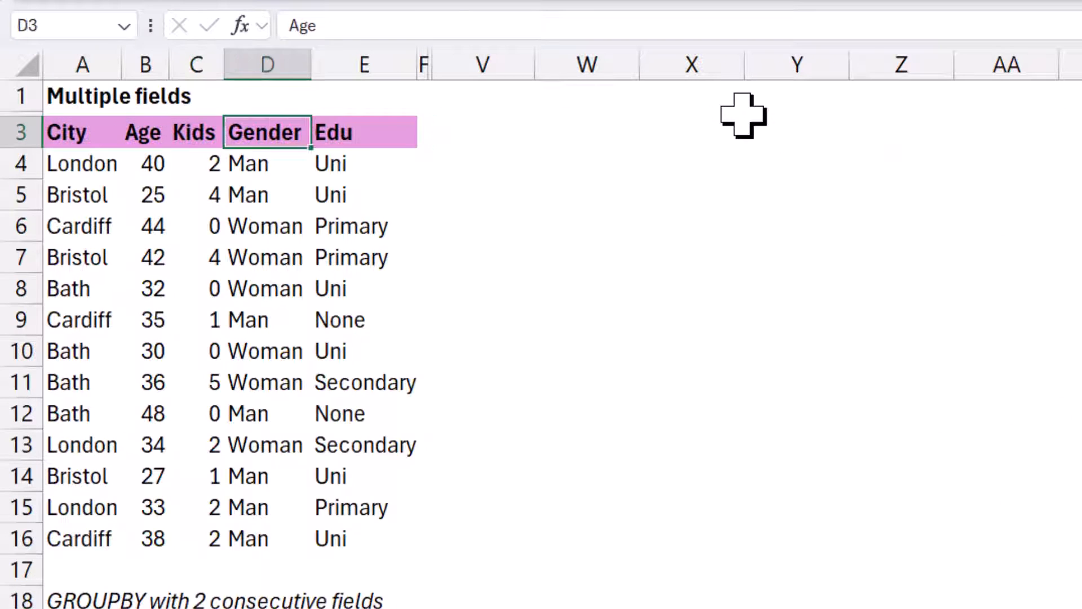
{"action": "left_click", "coordinate": [481, 133]}
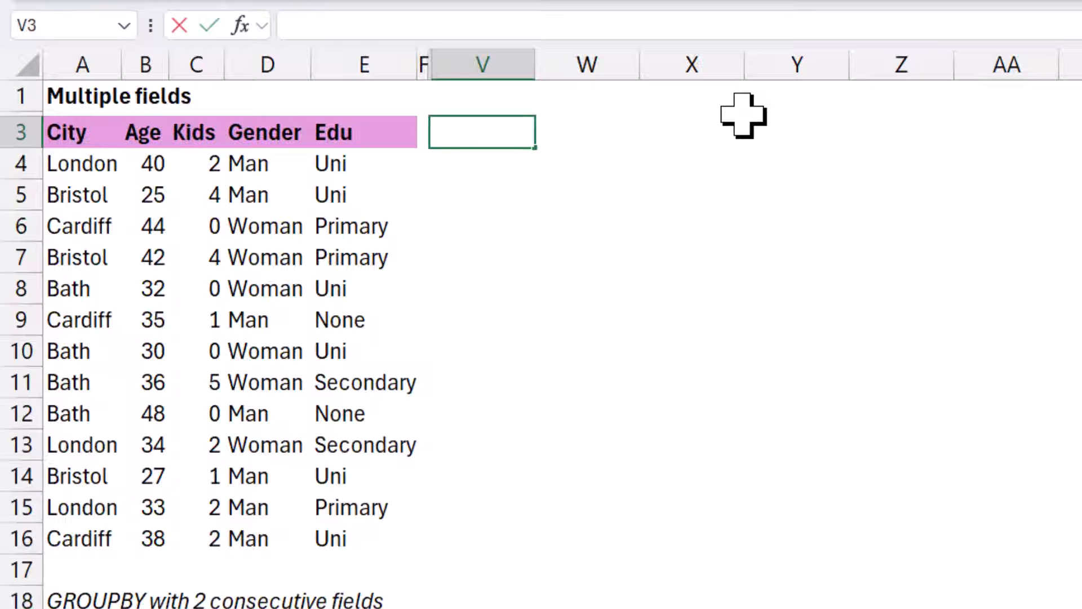
{"action": "type", "text": "=HSTACK(E3:E16"}
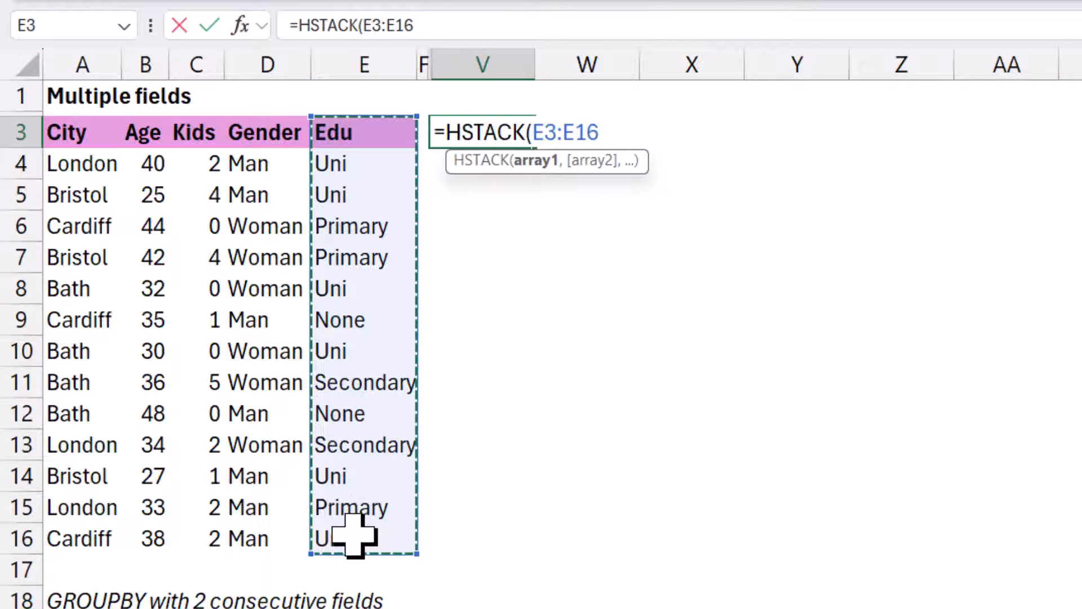
{"action": "type", "text": ",A3:A16,C3:D16"}
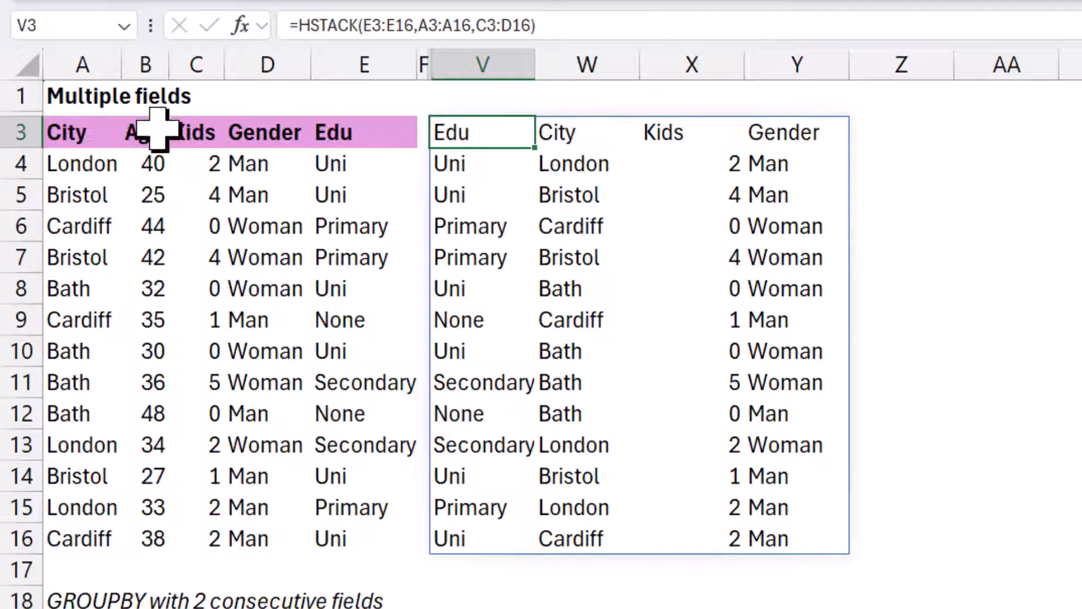
{"action": "mouse_move", "coordinate": [329, 186]}
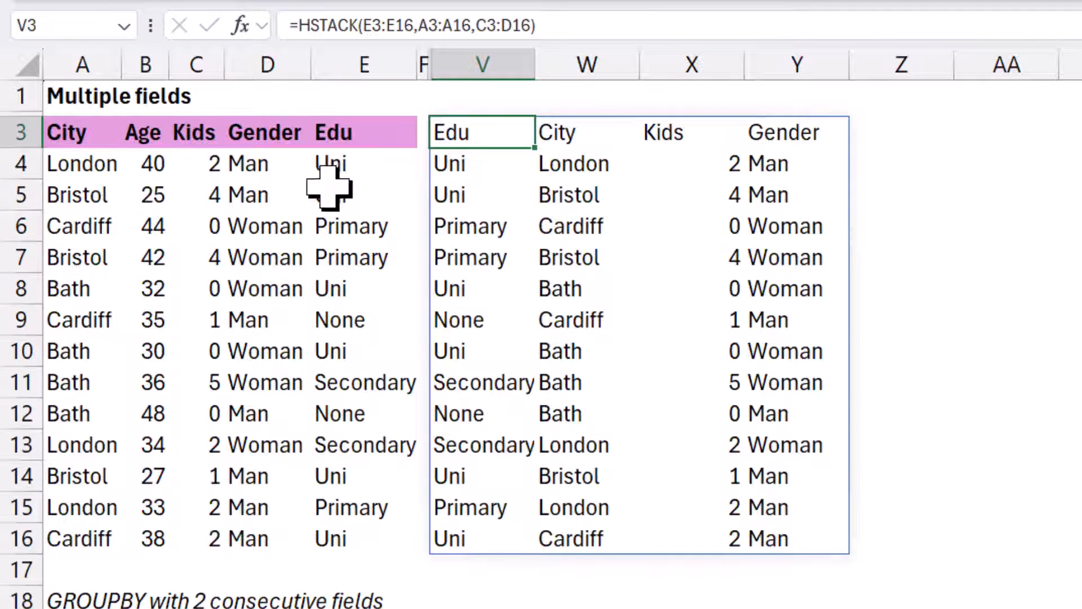
{"action": "key", "text": "Delete"}
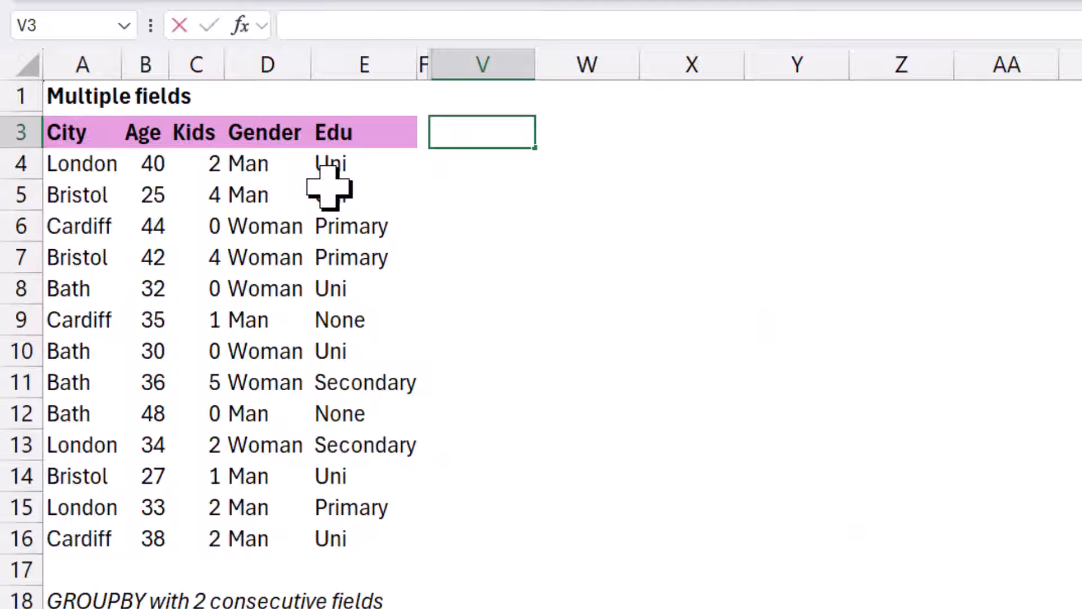
Step: Enter =GROUPBY(HSTACK(D3:D16,A3:A16),B3:B16,AVERAGE) for average Age per Gender/City, total 35.69231
{"action": "type", "text": "=GROUPBY("}
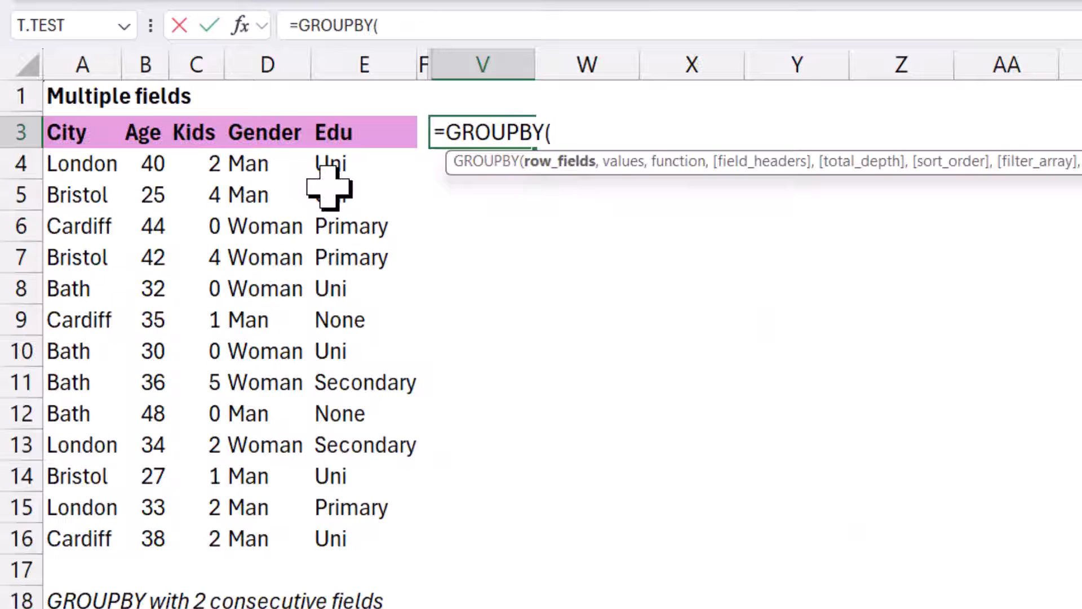
{"action": "type", "text": "hsta"}
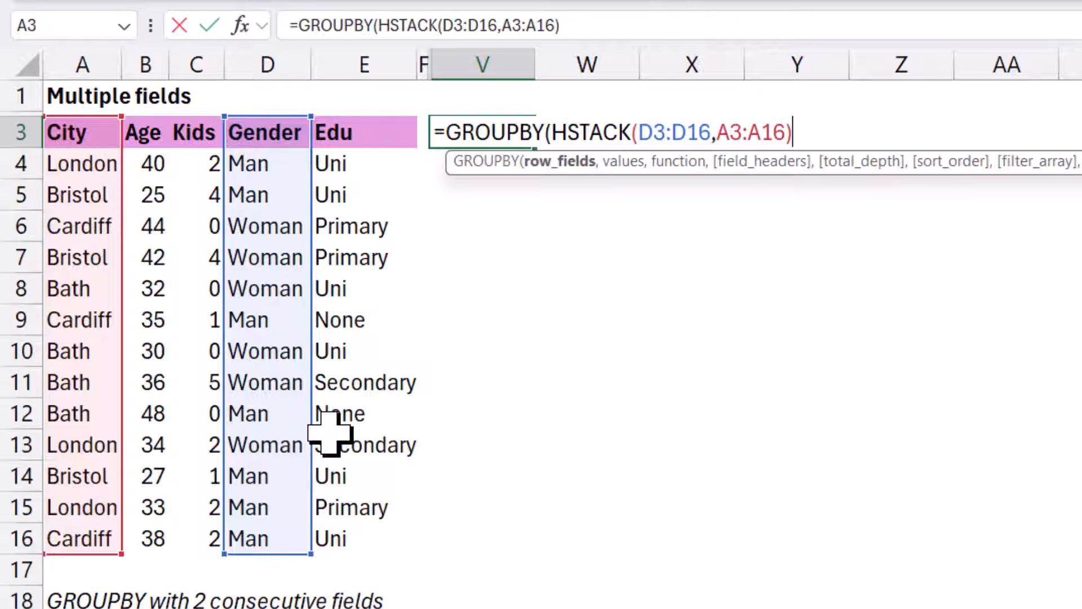
{"action": "type", "text": ",B3:B16"}
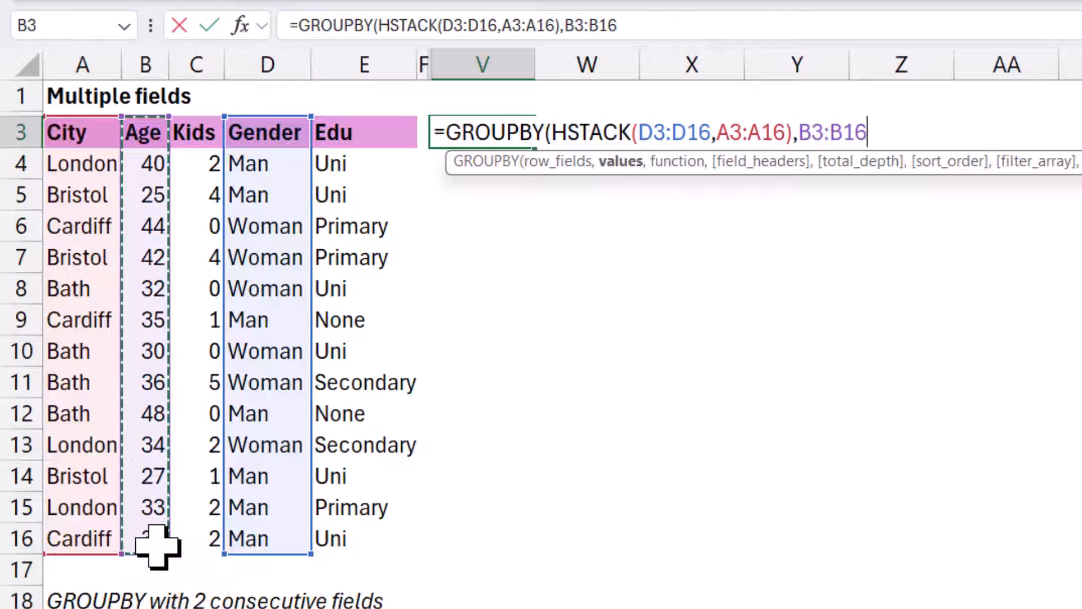
{"action": "type", "text": ",AVERAGE"}
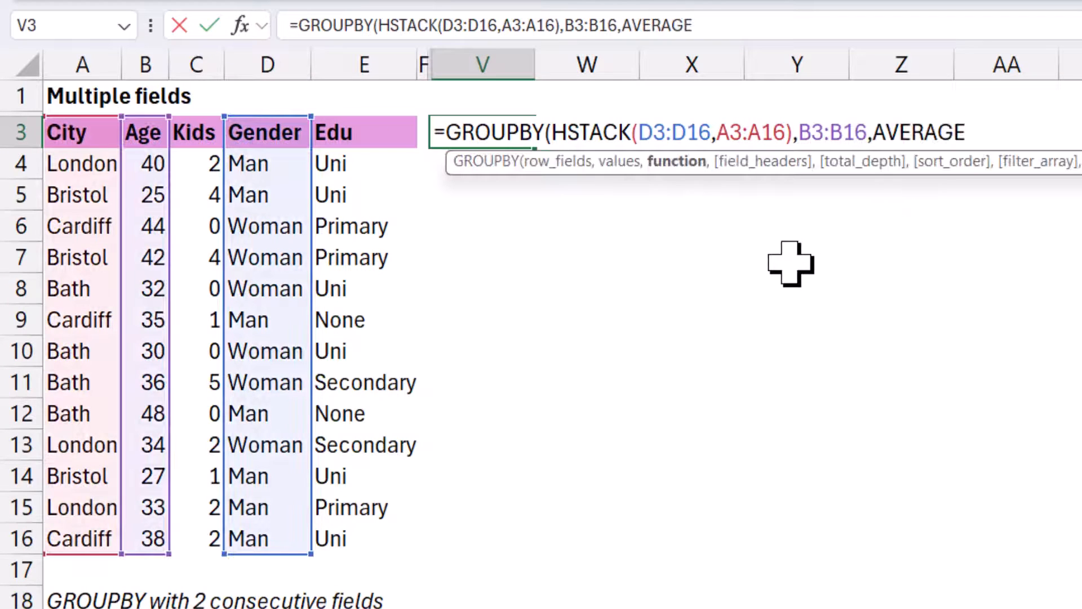
{"action": "key", "text": "Return"}
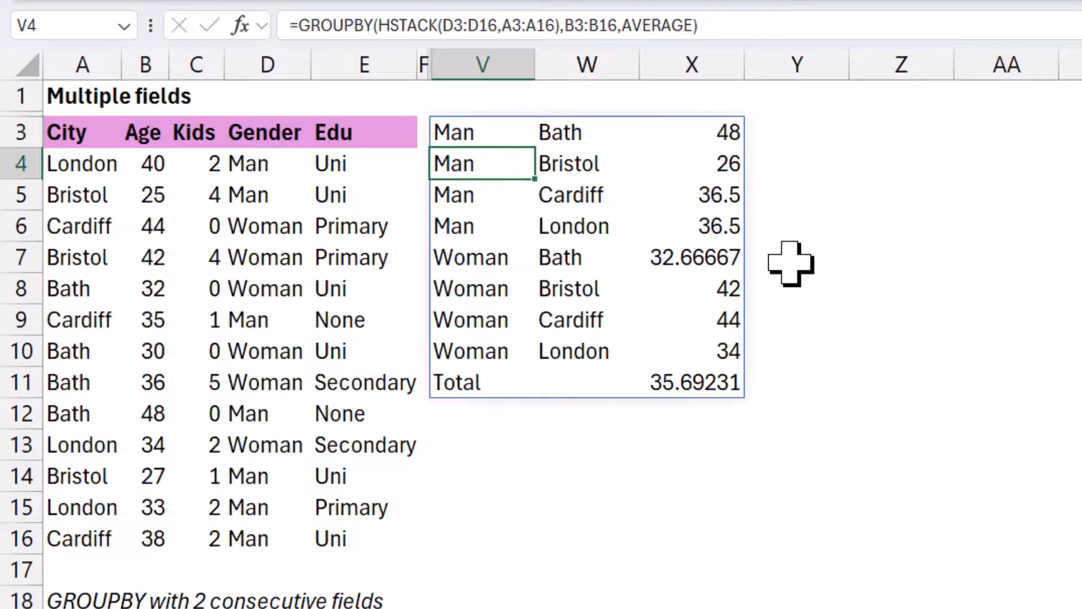
{"action": "left_click", "coordinate": [691, 132]}
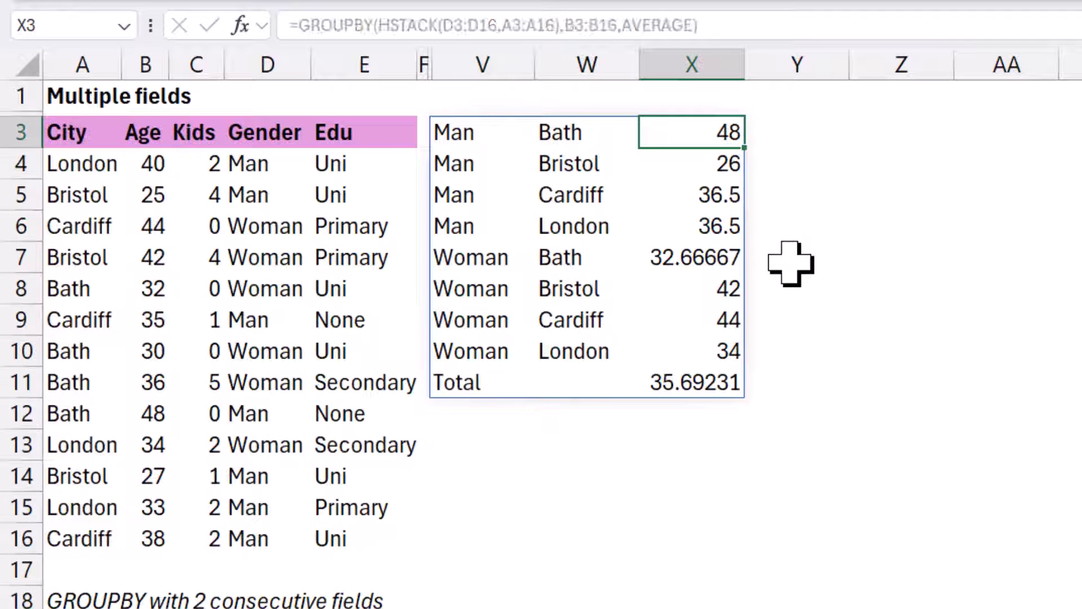
{"action": "left_click", "coordinate": [481, 133]}
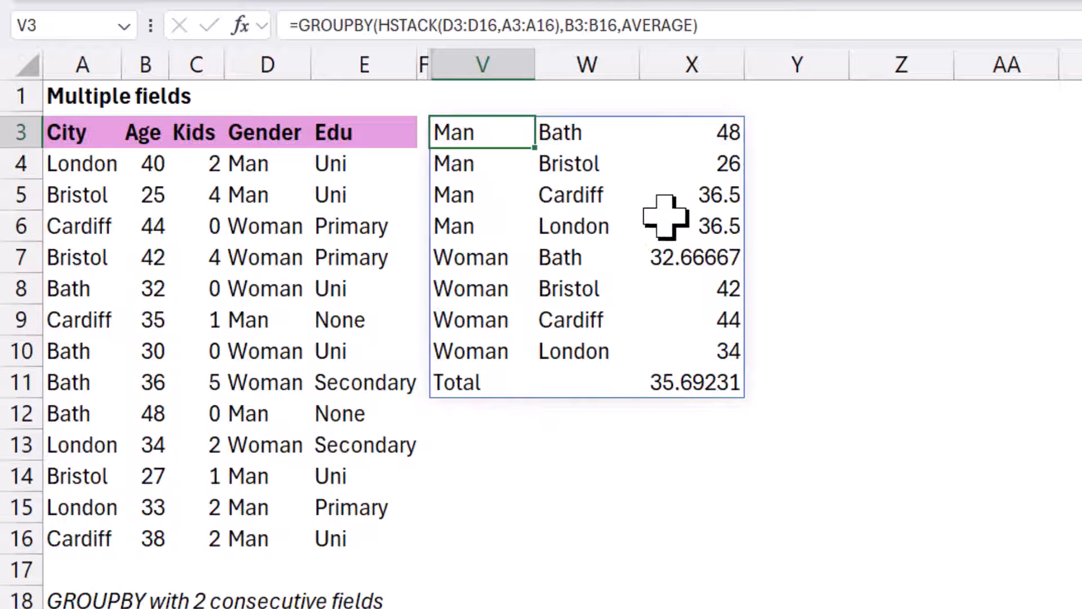
{"action": "mouse_move", "coordinate": [475, 131]}
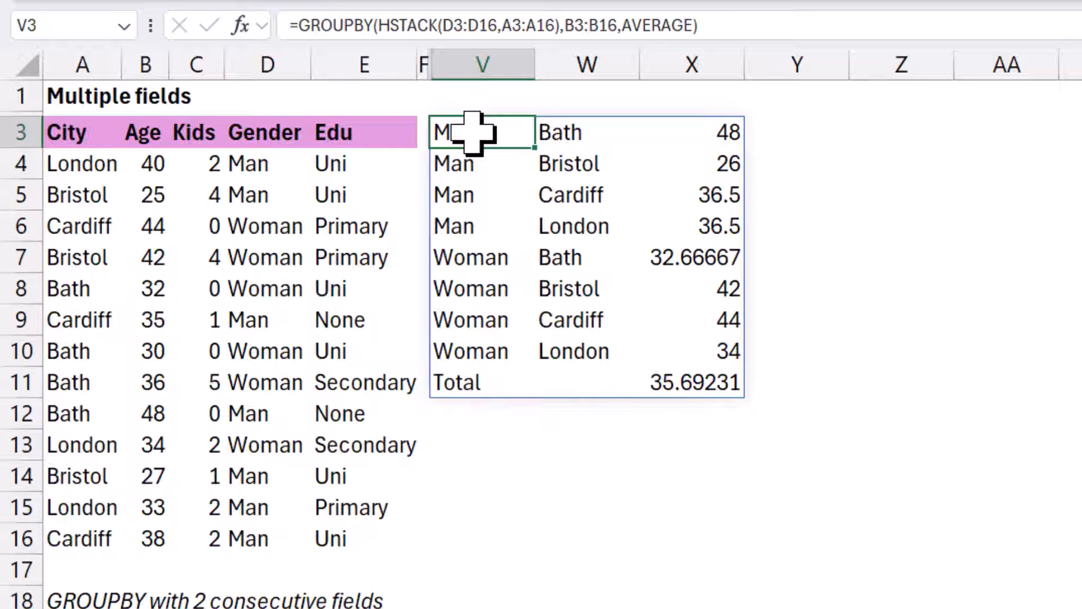
{"action": "mouse_move", "coordinate": [708, 200]}
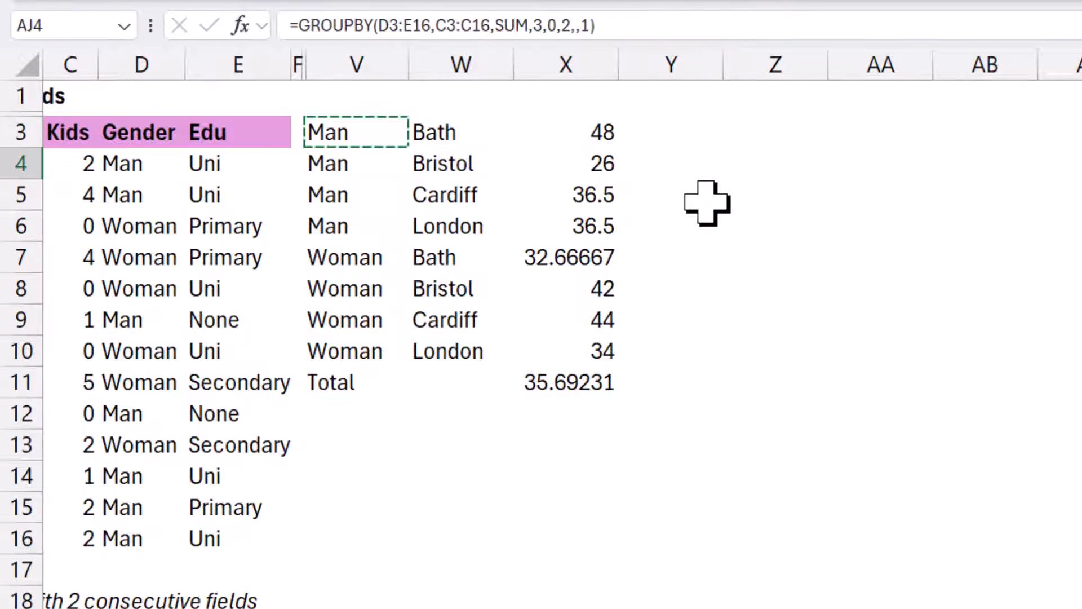
Step: Enter =GROUPBY(D3:D16,HSTACK(C3:C16,B3:B16),MEDIAN,3) for median Kids and Age per Gender, totals 2 and 35
{"action": "left_click", "coordinate": [356, 413]}
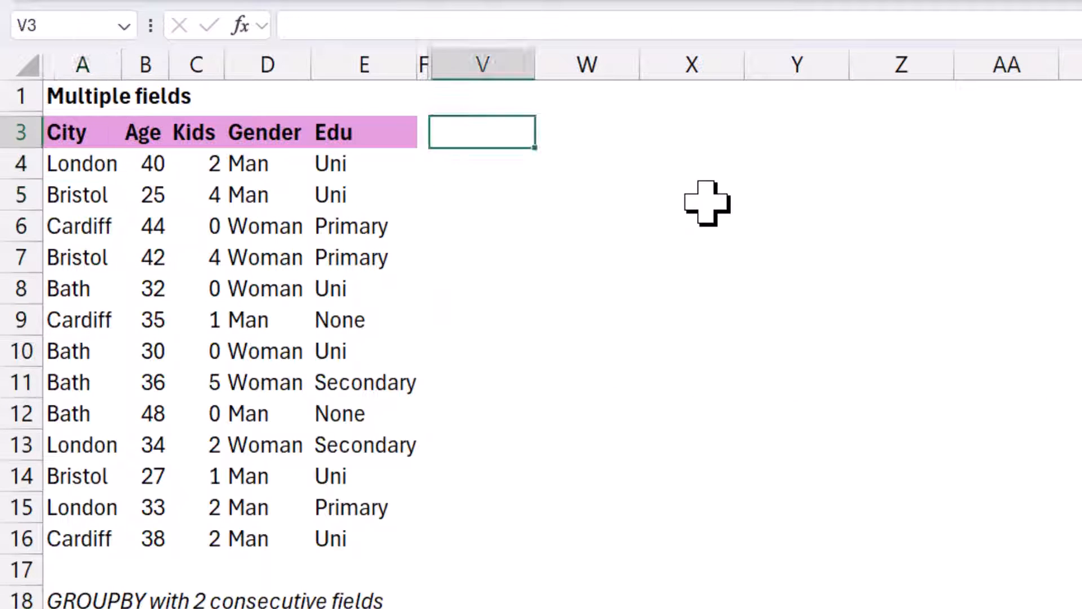
{"action": "type", "text": "="}
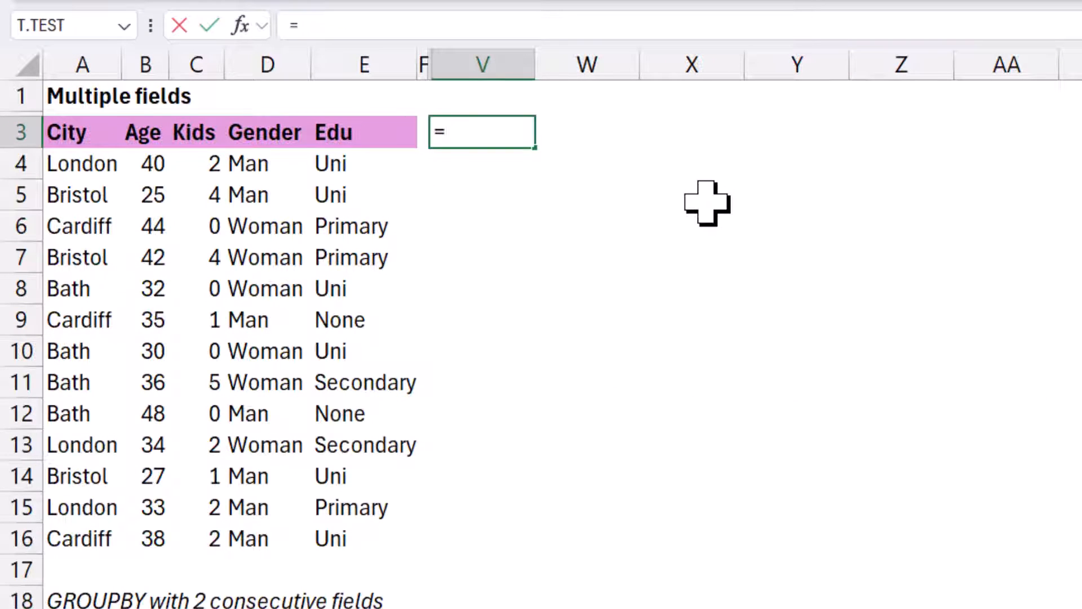
{"action": "type", "text": "GROUPBY("}
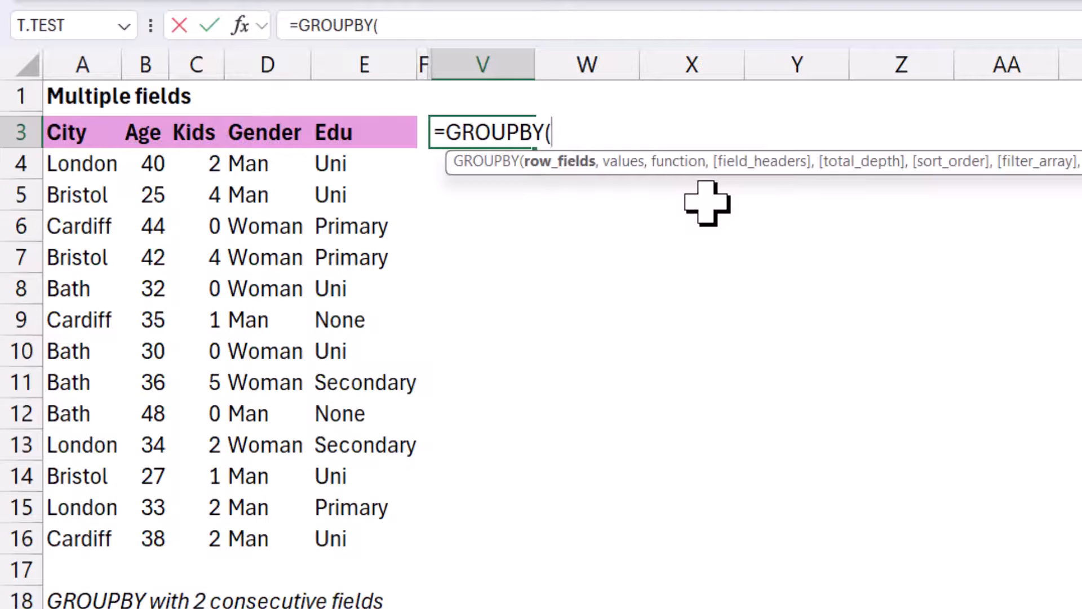
{"action": "type", "text": "HSTACK(E3:E16,D3:D16"}
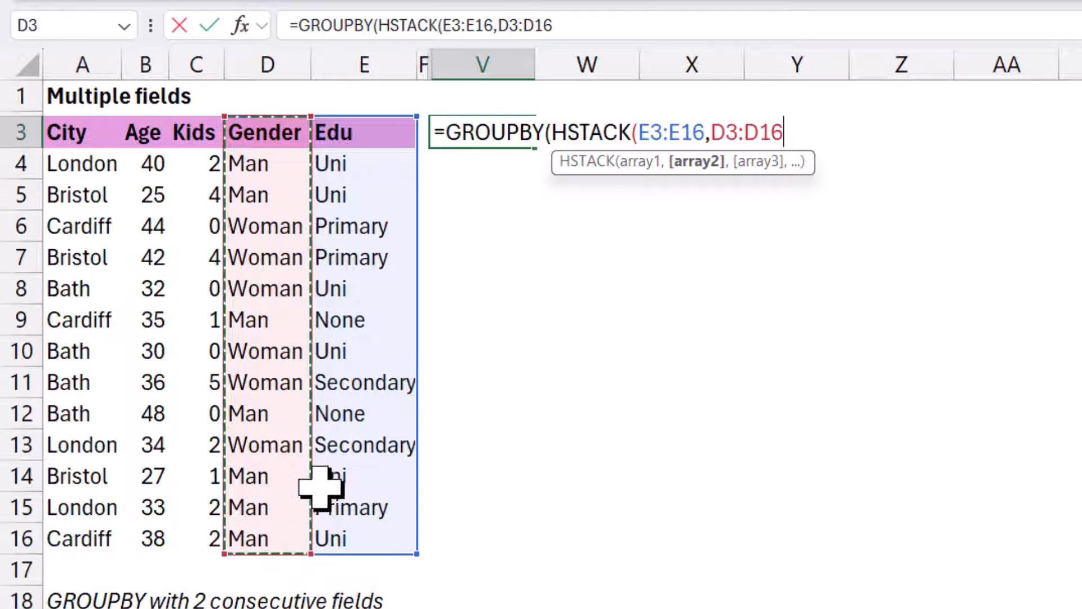
{"action": "type", "text": "),"}
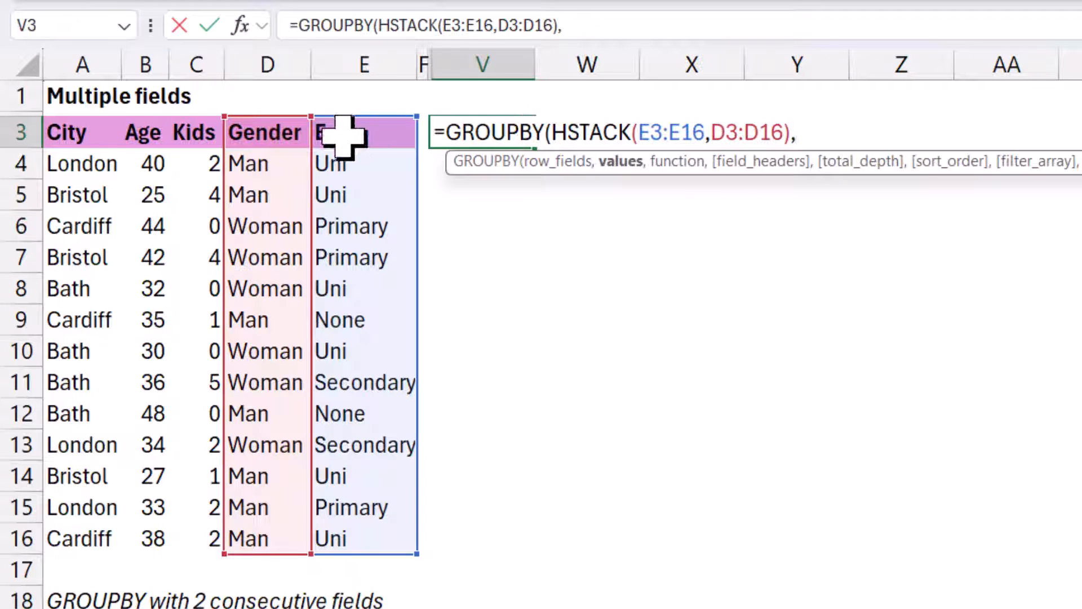
{"action": "type", "text": ",HSTACK("}
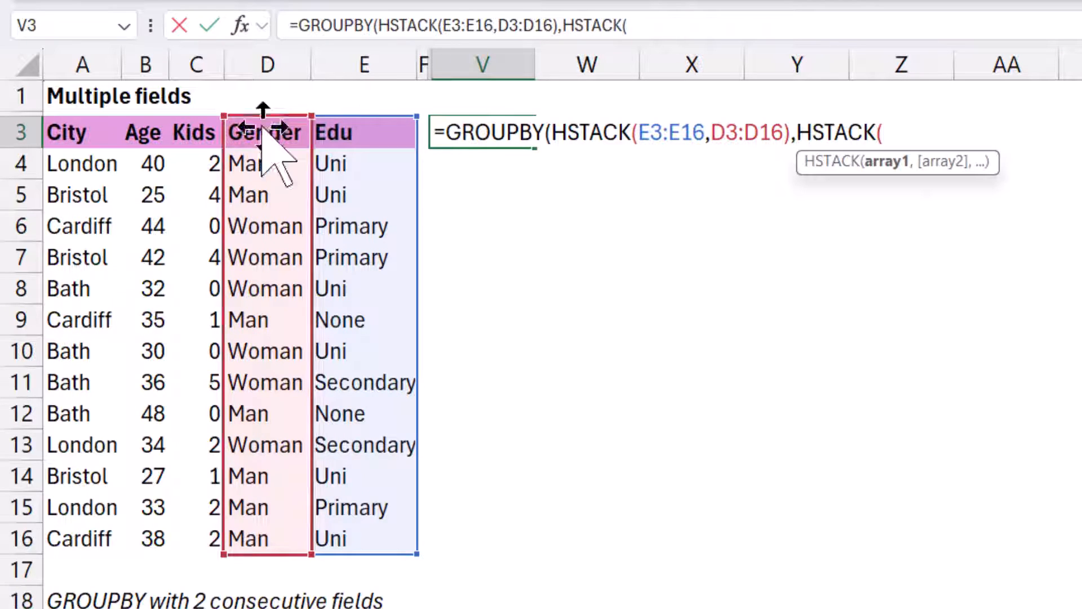
{"action": "left_click", "coordinate": [196, 133]}
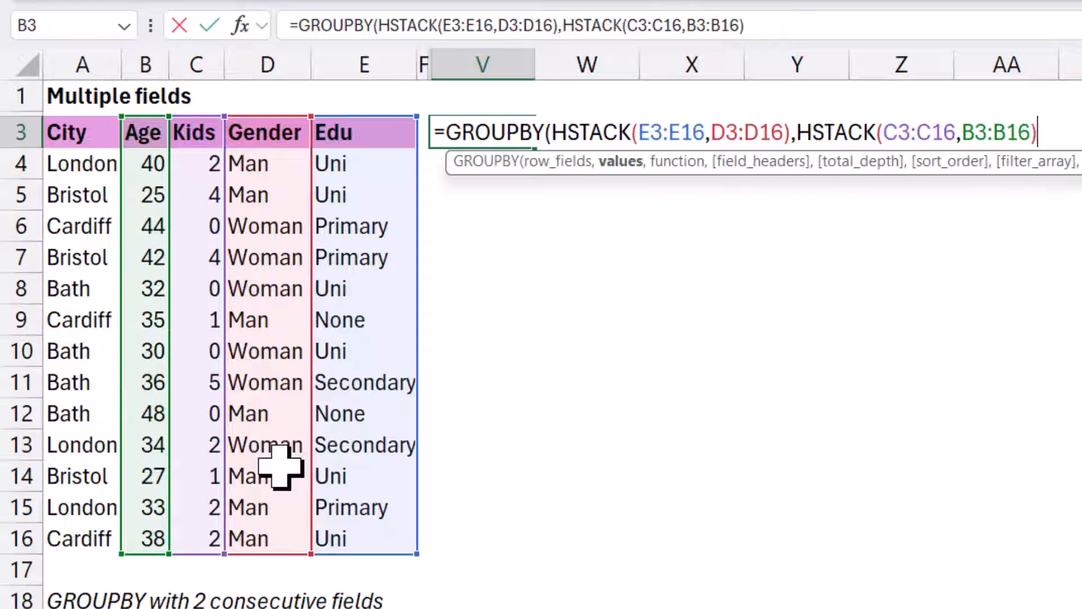
{"action": "type", "text": ",MEDIAN"}
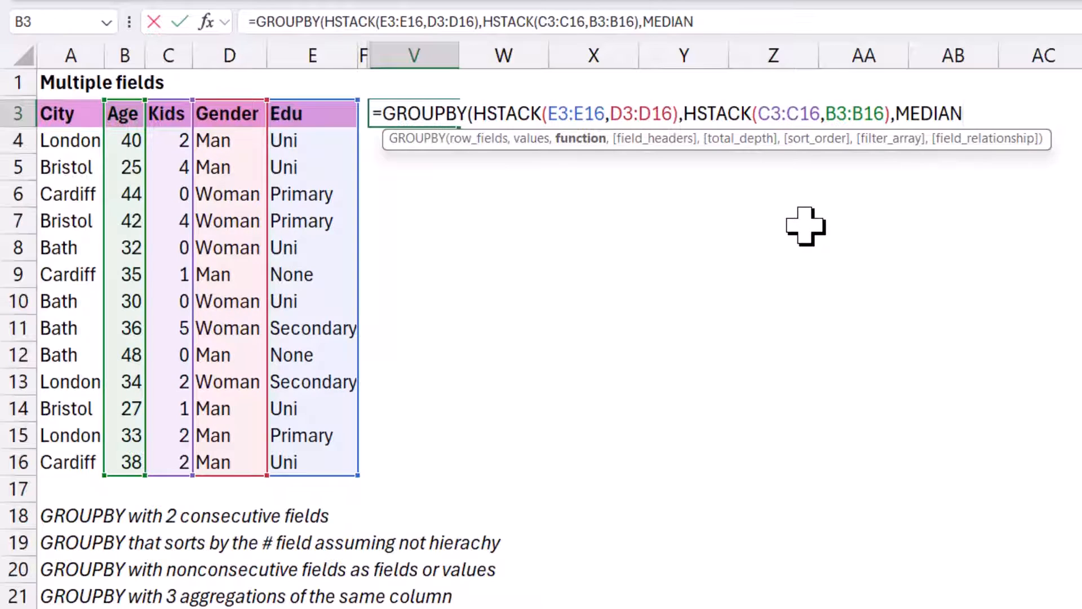
{"action": "type", "text": ","}
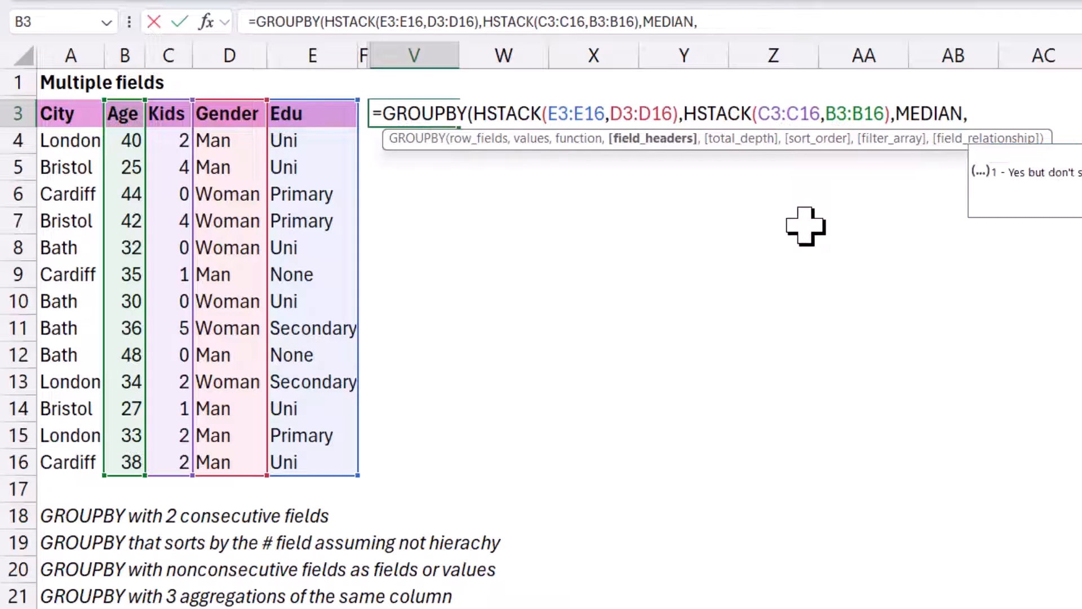
{"action": "type", "text": "3"}
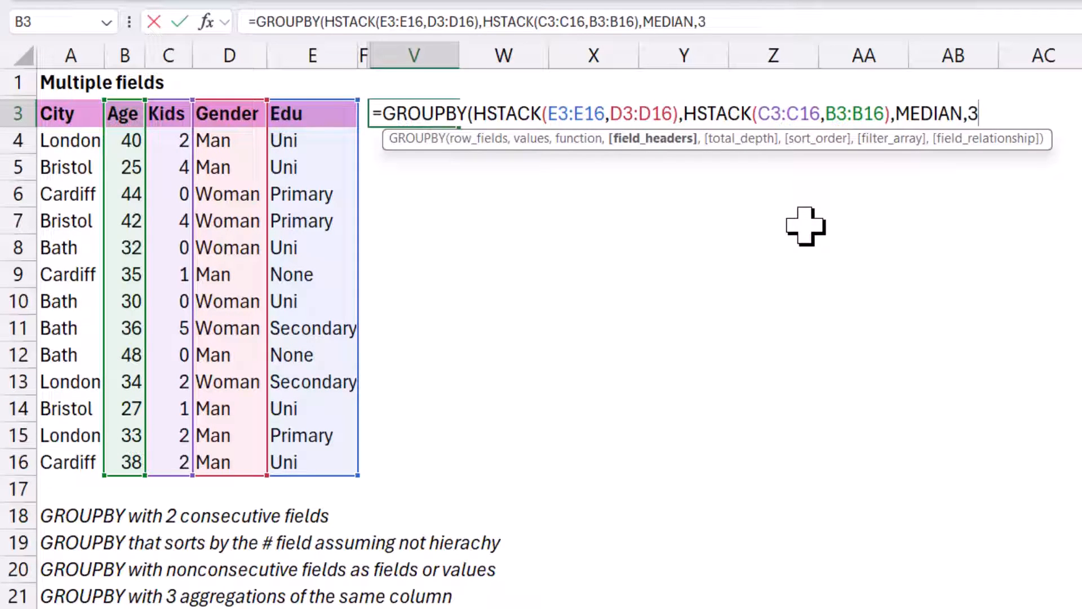
{"action": "key", "text": "Return"}
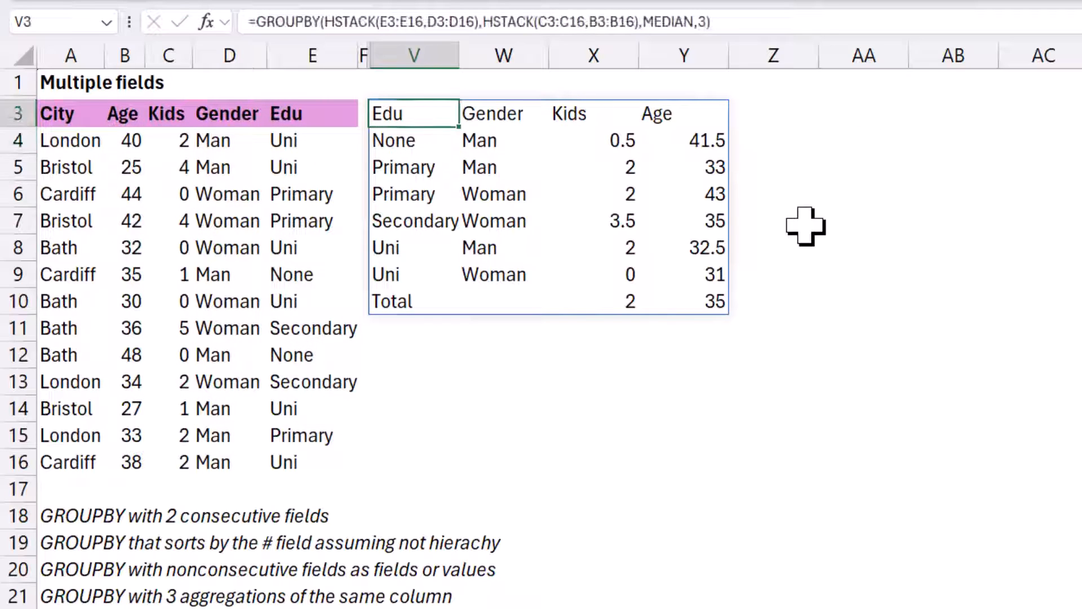
{"action": "left_click", "coordinate": [592, 113]}
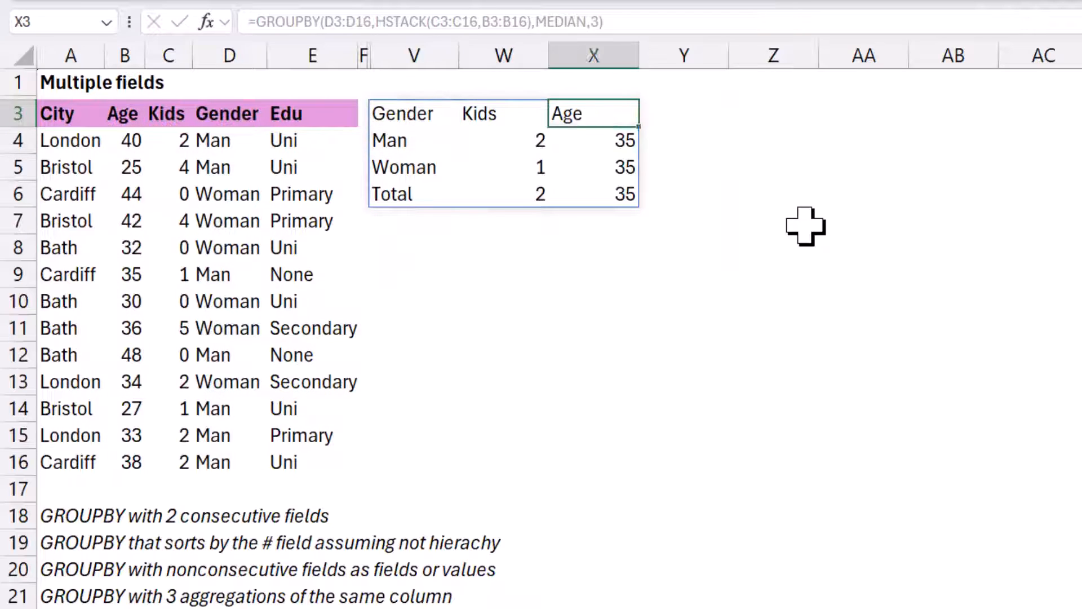
Step: Delete the spilled median summary so V3 is empty beside the data table
{"action": "left_click", "coordinate": [414, 113]}
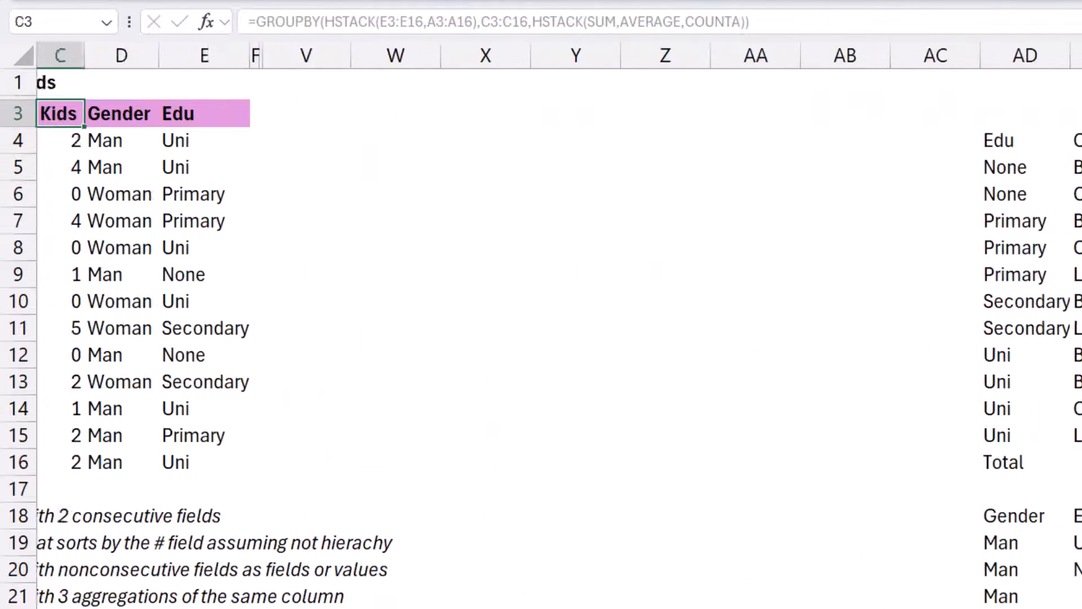
{"action": "left_click", "coordinate": [503, 139]}
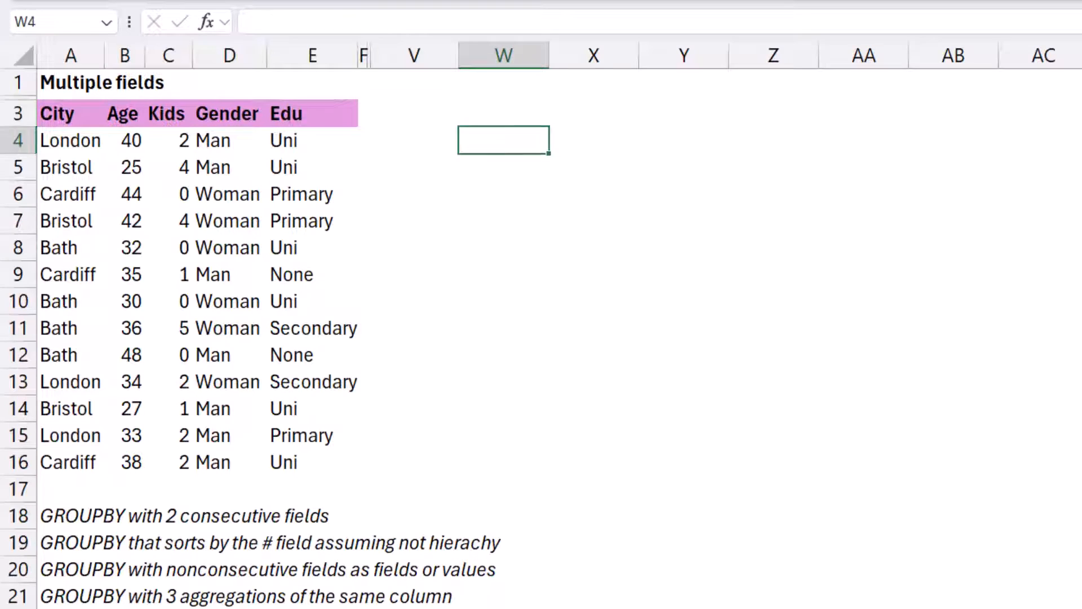
{"action": "left_click", "coordinate": [413, 112]}
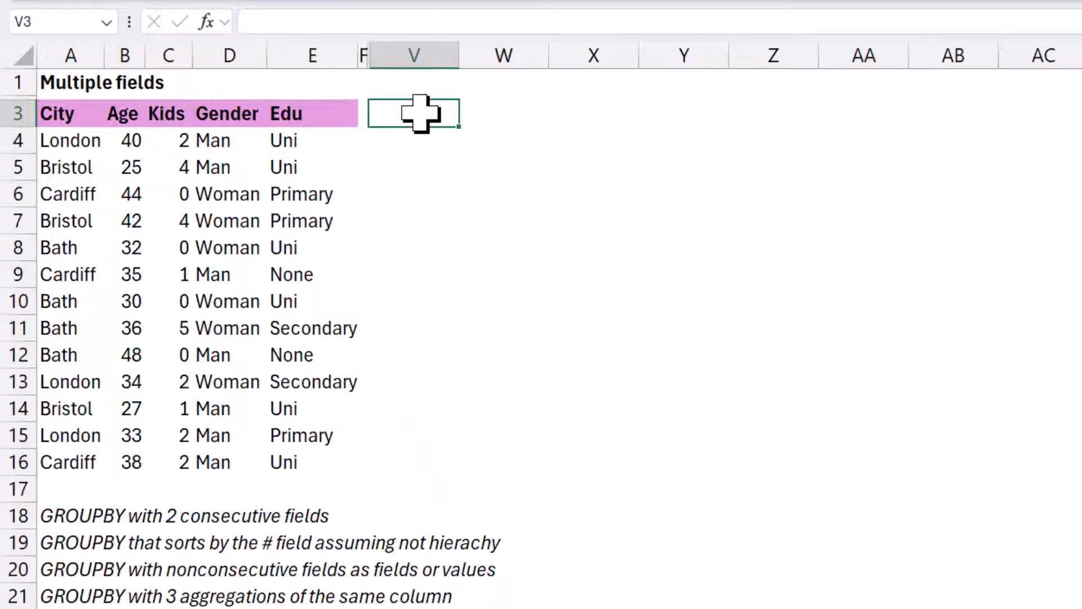
{"action": "mouse_move", "coordinate": [234, 155]}
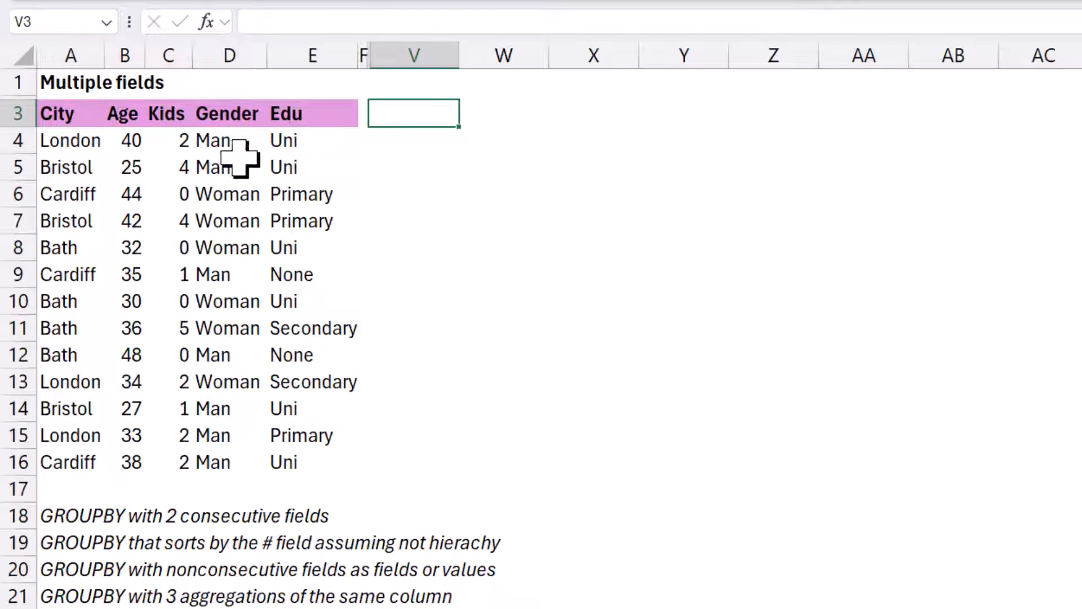
{"action": "mouse_move", "coordinate": [183, 192]}
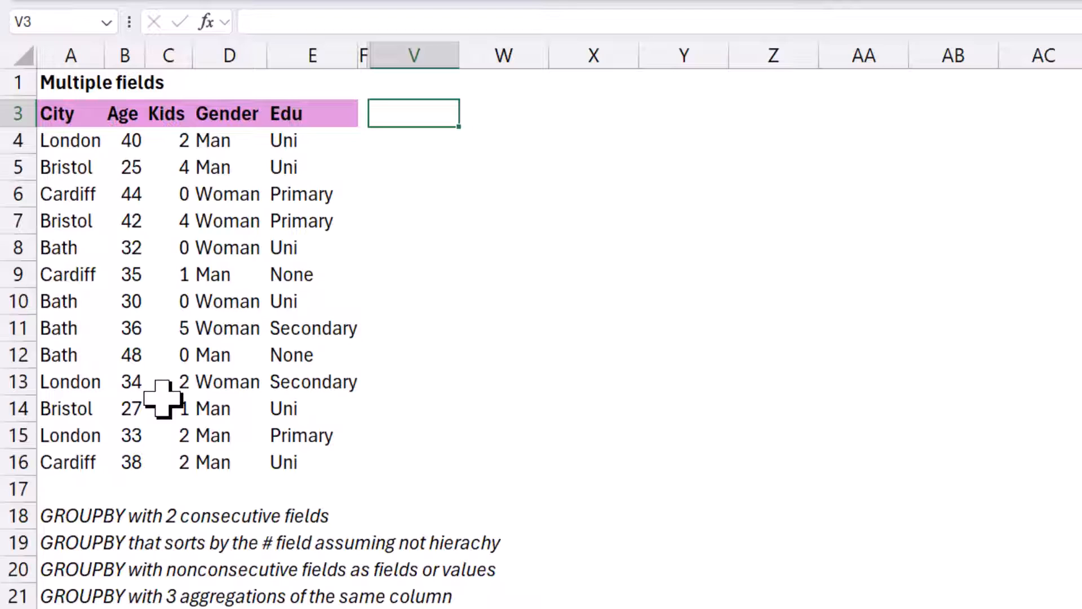
Step: Begin =GROUPBY with City A3:A16 as rows, Kids C3:C16 as values and an HSTACK of functions
{"action": "type", "text": "="}
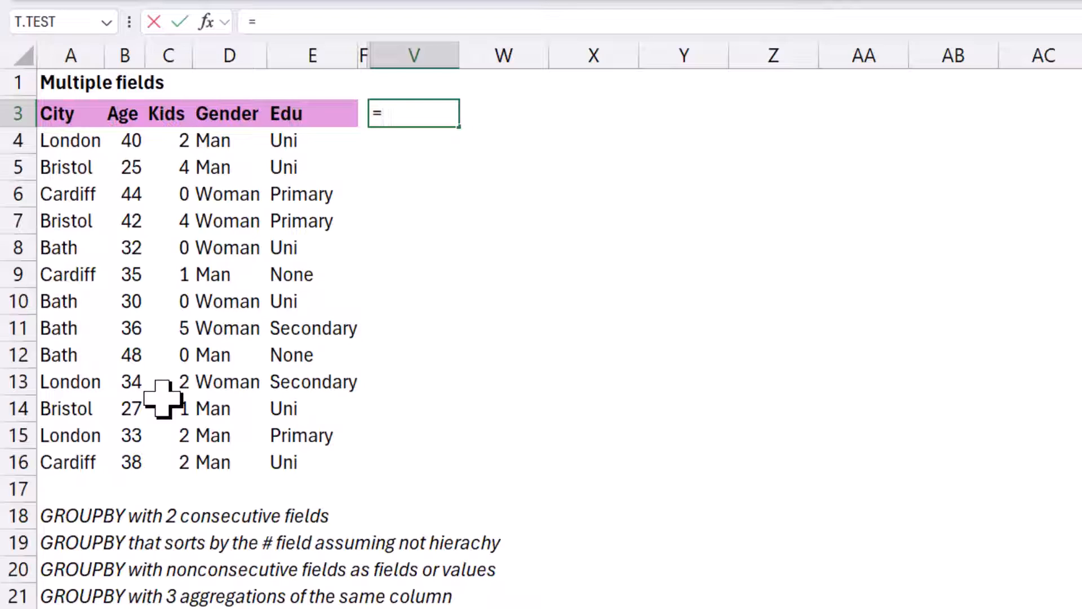
{"action": "type", "text": "GROUPBY("}
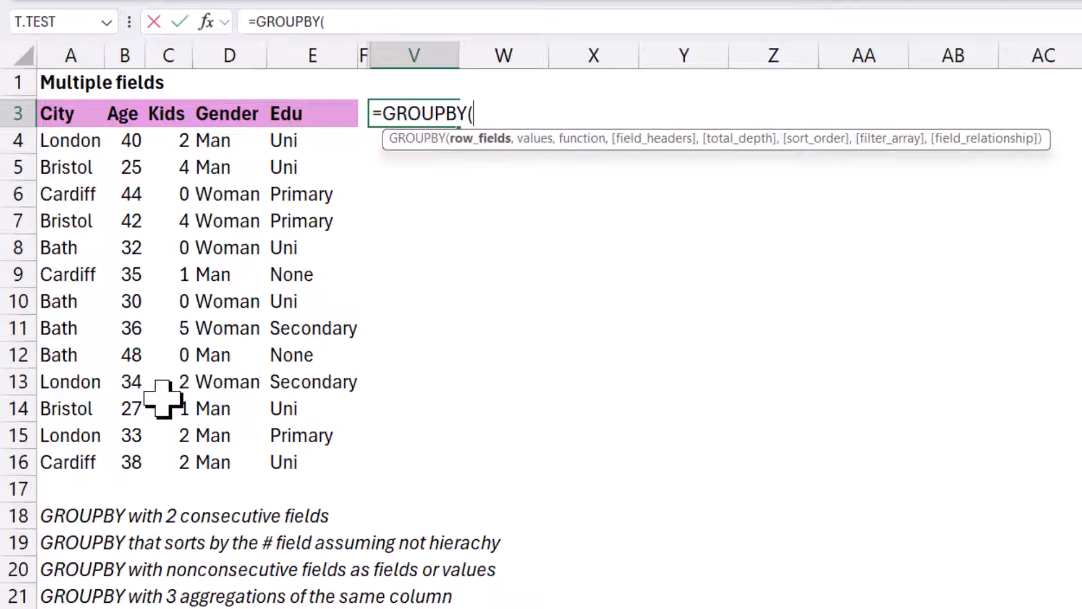
{"action": "left_click", "coordinate": [56, 113]}
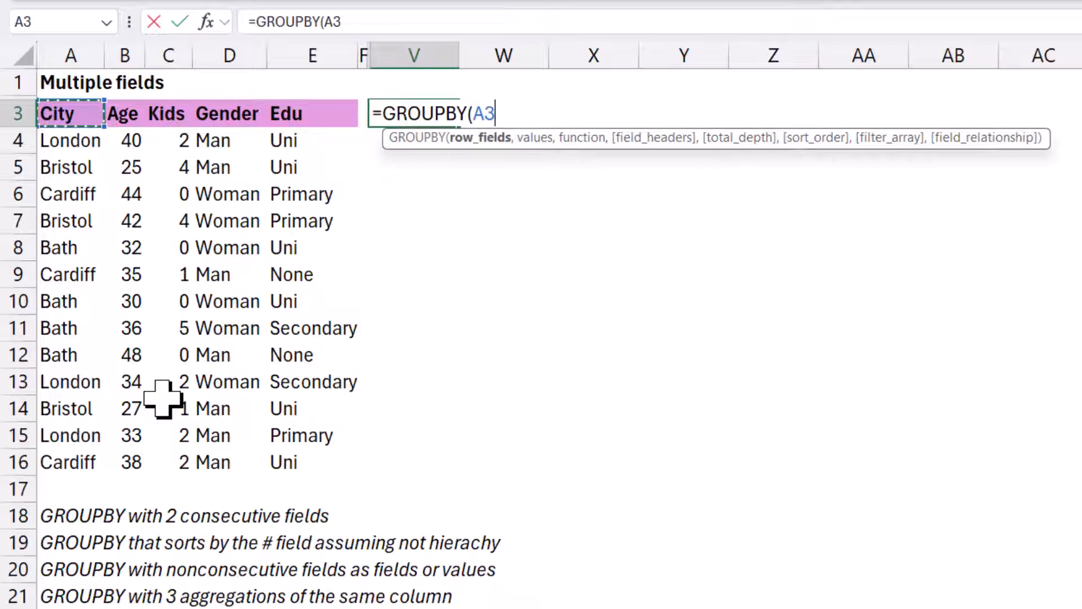
{"action": "type", "text": ":A16,C3:C16,"}
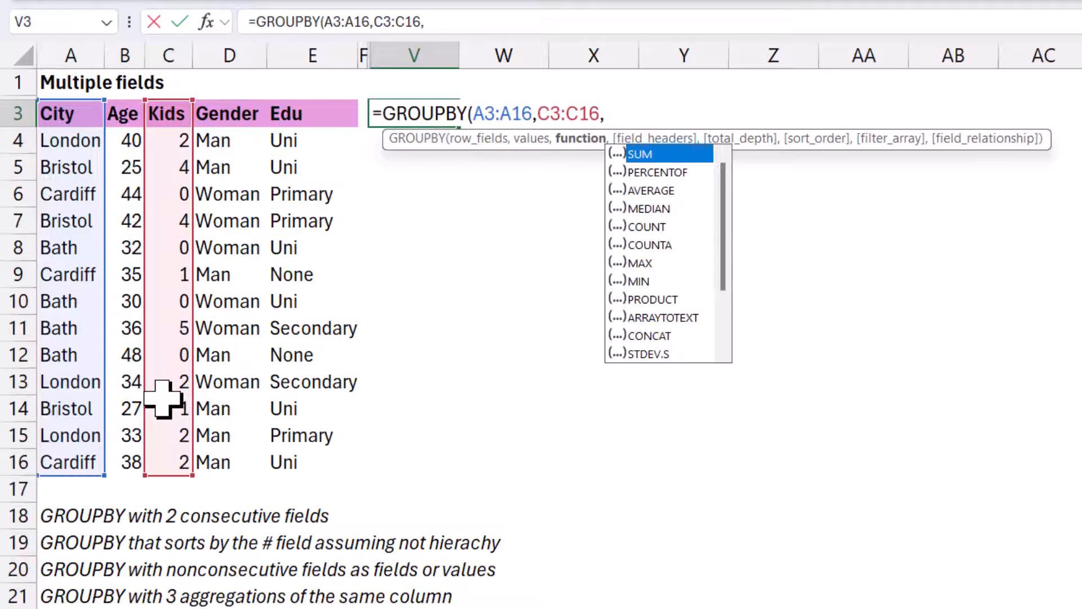
{"action": "type", "text": "hsta"}
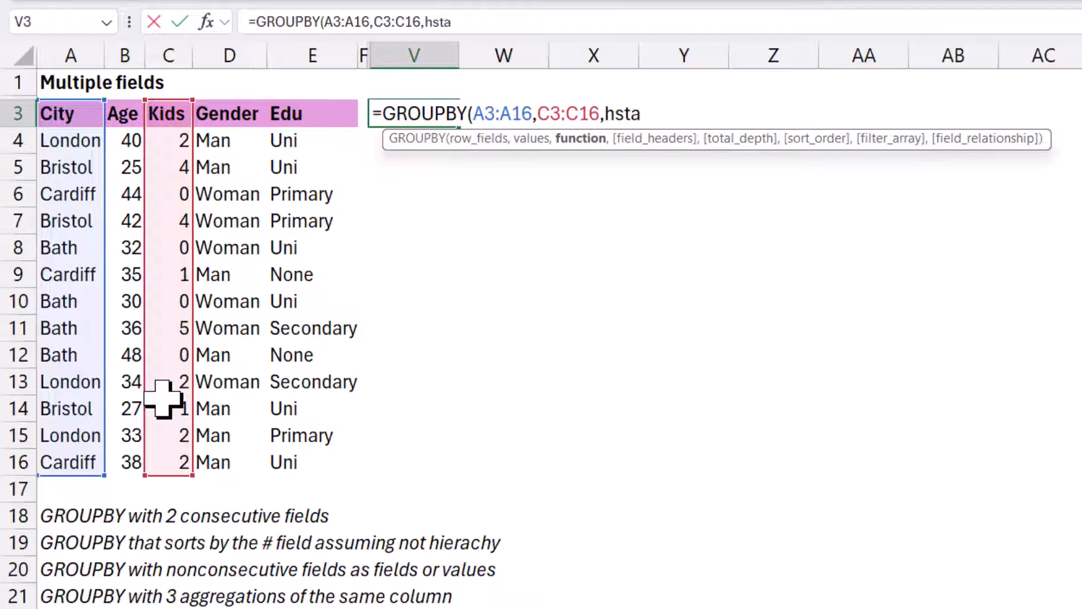
{"action": "type", "text": "ck"}
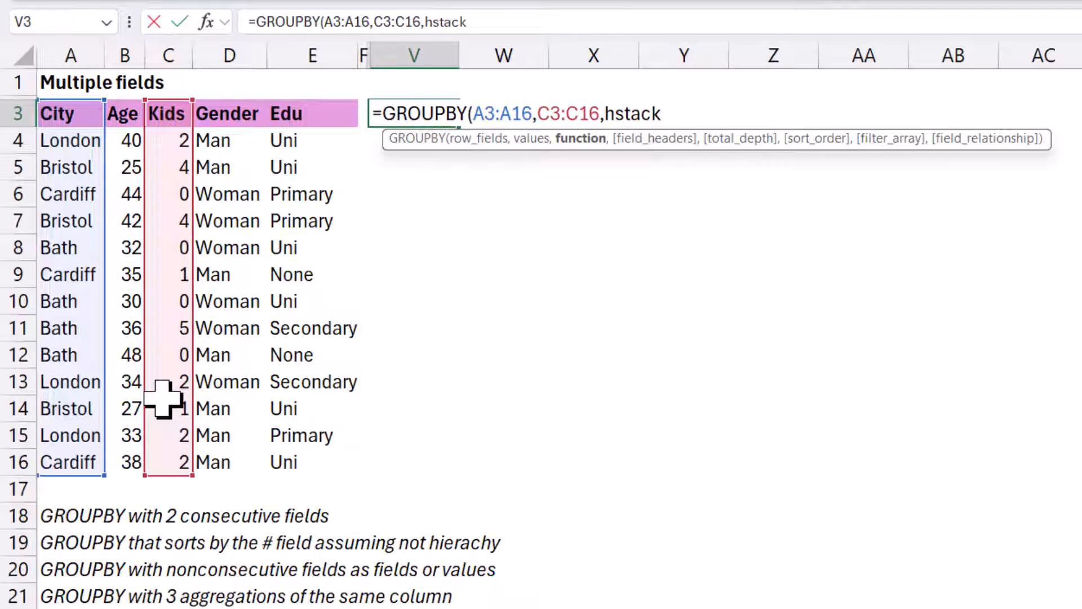
{"action": "type", "text": "("}
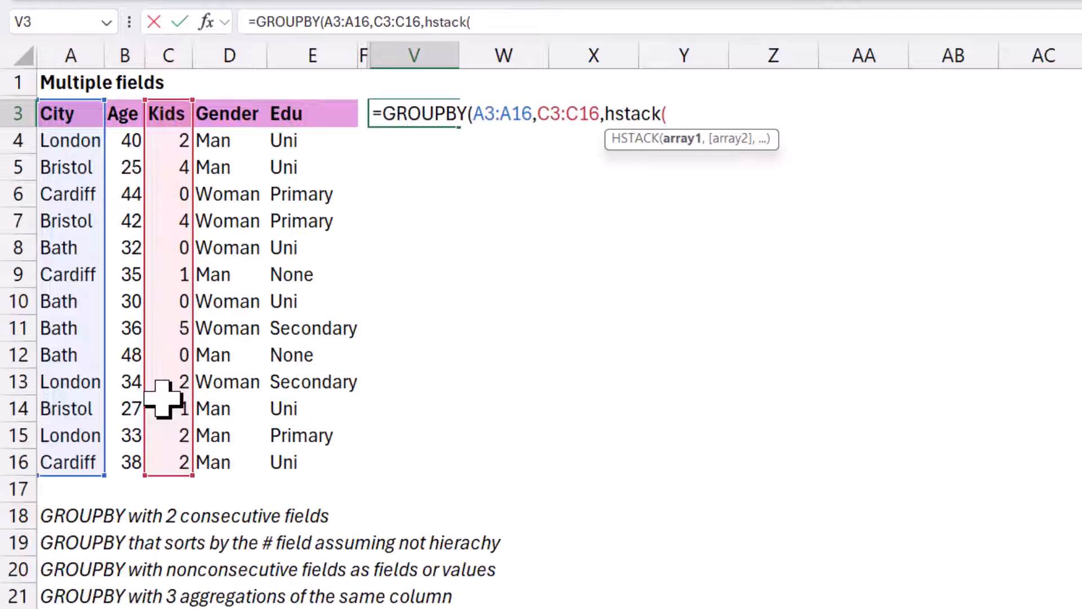
Step: Stack SUM, AVERAGE and COUNTA as the aggregations and finish with header option 3 for totals 23, 1.769231 and 13
{"action": "type", "text": "S"}
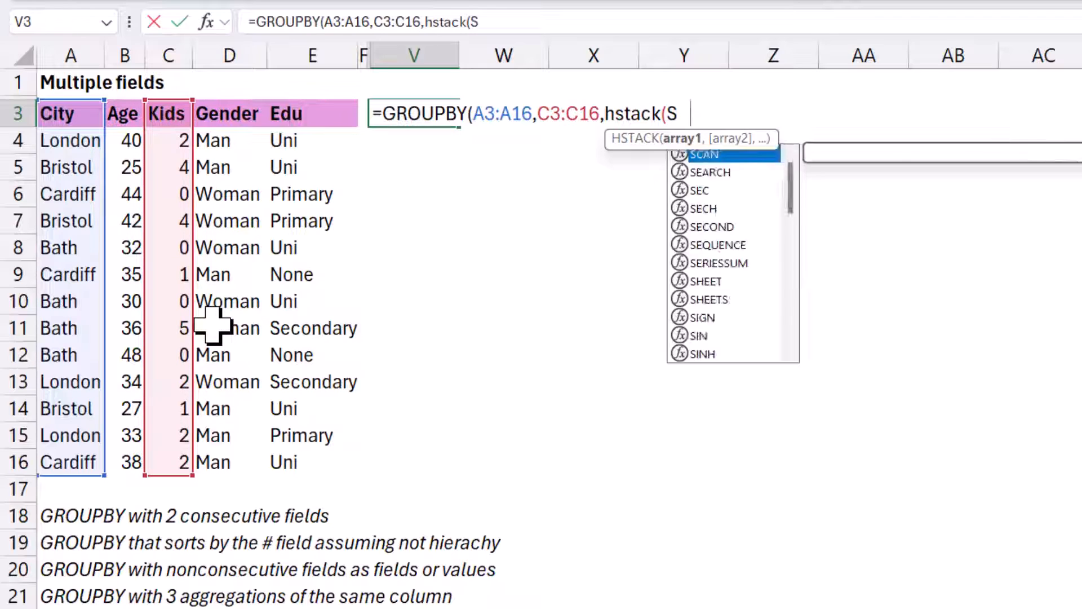
{"action": "type", "text": "SUM"}
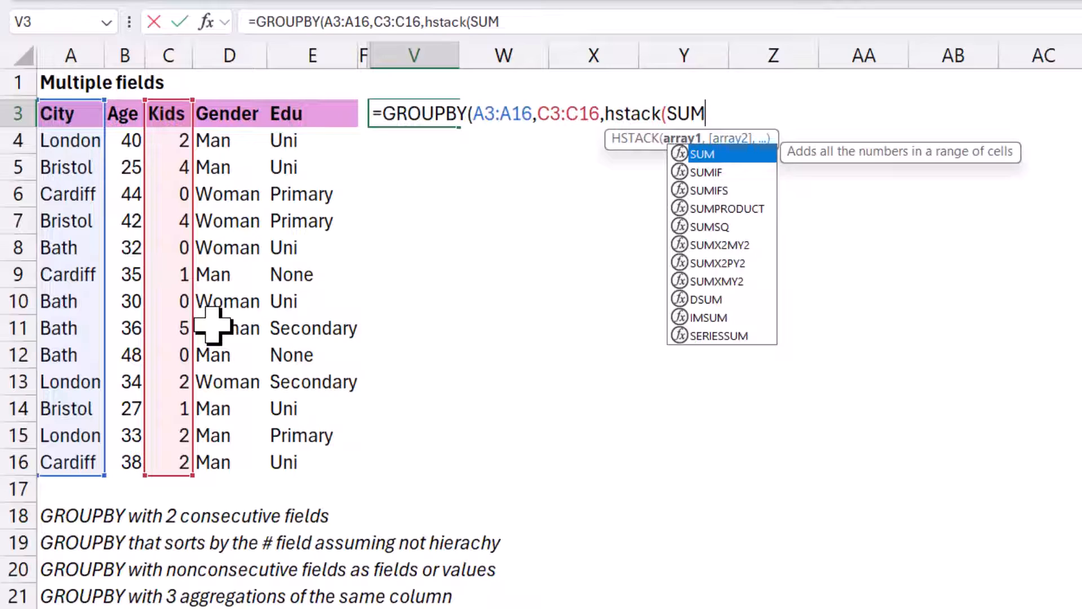
{"action": "type", "text": ","}
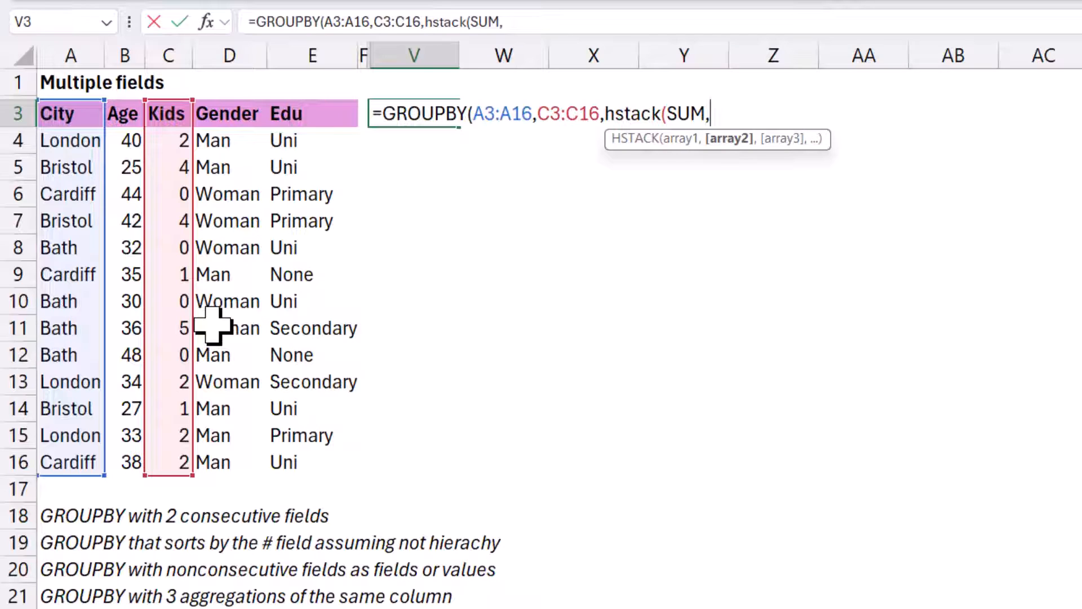
{"action": "type", "text": "AVERAGE"}
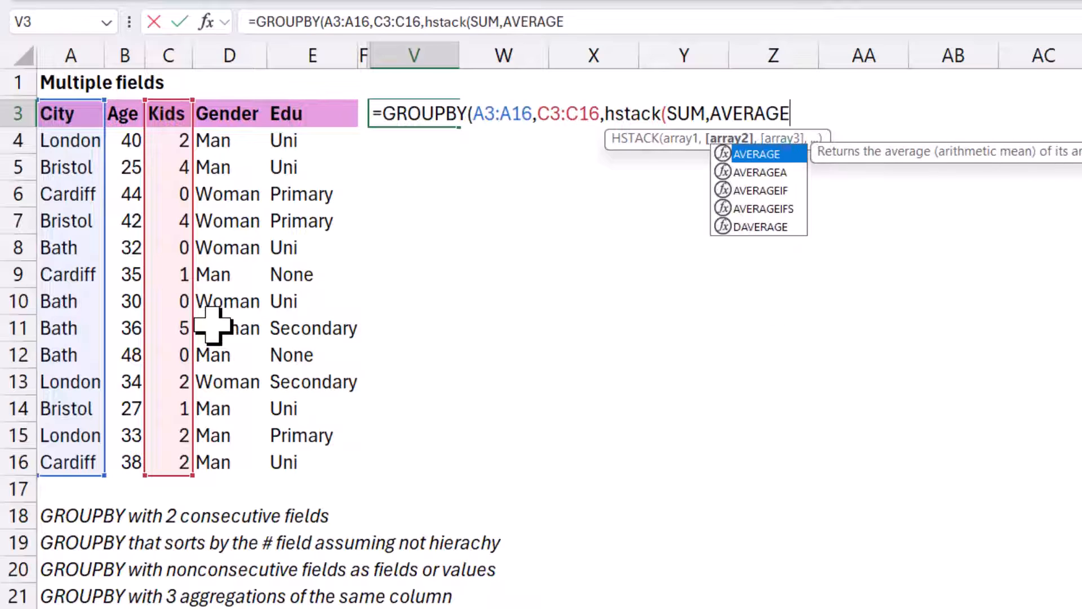
{"action": "type", "text": ","}
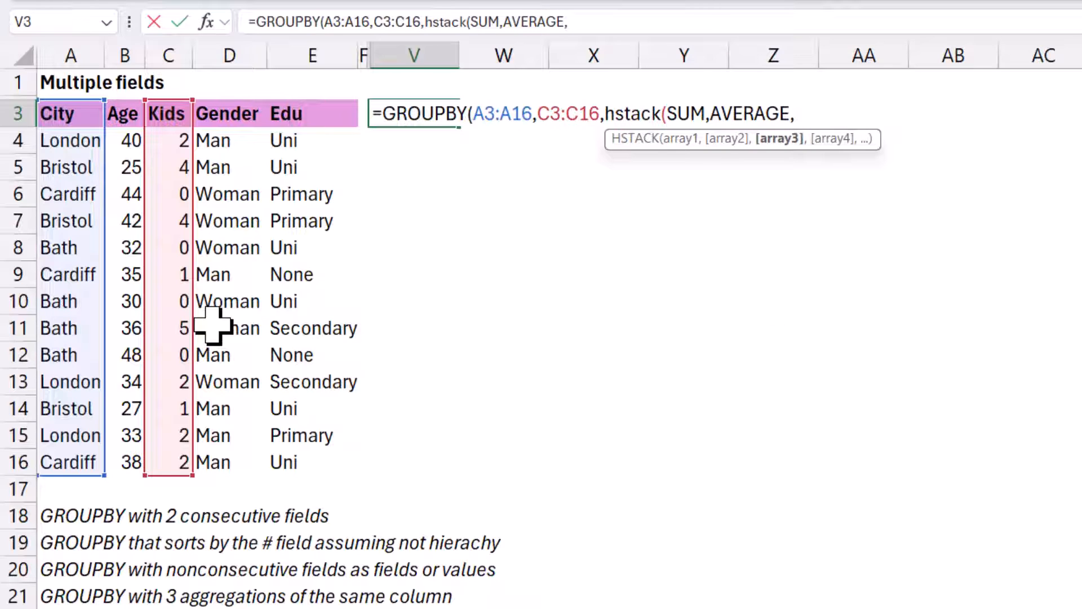
{"action": "type", "text": "COUNTA"}
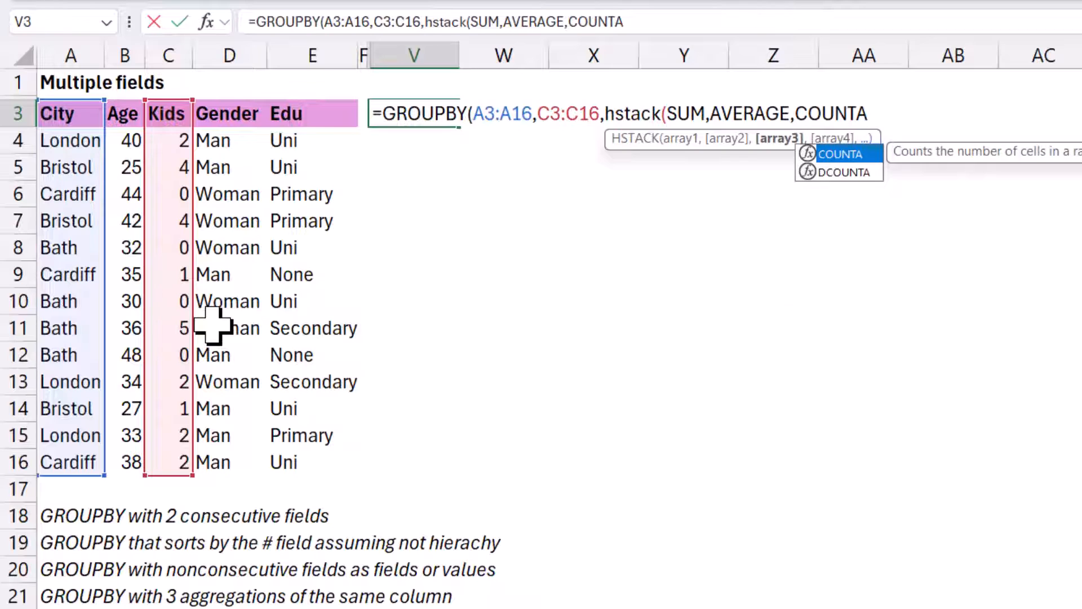
{"action": "type", "text": ")"}
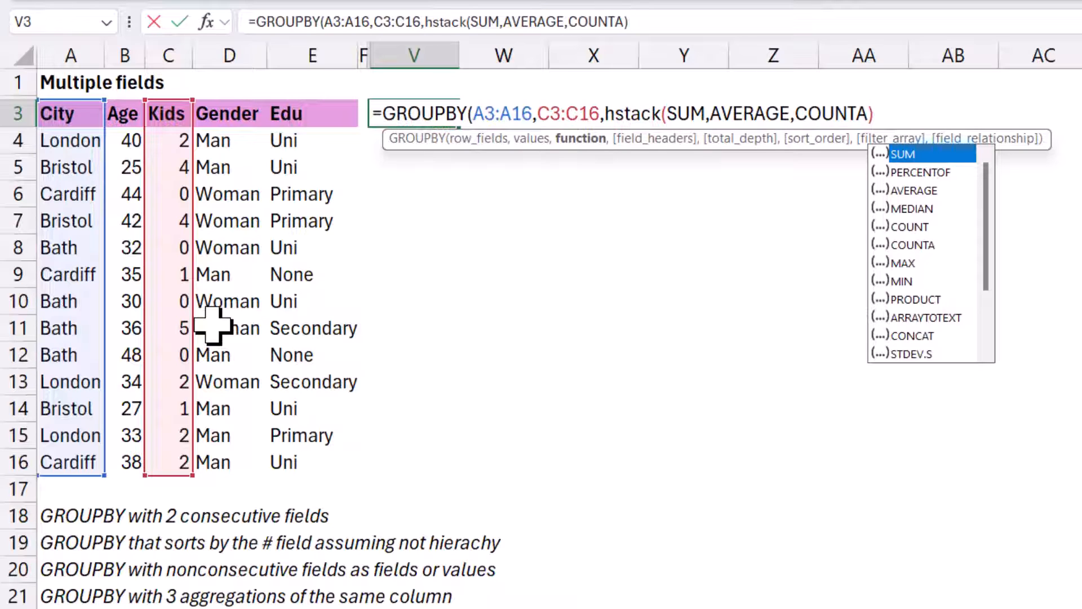
{"action": "type", "text": ",3)"}
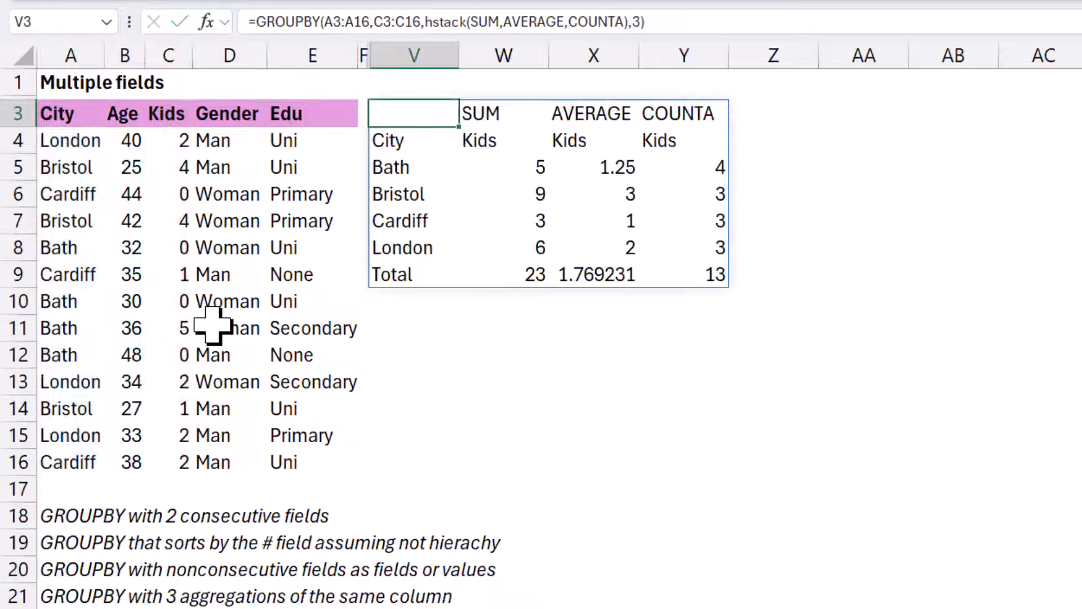
Step: Review the SUM and COUNTA Kids headers of the spilled summary and return to its formula cell
{"action": "left_click", "coordinate": [503, 113]}
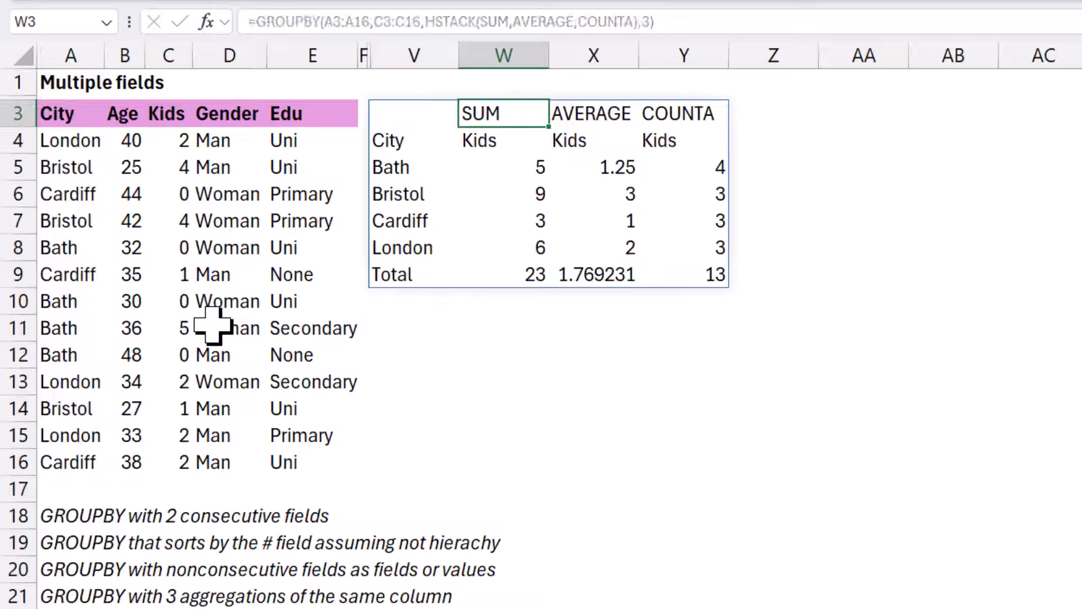
{"action": "left_click", "coordinate": [683, 140]}
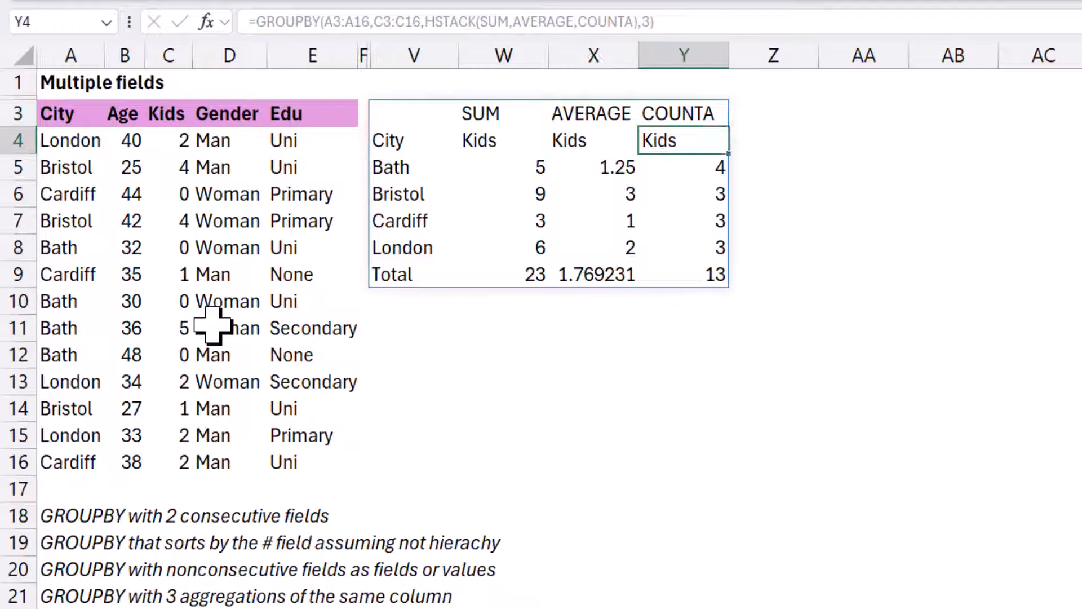
{"action": "left_click", "coordinate": [413, 112]}
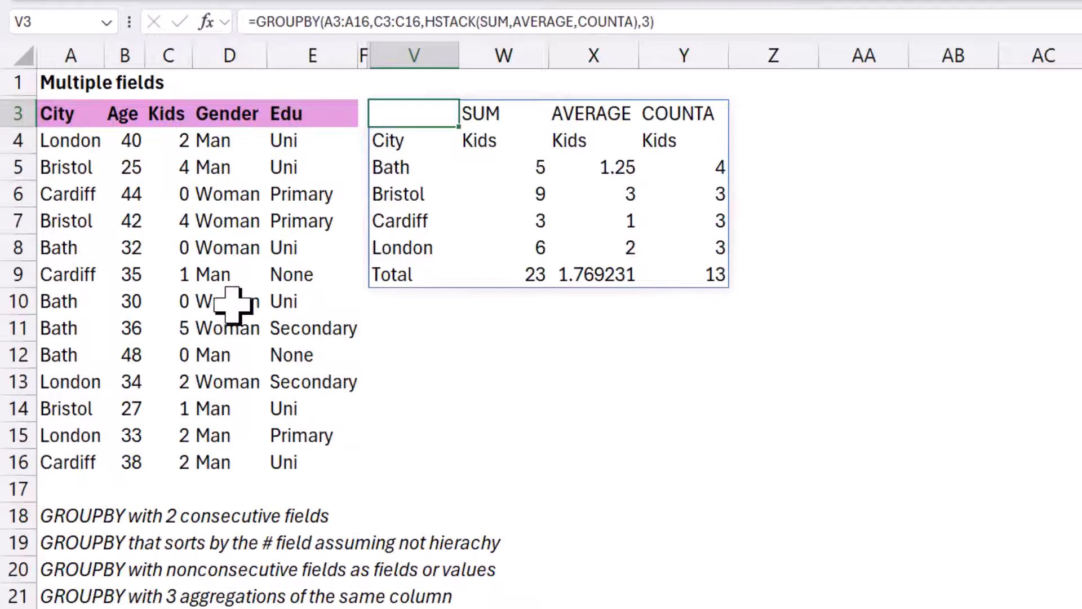
Step: Clear the City summary and start a new =PIVOTBY formula in V3
{"action": "left_click", "coordinate": [502, 113]}
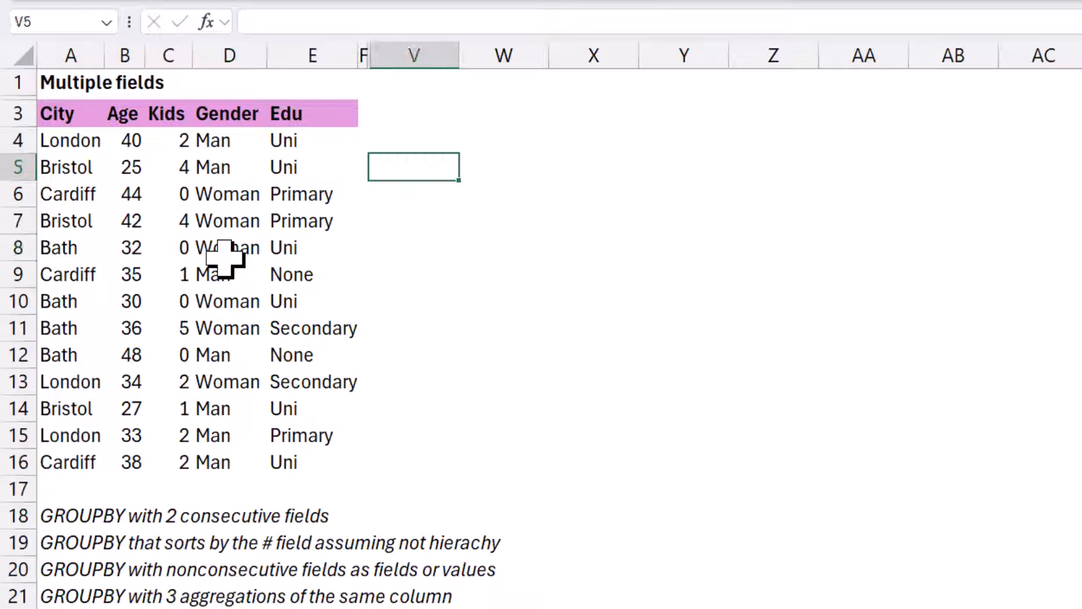
{"action": "type", "text": "=pivo"}
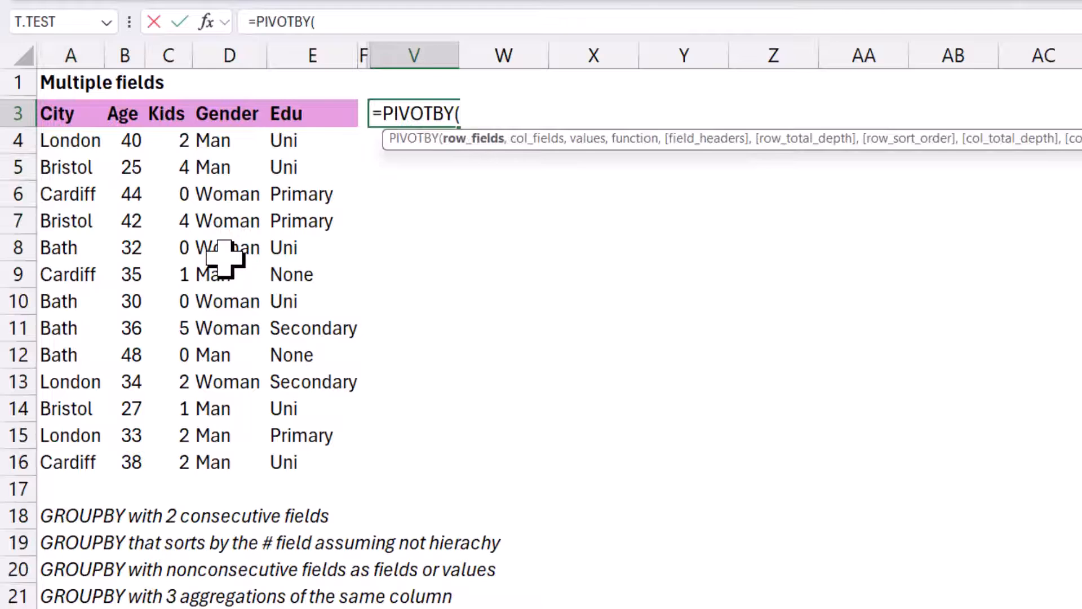
{"action": "mouse_move", "coordinate": [556, 165]}
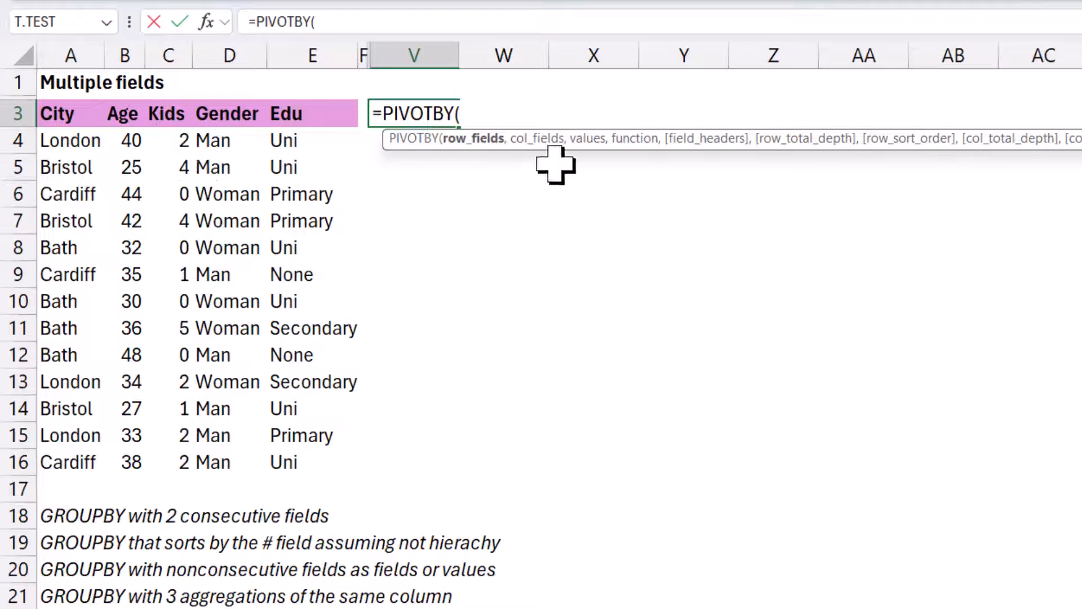
{"action": "mouse_move", "coordinate": [696, 145]}
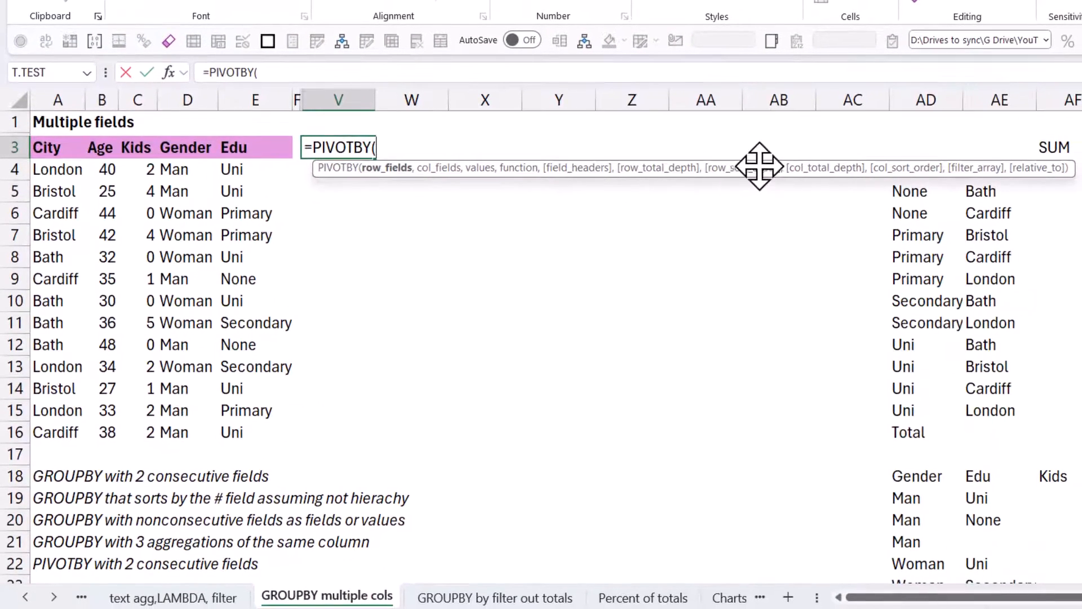
{"action": "mouse_move", "coordinate": [966, 172]}
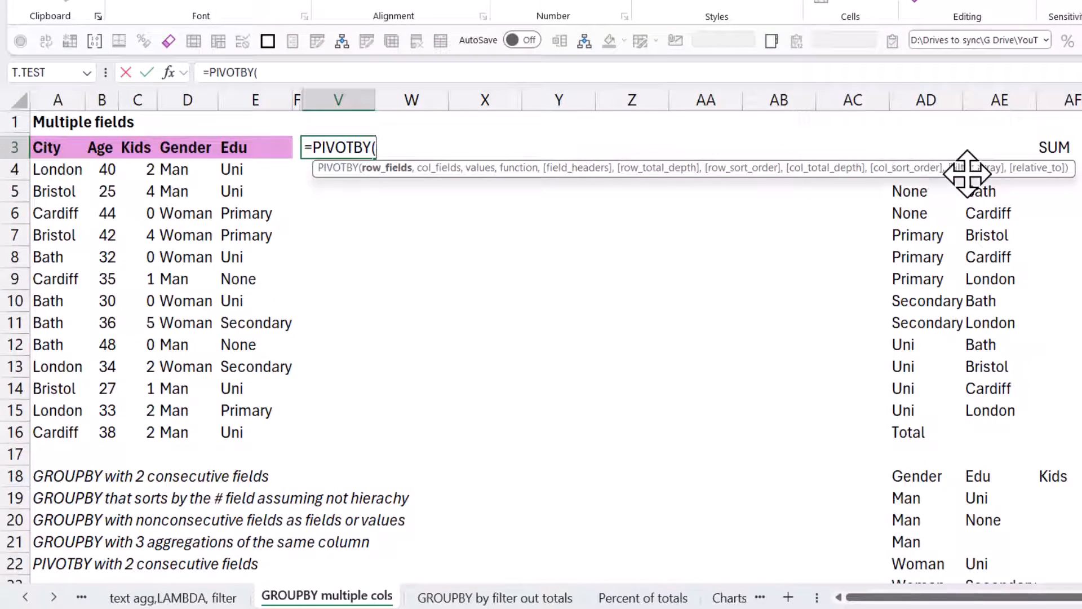
{"action": "mouse_move", "coordinate": [696, 268]}
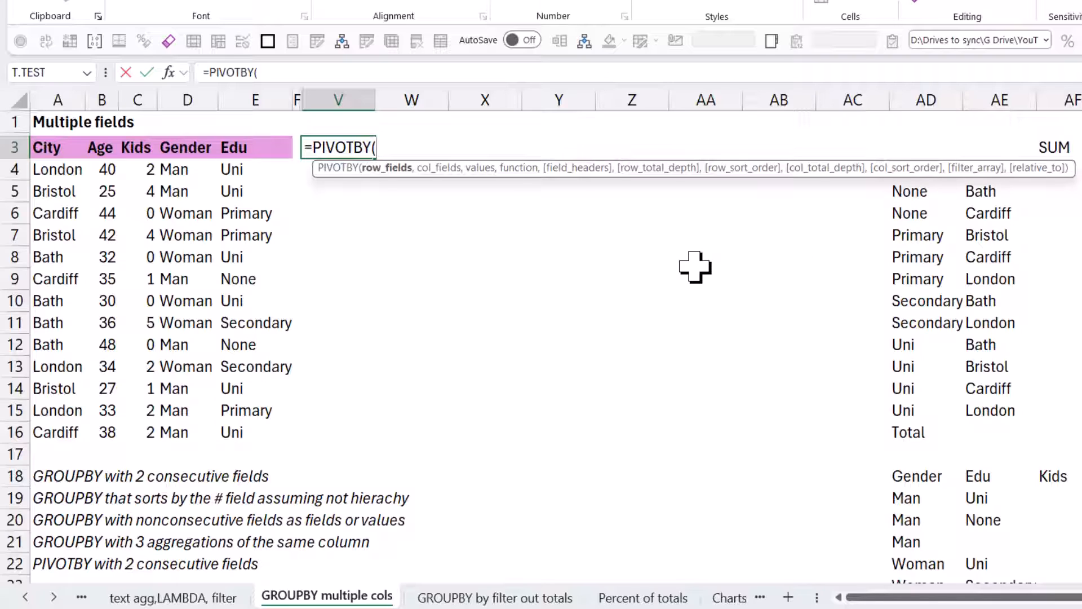
{"action": "mouse_move", "coordinate": [425, 244]}
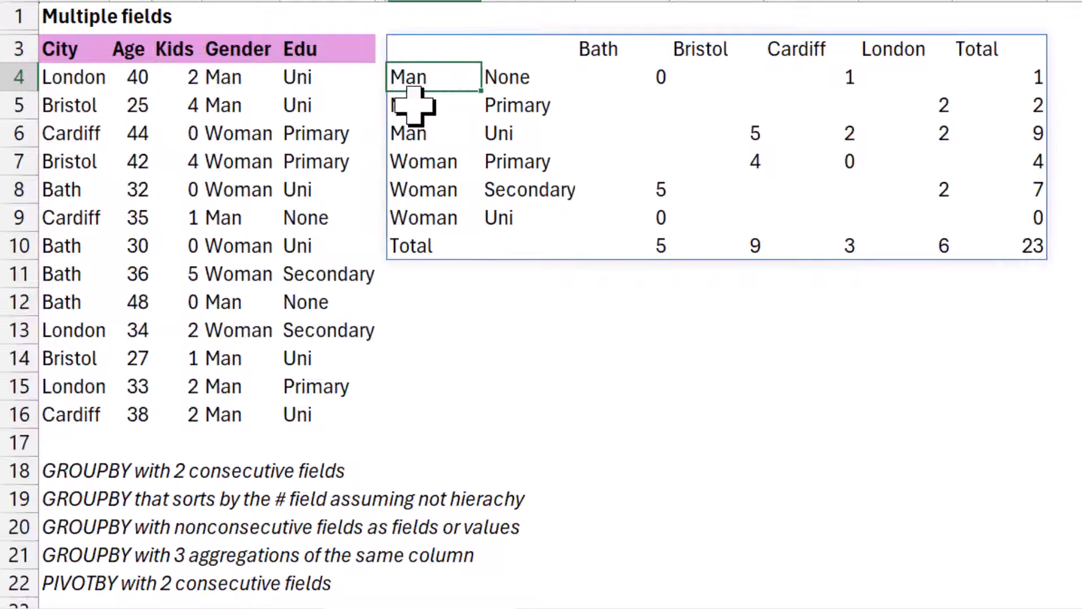
{"action": "mouse_move", "coordinate": [514, 134]}
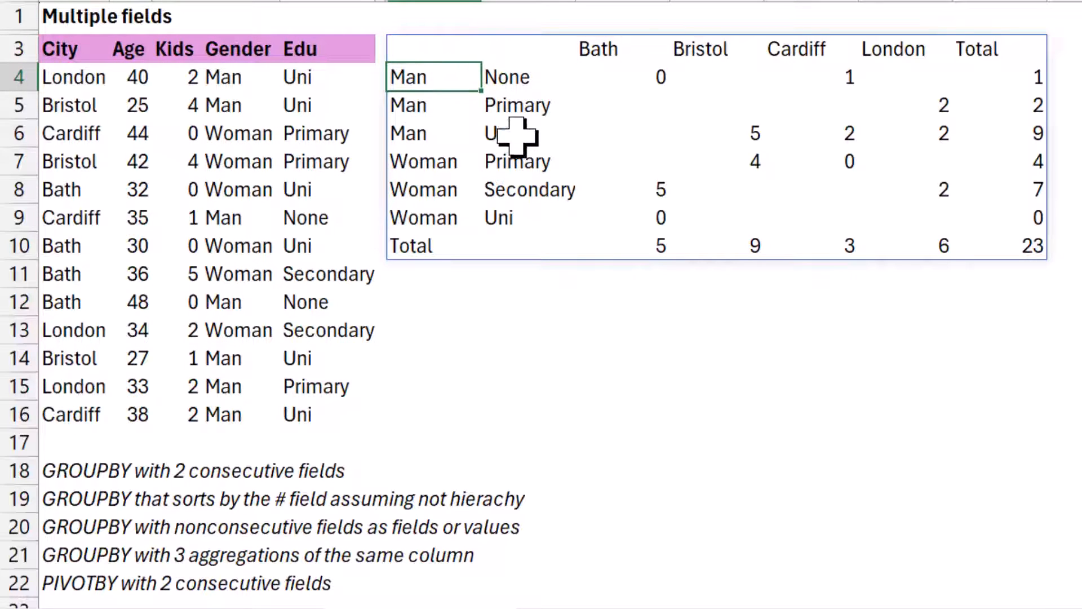
{"action": "mouse_move", "coordinate": [494, 191]}
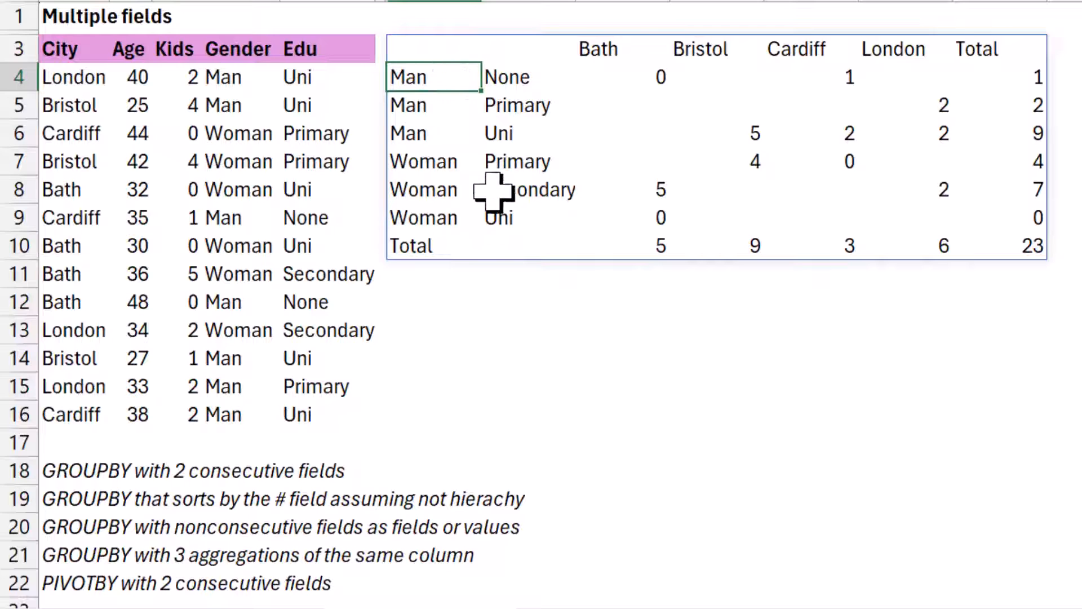
{"action": "mouse_move", "coordinate": [435, 82]}
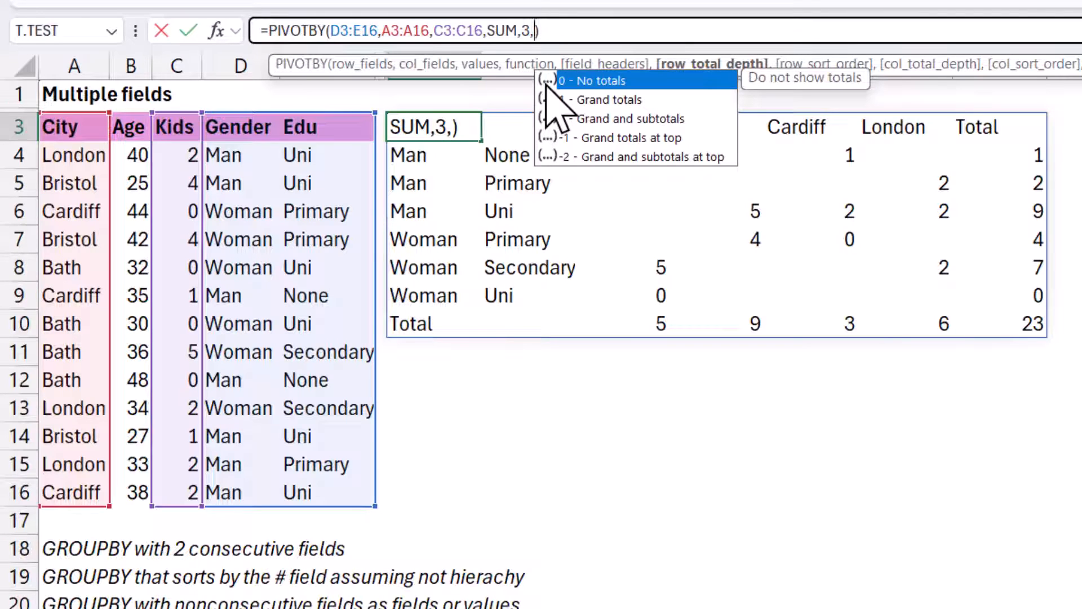
{"action": "mouse_move", "coordinate": [621, 118]}
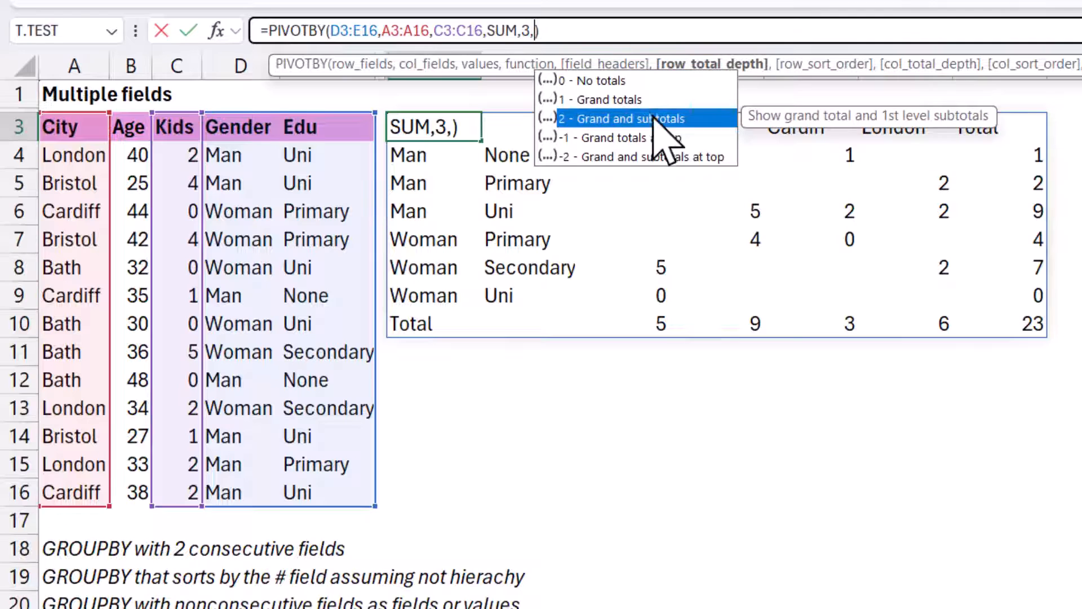
{"action": "mouse_move", "coordinate": [711, 186]}
{"action": "type", "text": "-2"}
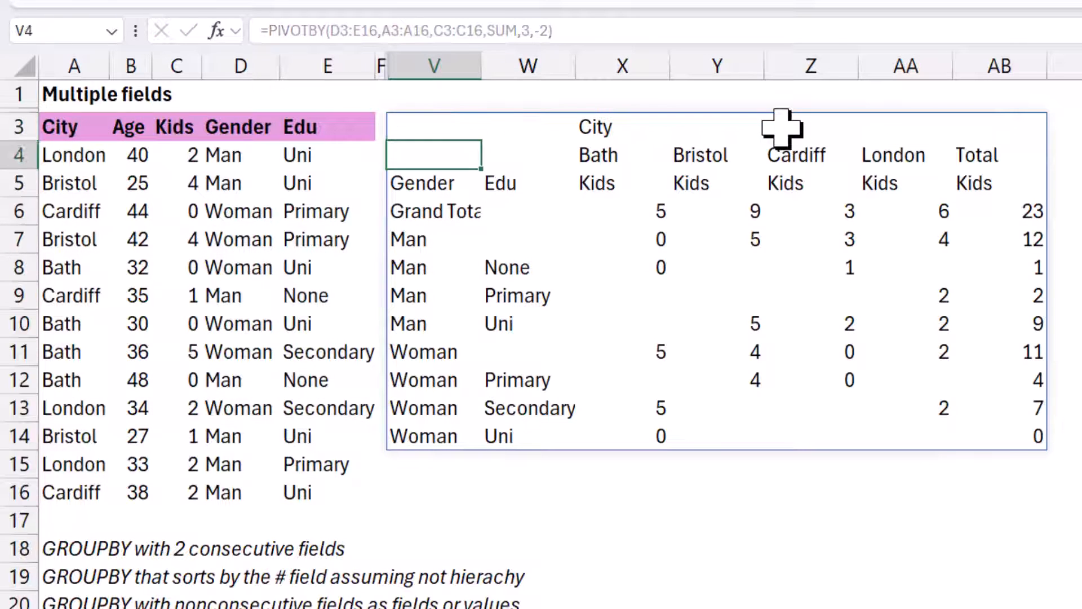
Step: Inspect the pivot's three header rows and the Man subtotal label after adding headers 3 and depth -2
{"action": "left_click", "coordinate": [527, 183]}
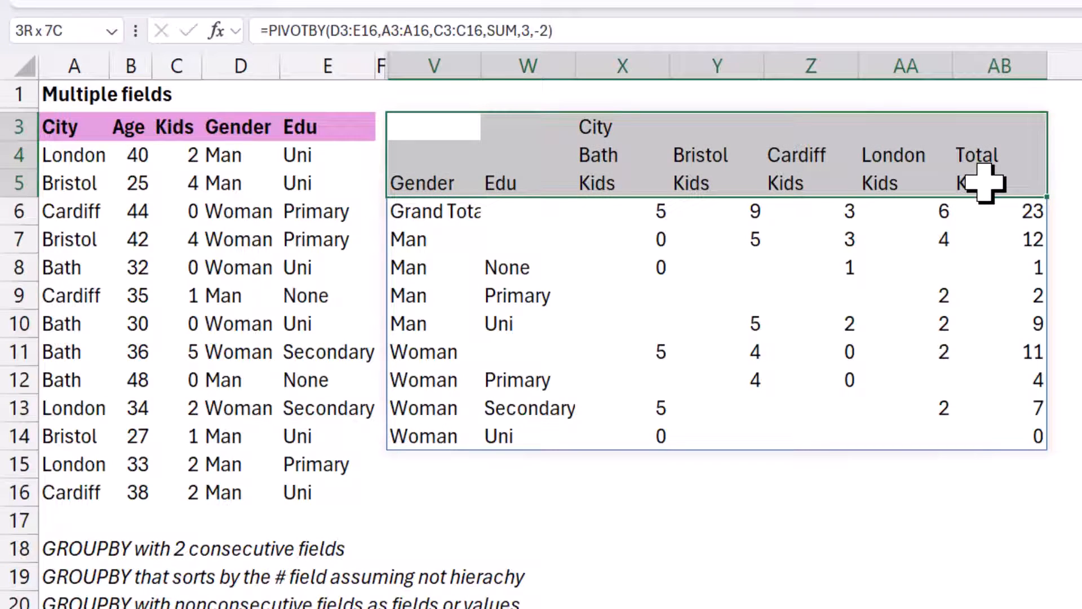
{"action": "left_click", "coordinate": [433, 211]}
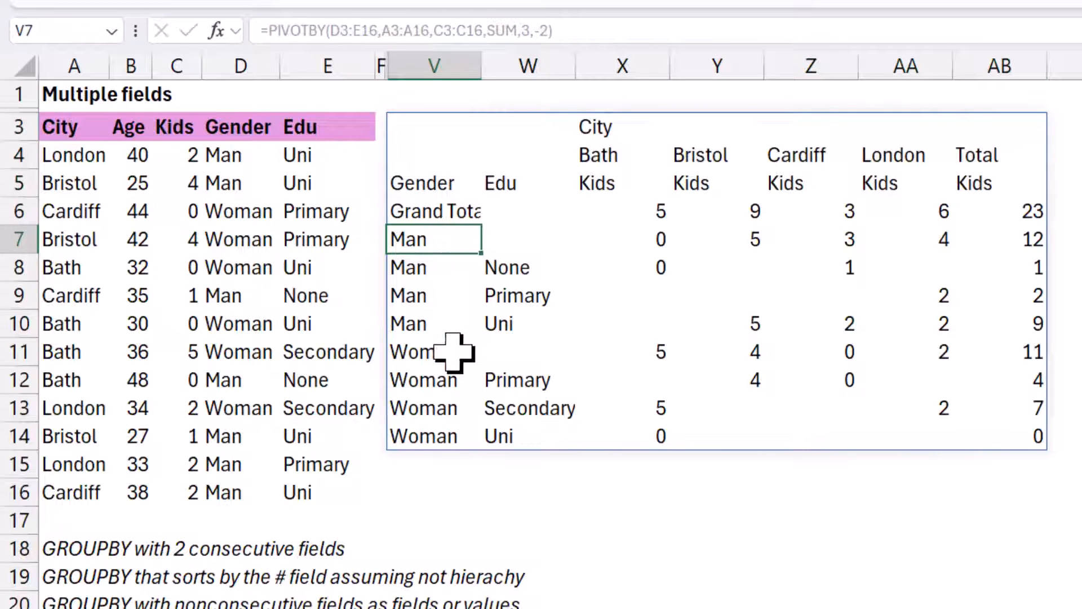
{"action": "left_click", "coordinate": [433, 352]}
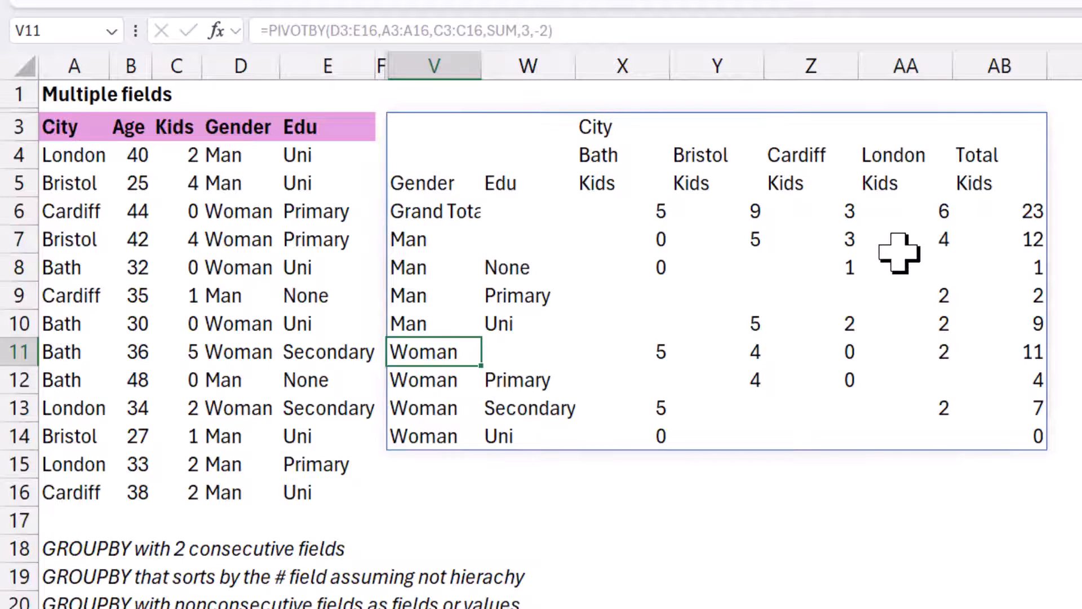